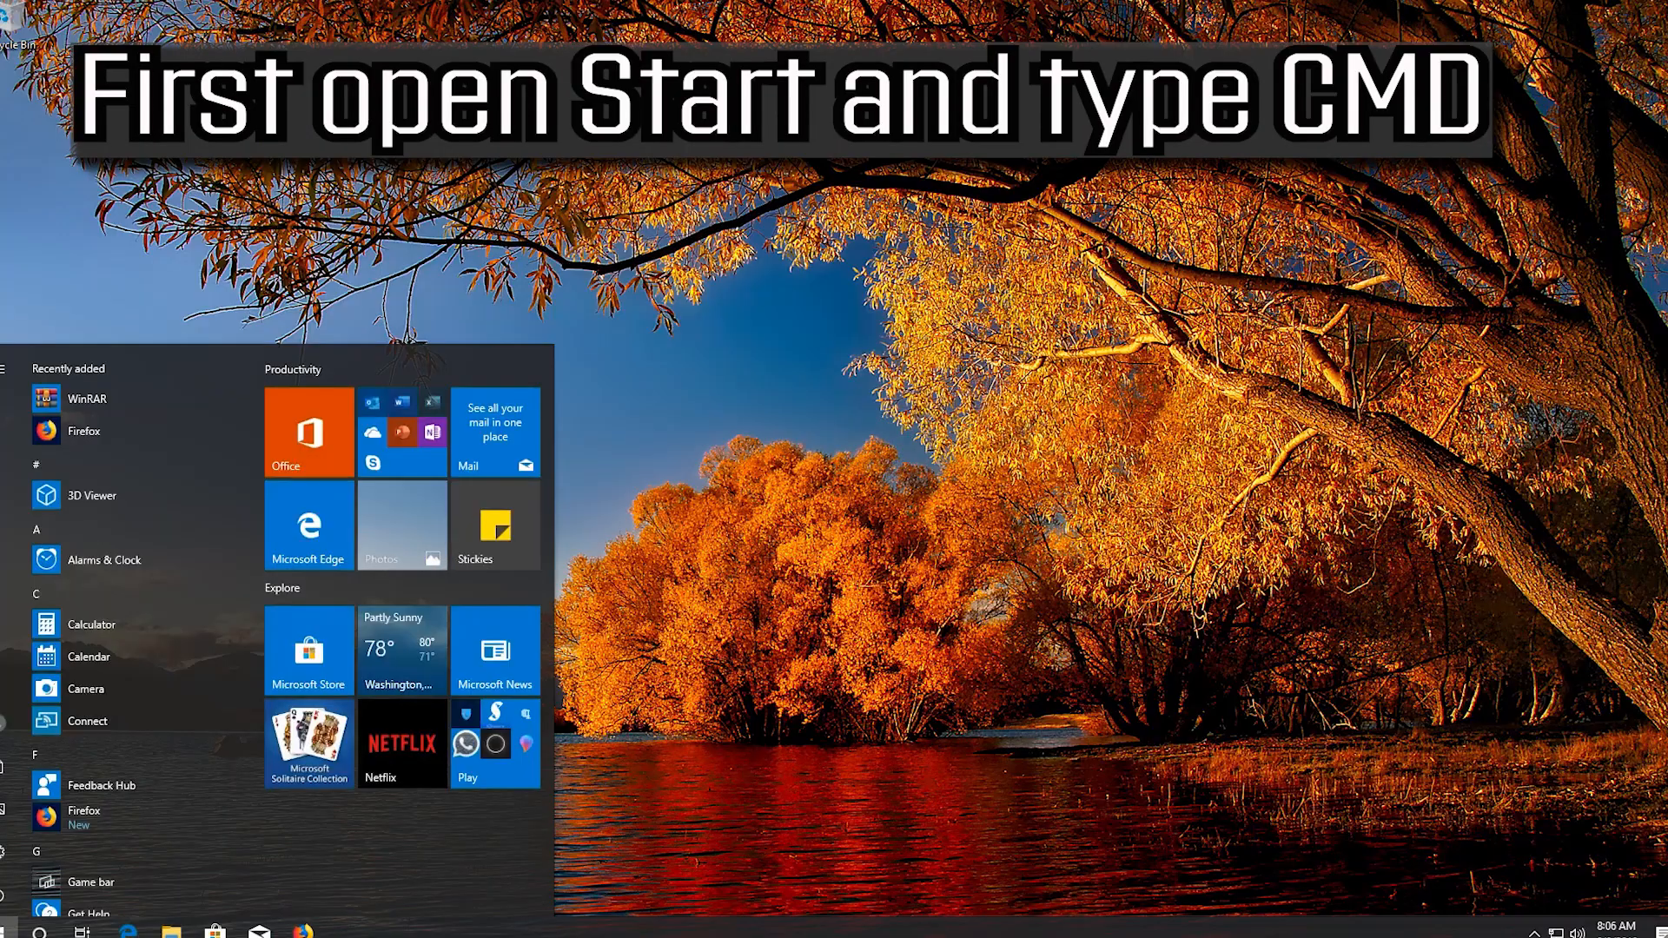
Launch Command Prompt from Start and enter the devmgmt.msc command to start Device Manager
{"action": "type", "text": "cmd"}
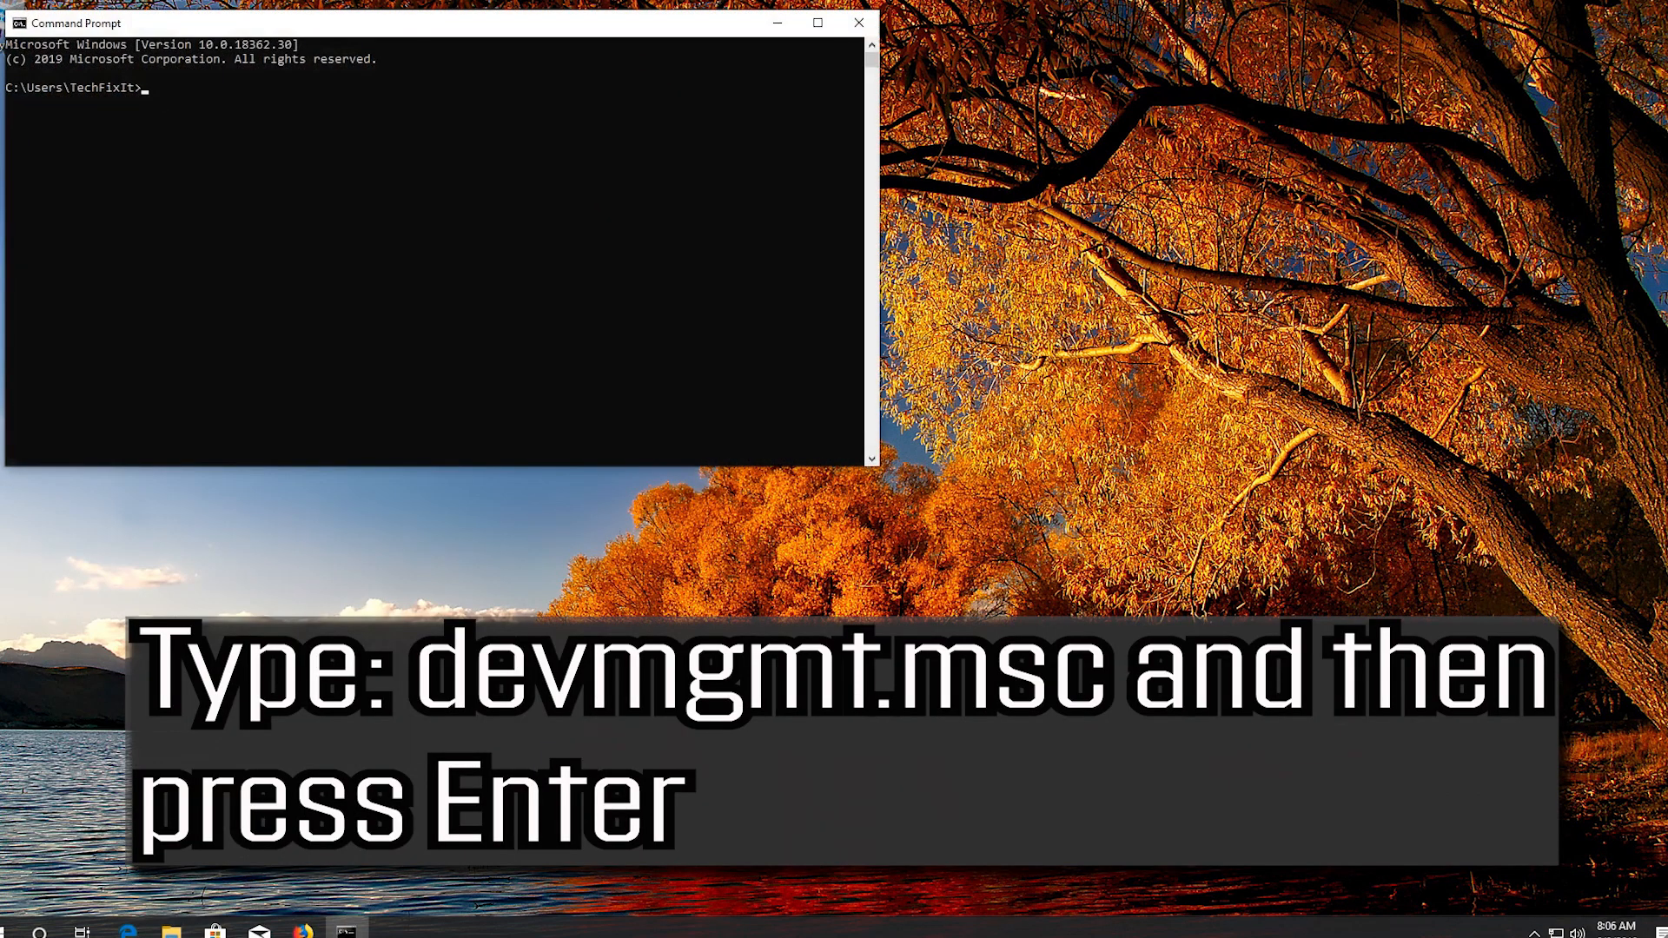
{"action": "type", "text": "d"}
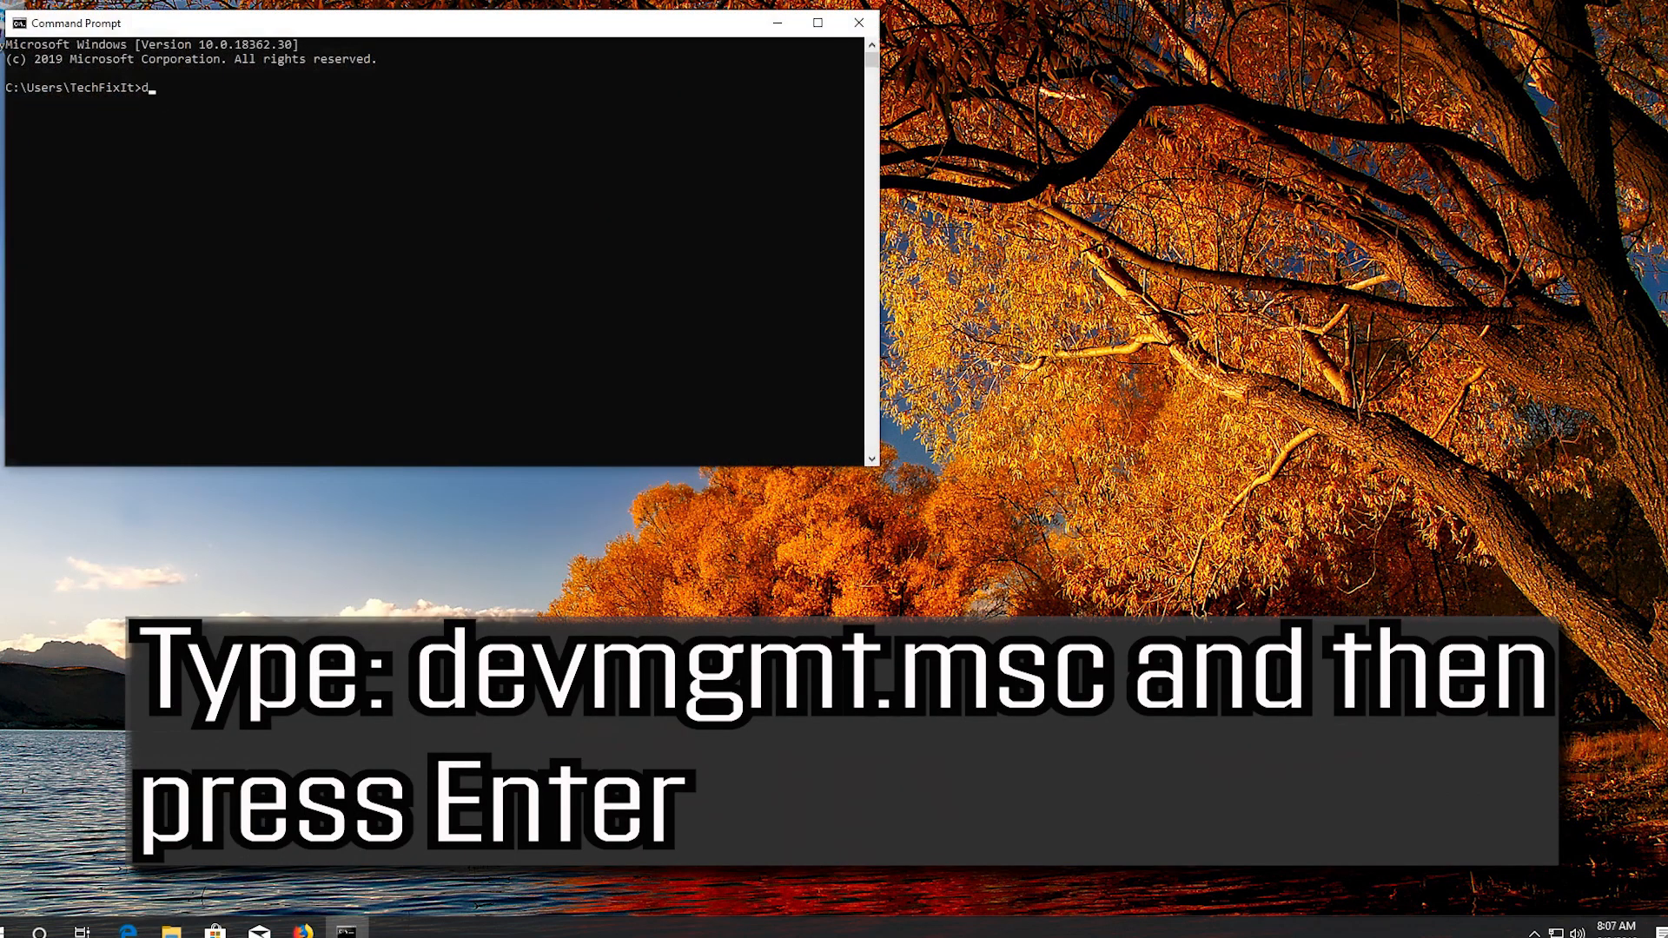
{"action": "type", "text": "evm"}
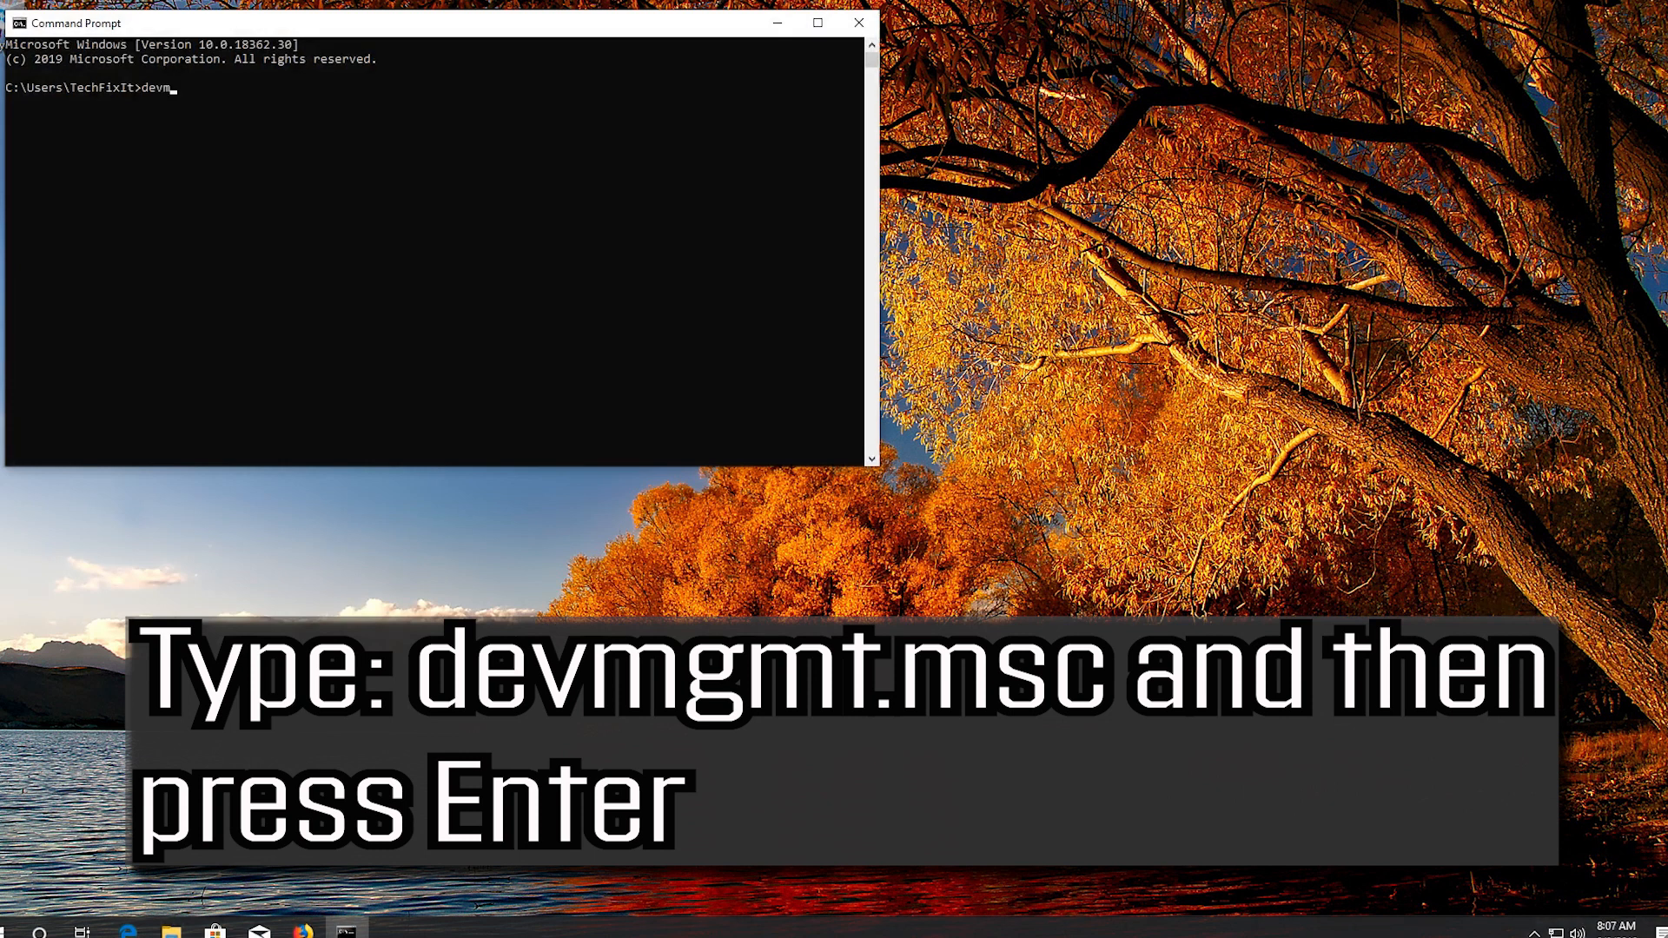
{"action": "type", "text": "gm"}
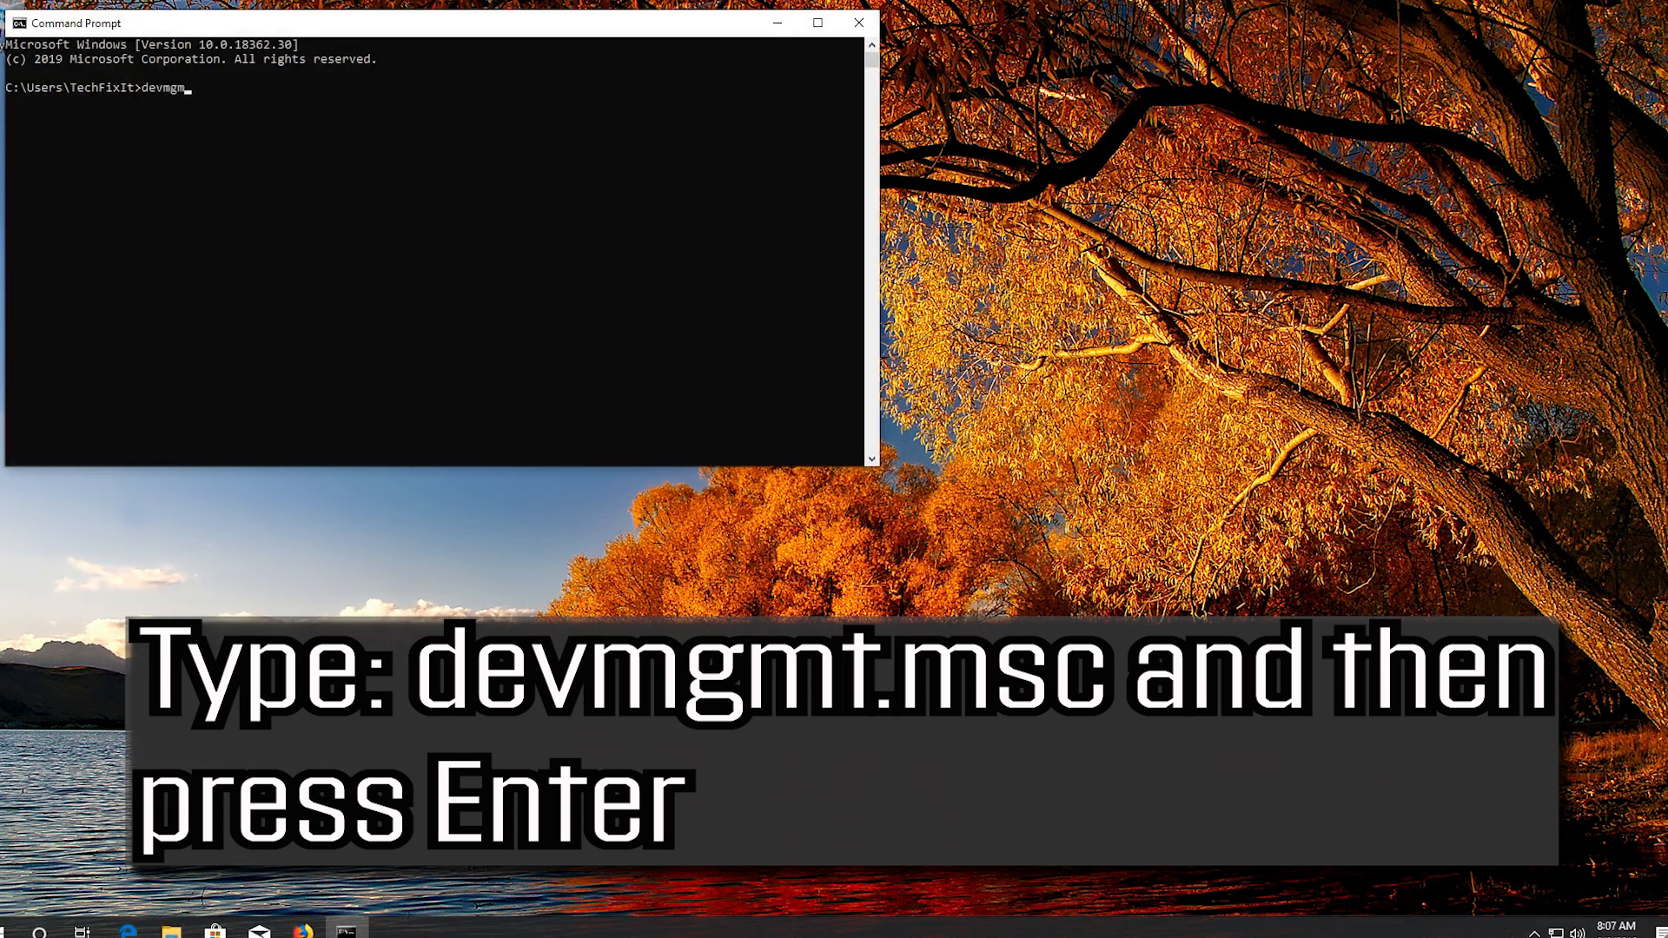
{"action": "type", "text": "."}
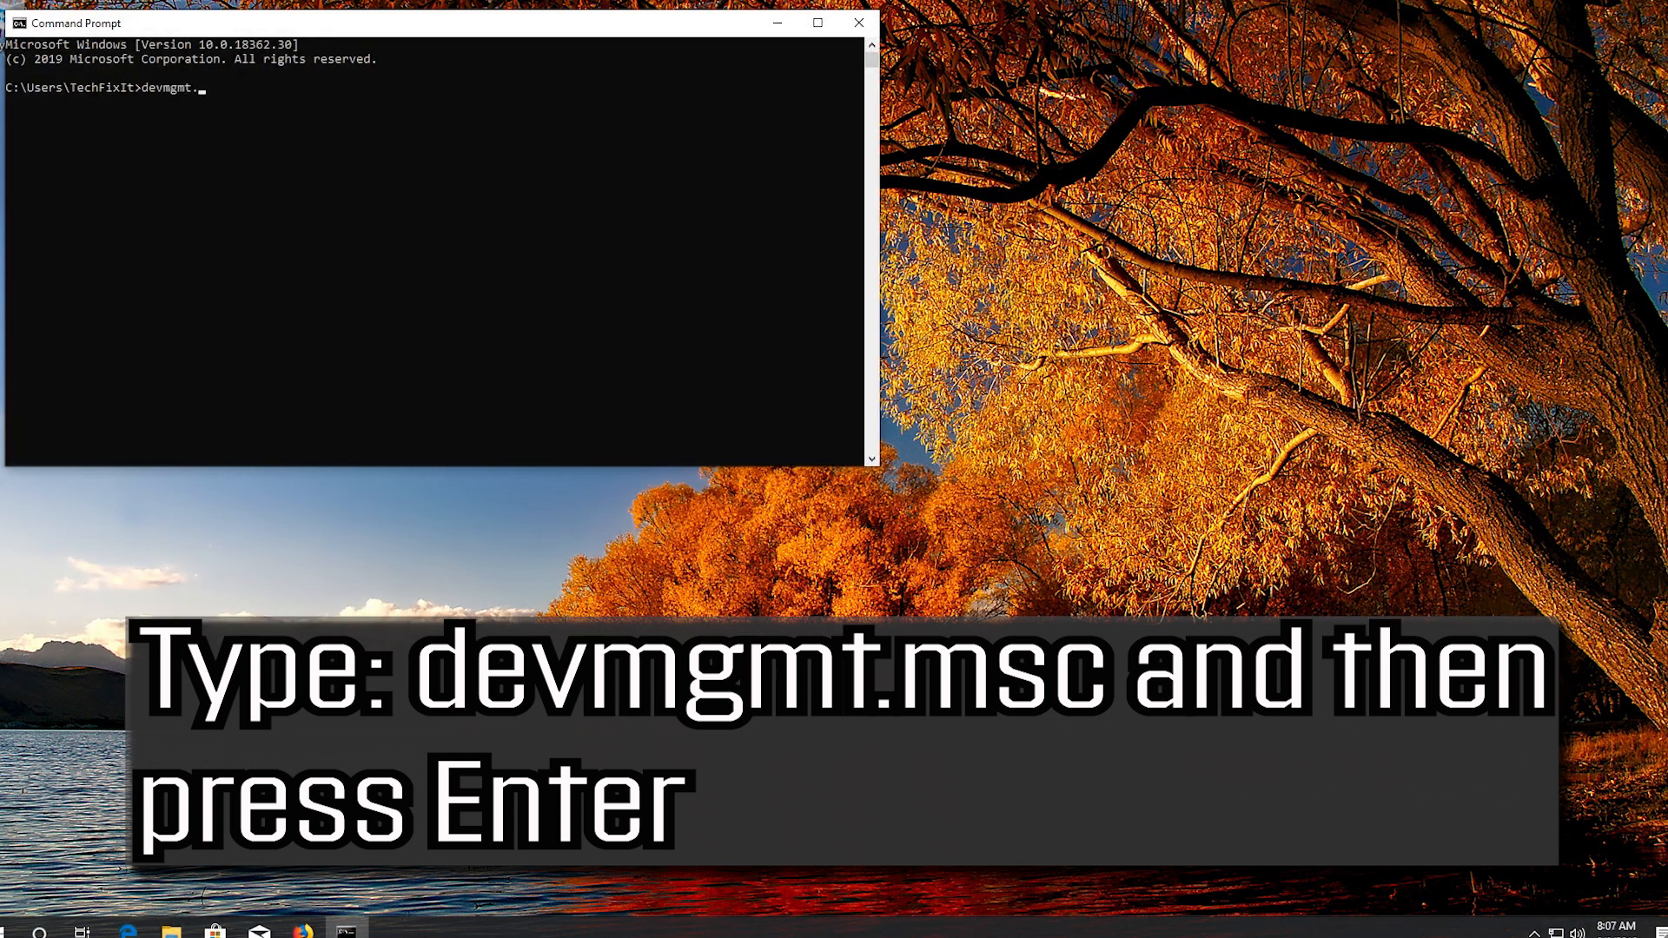
{"action": "type", "text": "msc"}
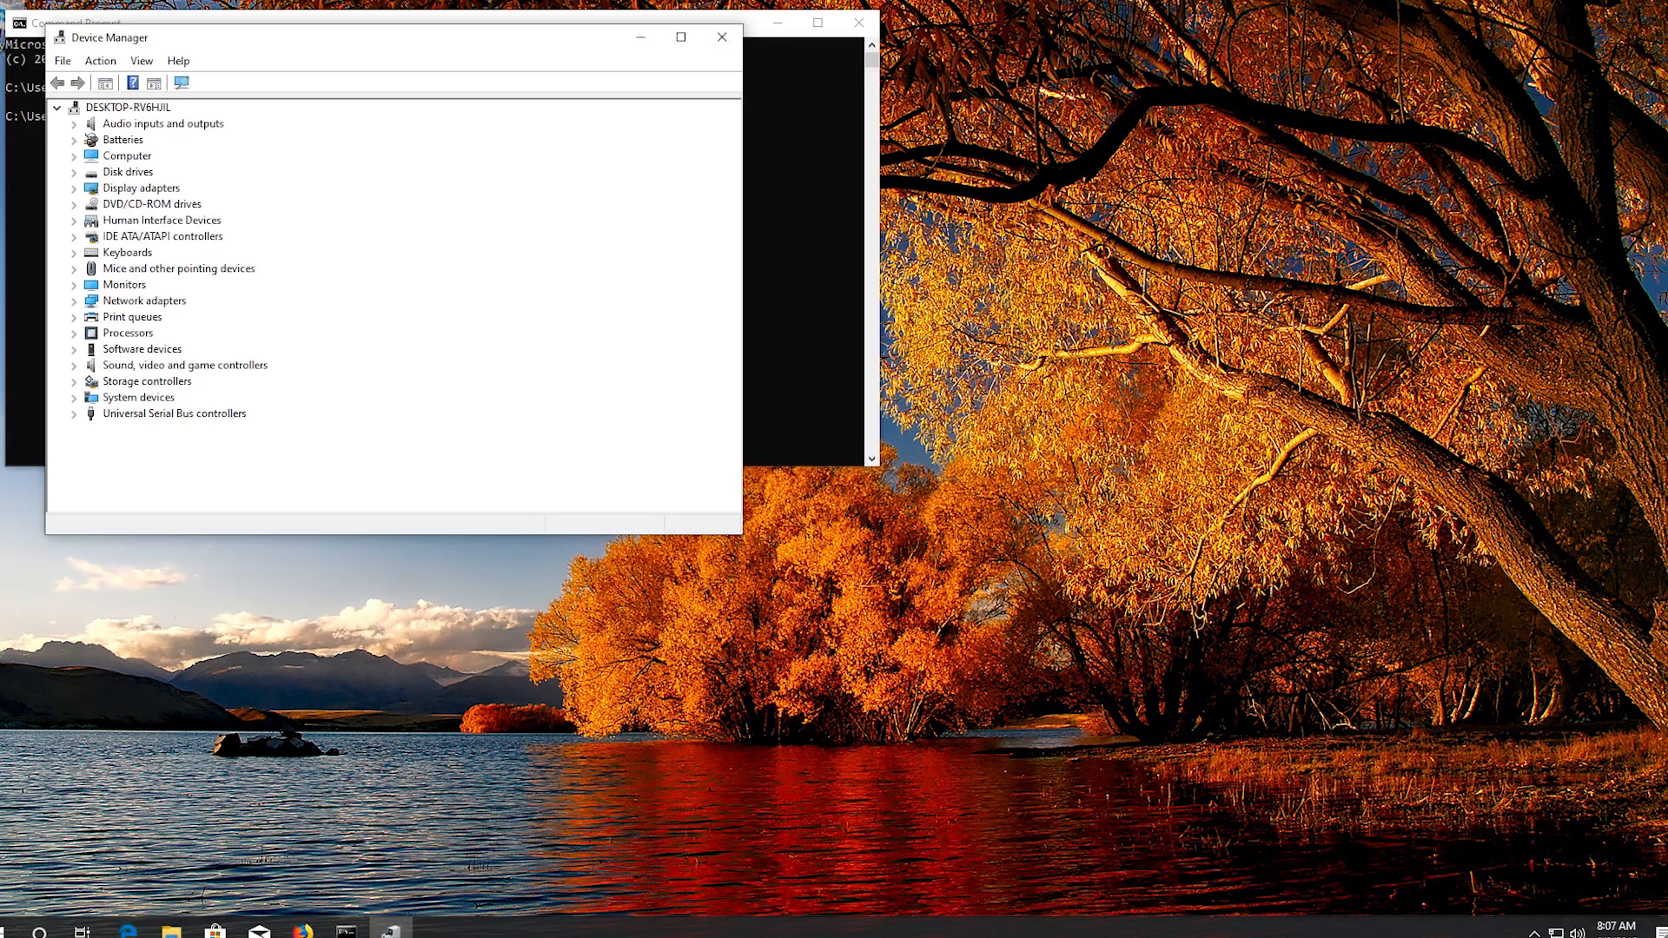
Expand Mice and other pointing devices and select the Microsoft PS/2 Mouse
{"action": "key", "text": "tab"}
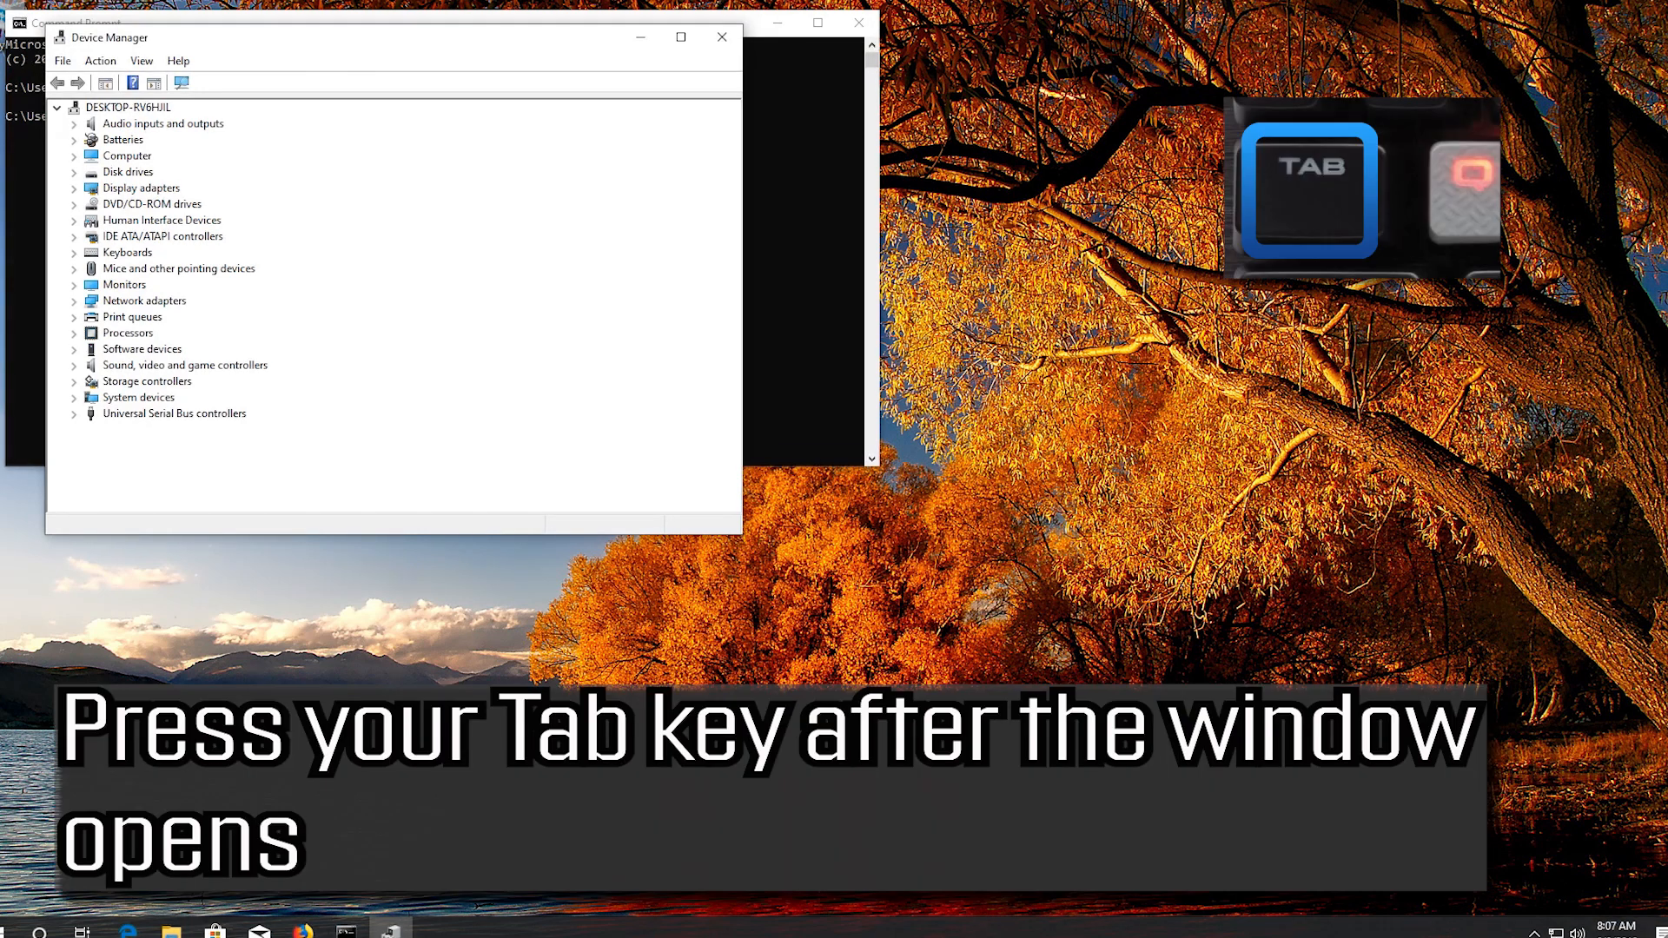
{"action": "key", "text": "Tab"}
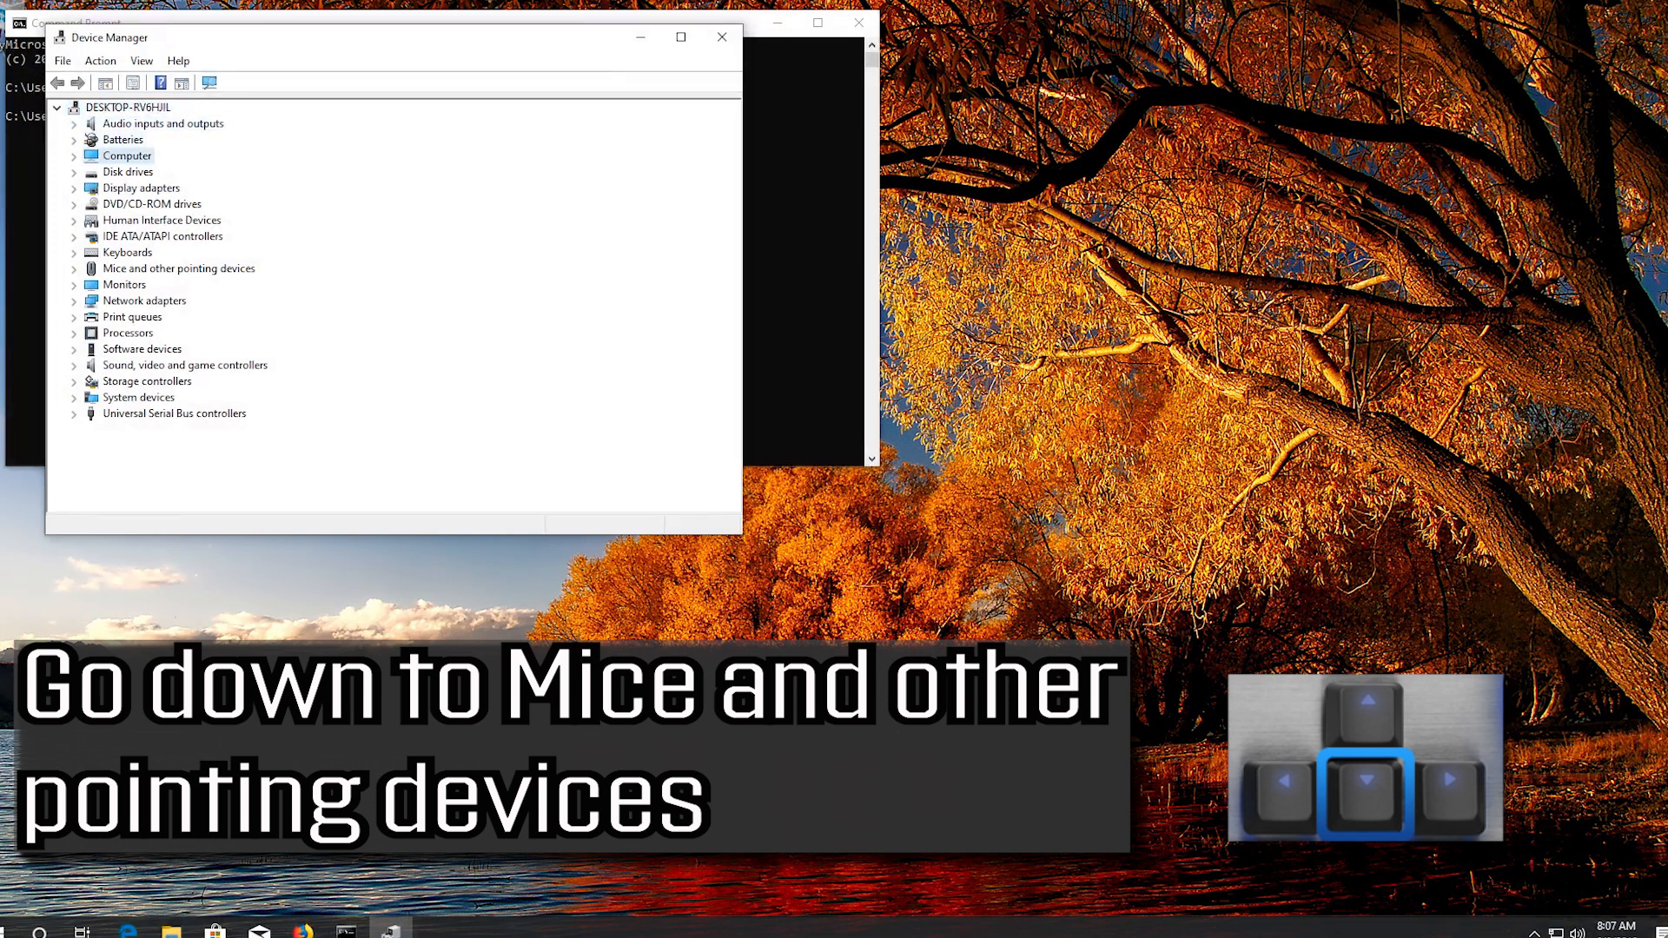
{"action": "left_click", "coordinate": [178, 267]}
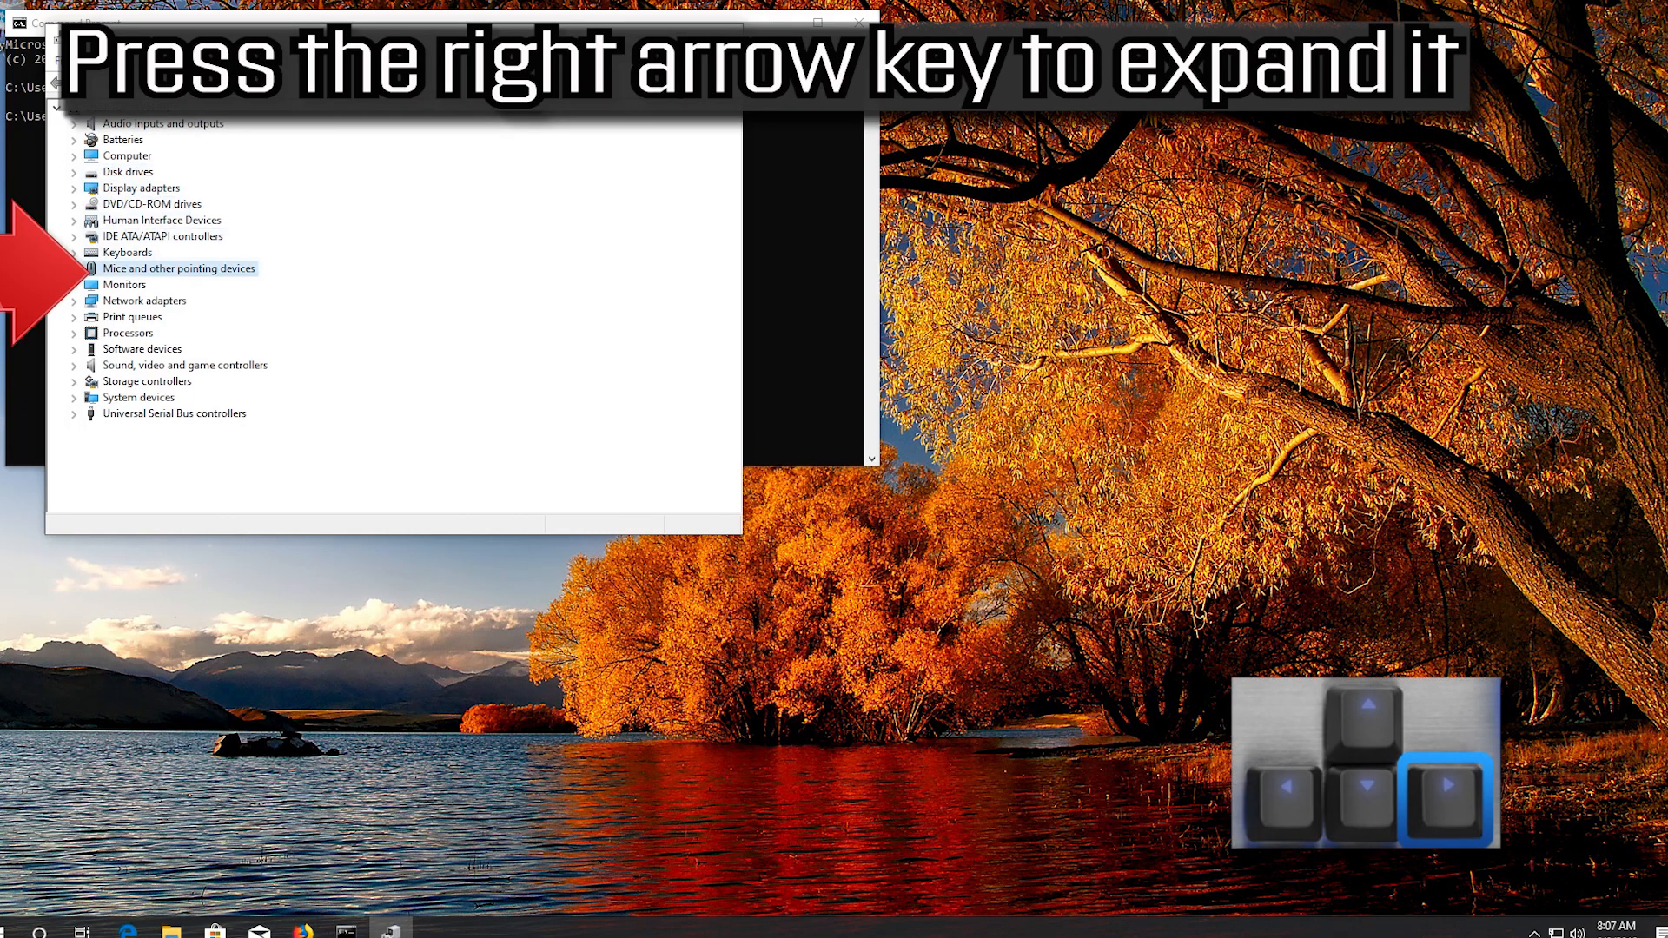
{"action": "key", "text": "Right"}
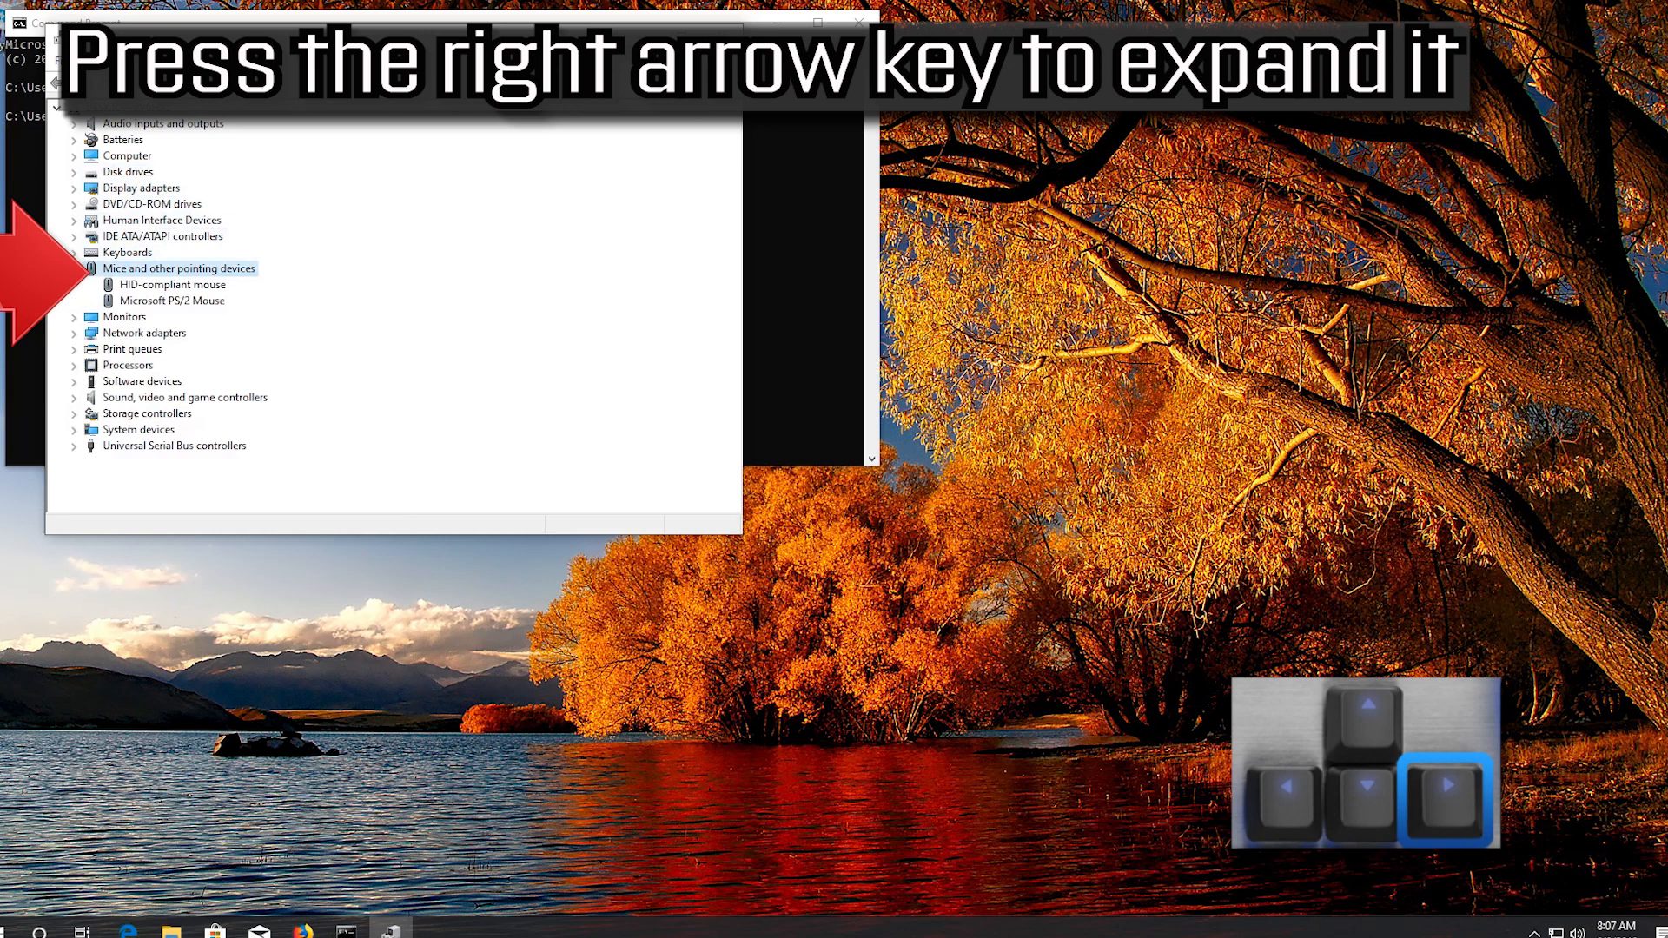
{"action": "key", "text": "Right"}
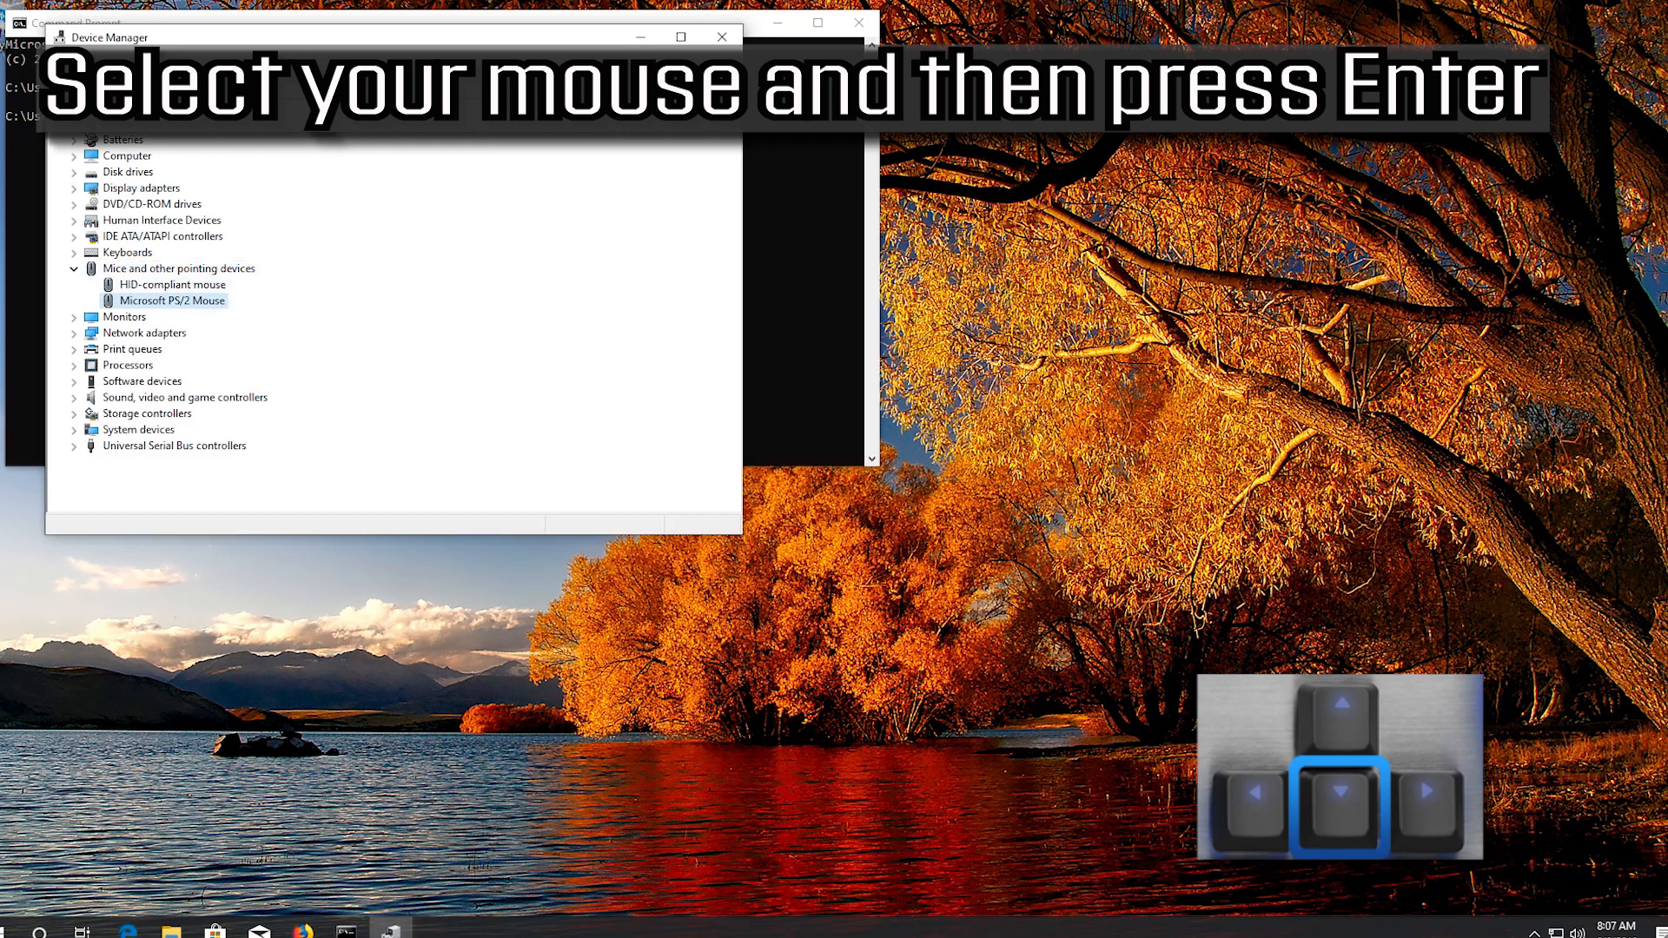
Show the Microsoft PS/2 Mouse Driver page and highlight Update Driver
{"action": "key", "text": "enter"}
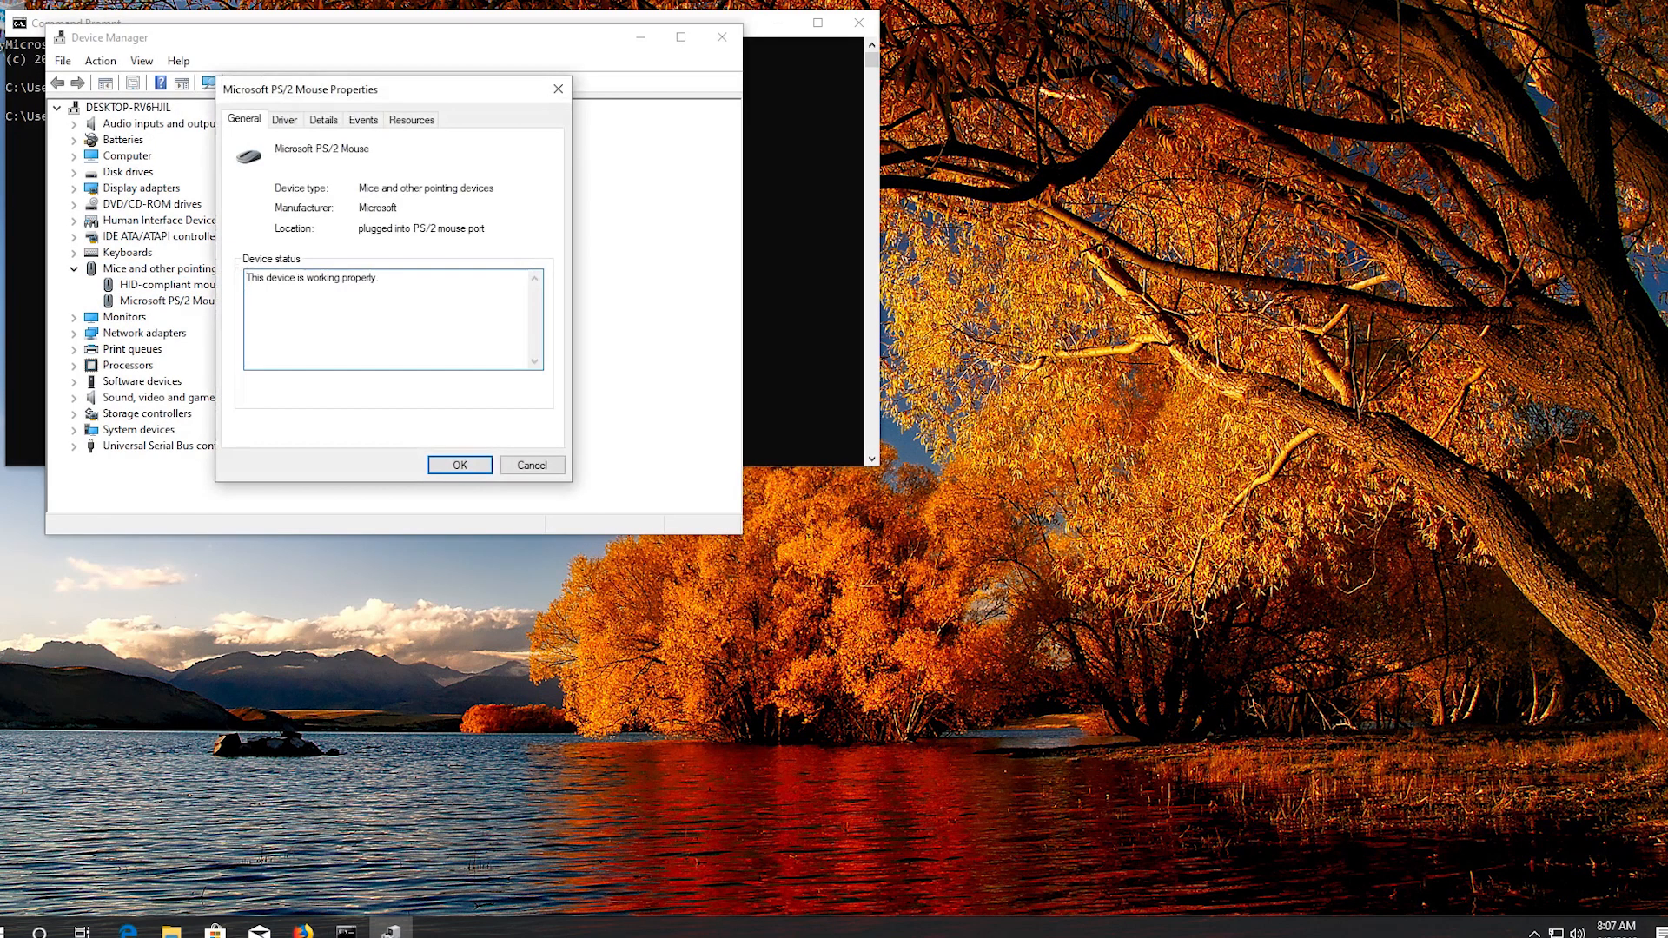
{"action": "key", "text": "Tab"}
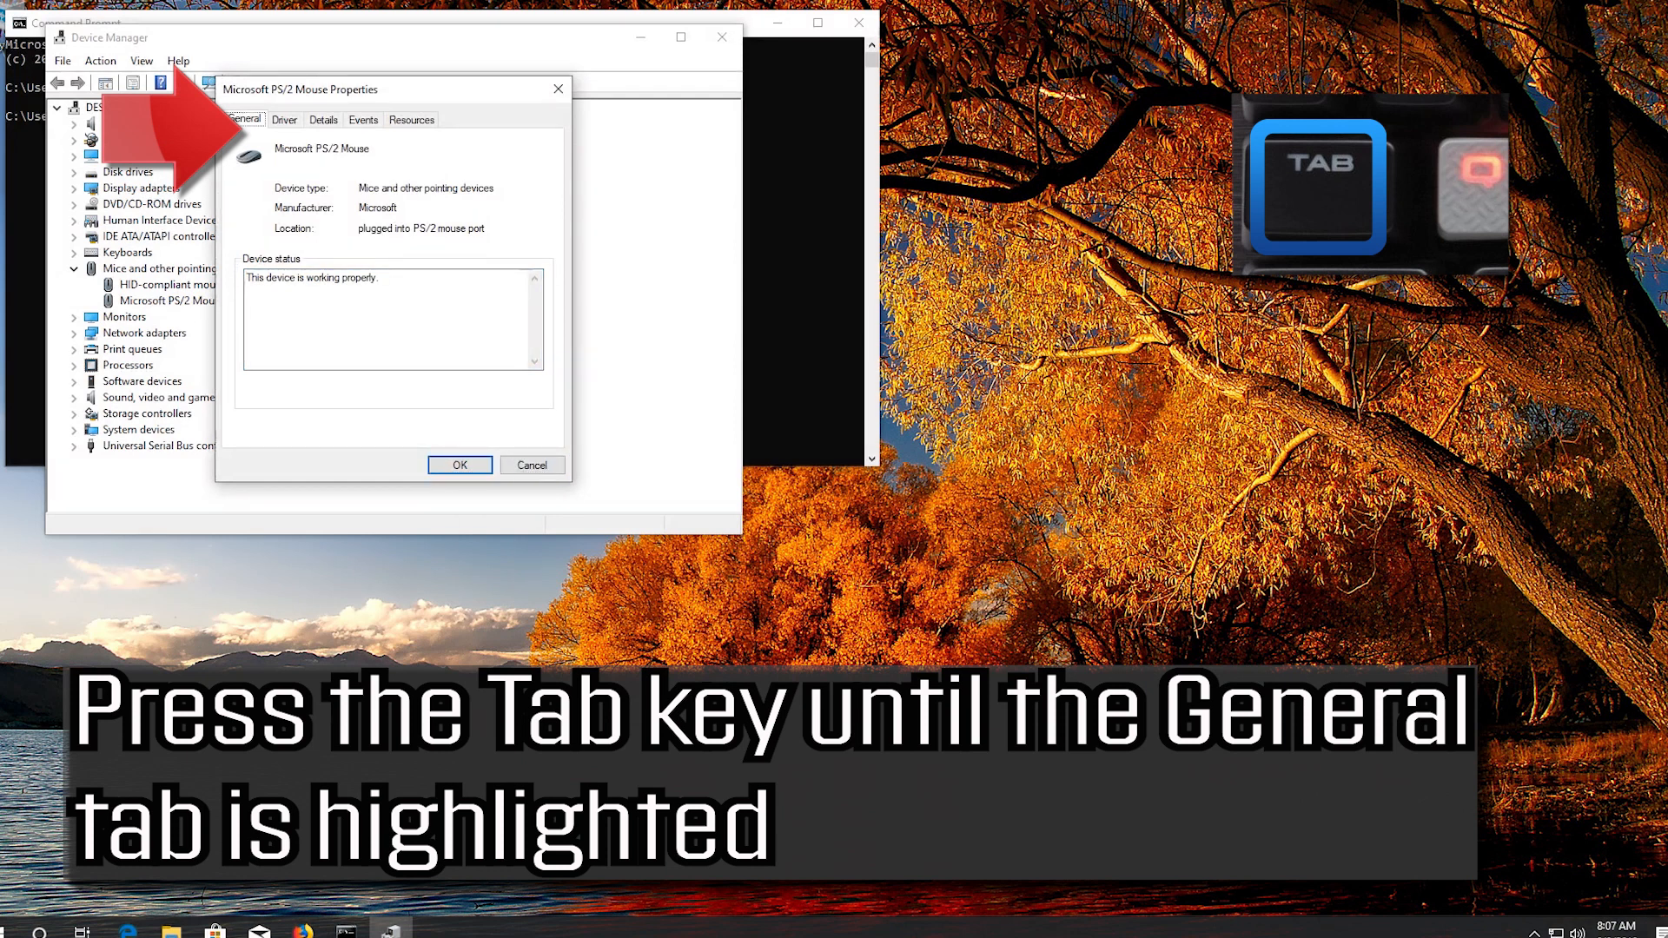
{"action": "key", "text": "tab"}
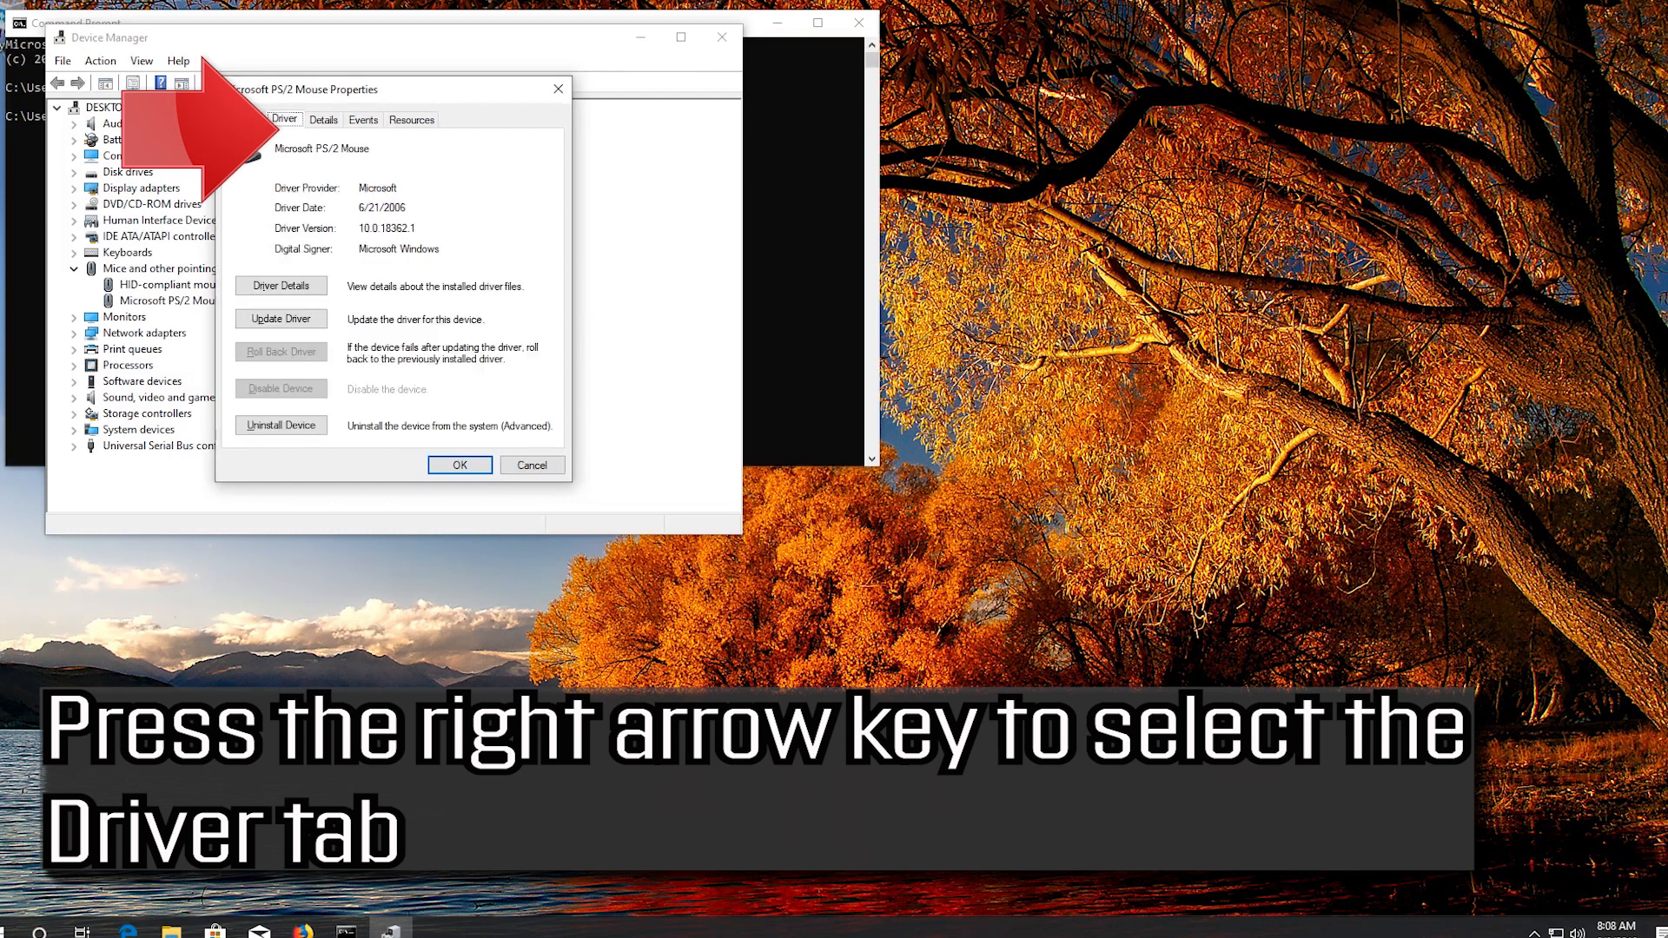
{"action": "key", "text": "tab"}
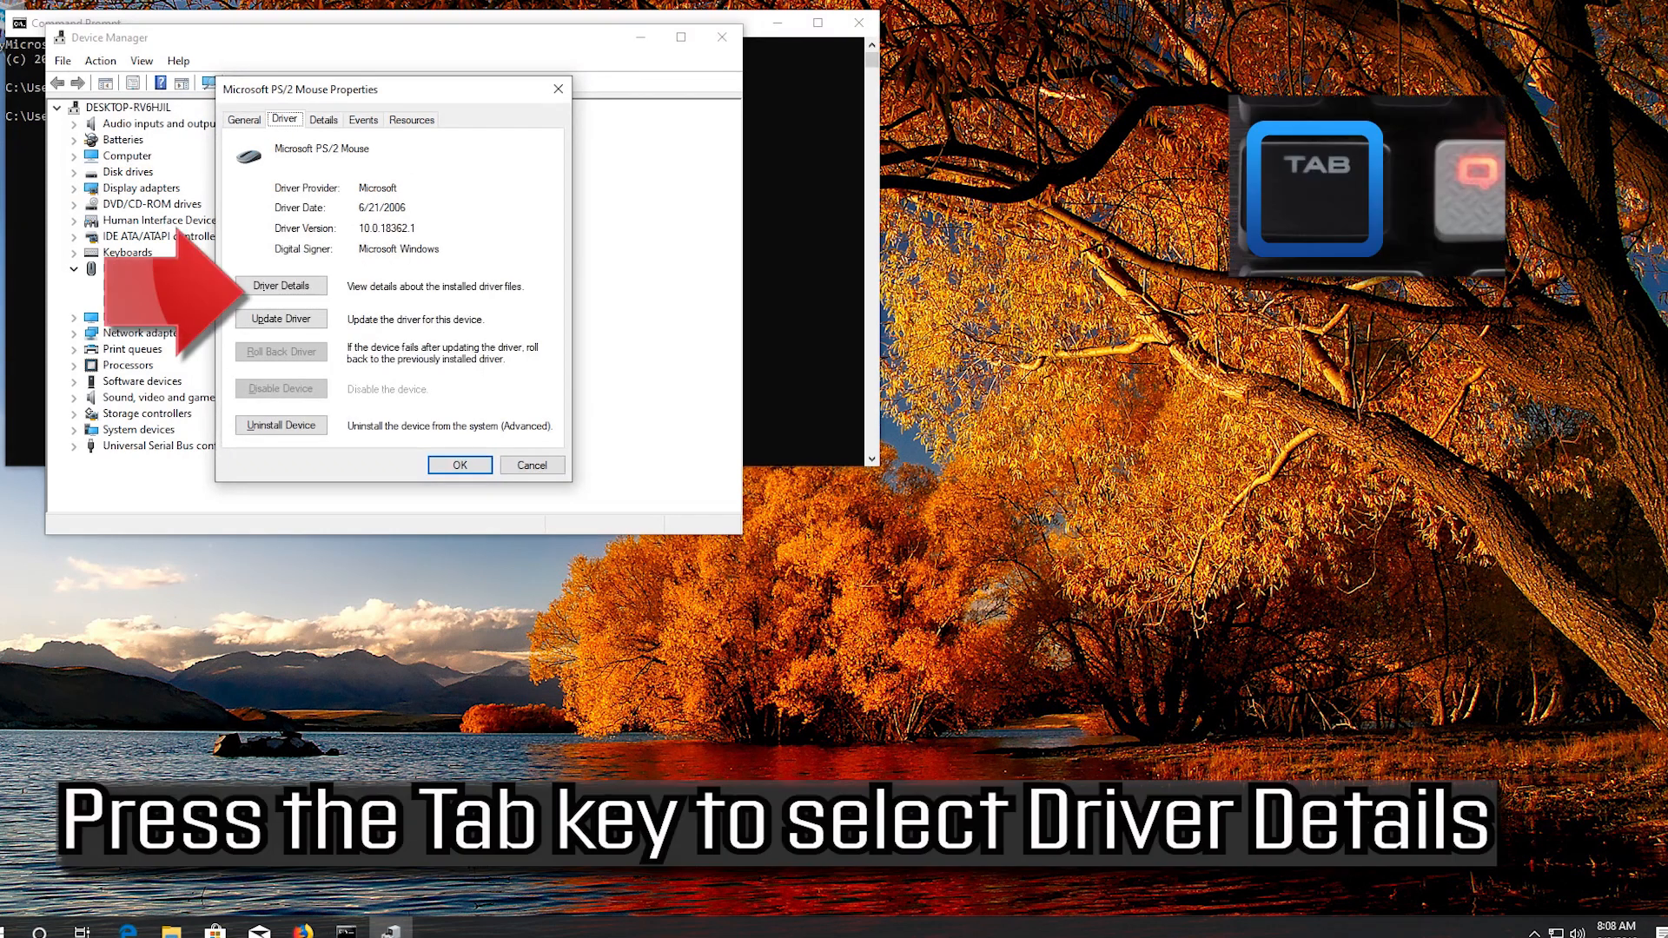
{"action": "key", "text": "Tab"}
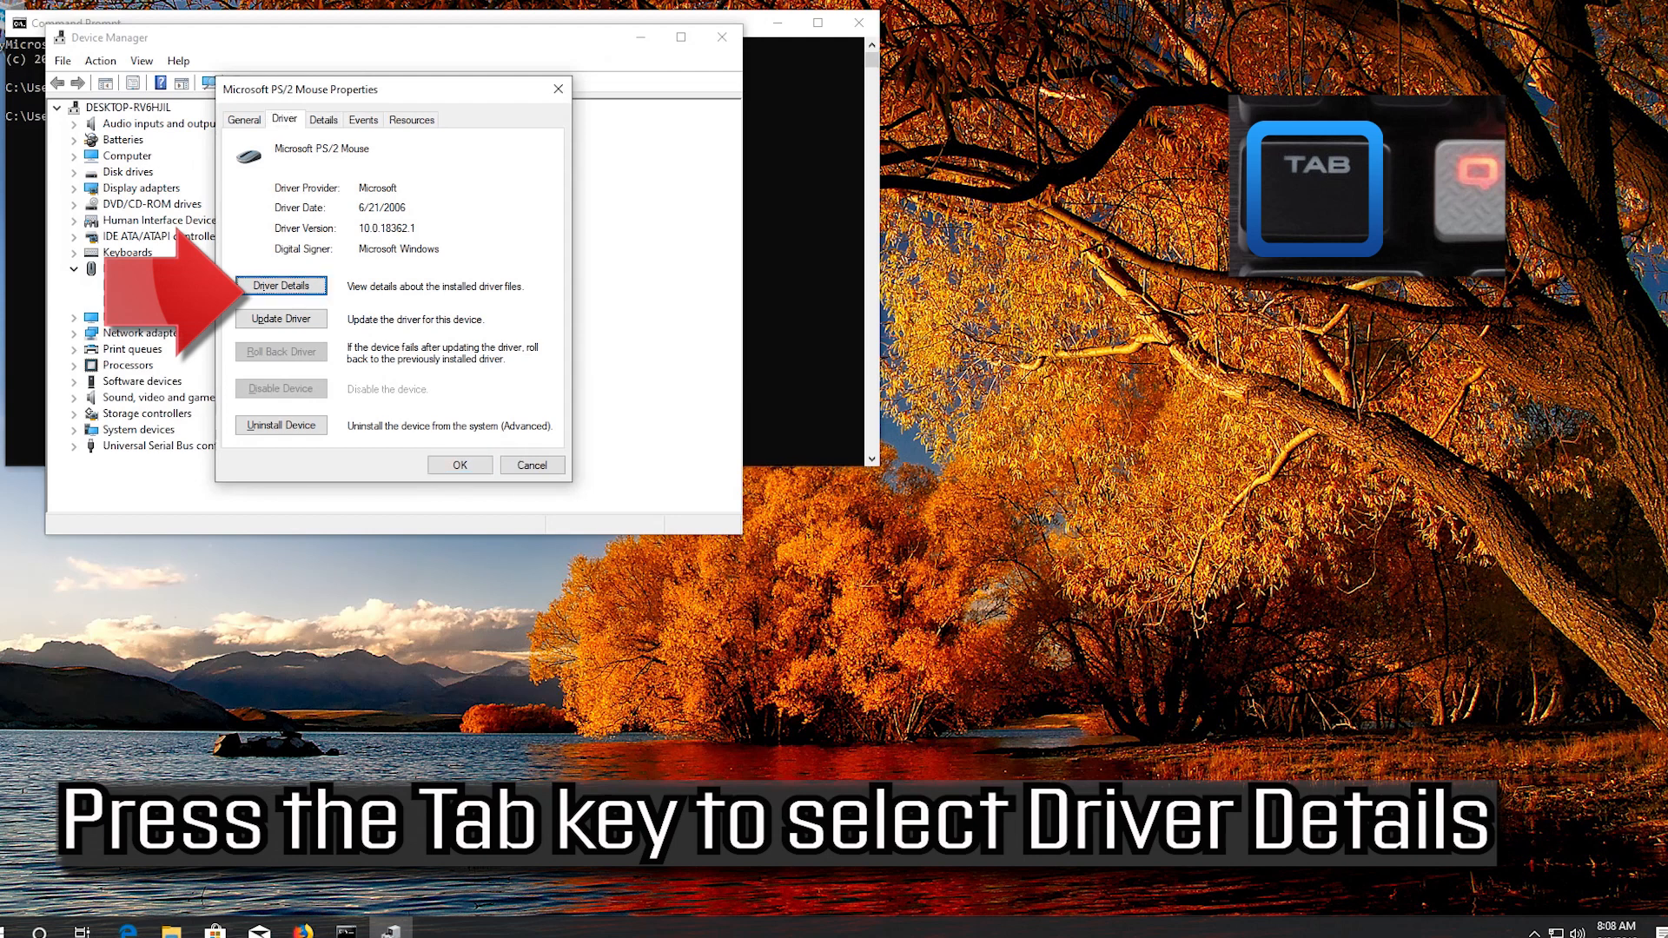
{"action": "key", "text": "Tab"}
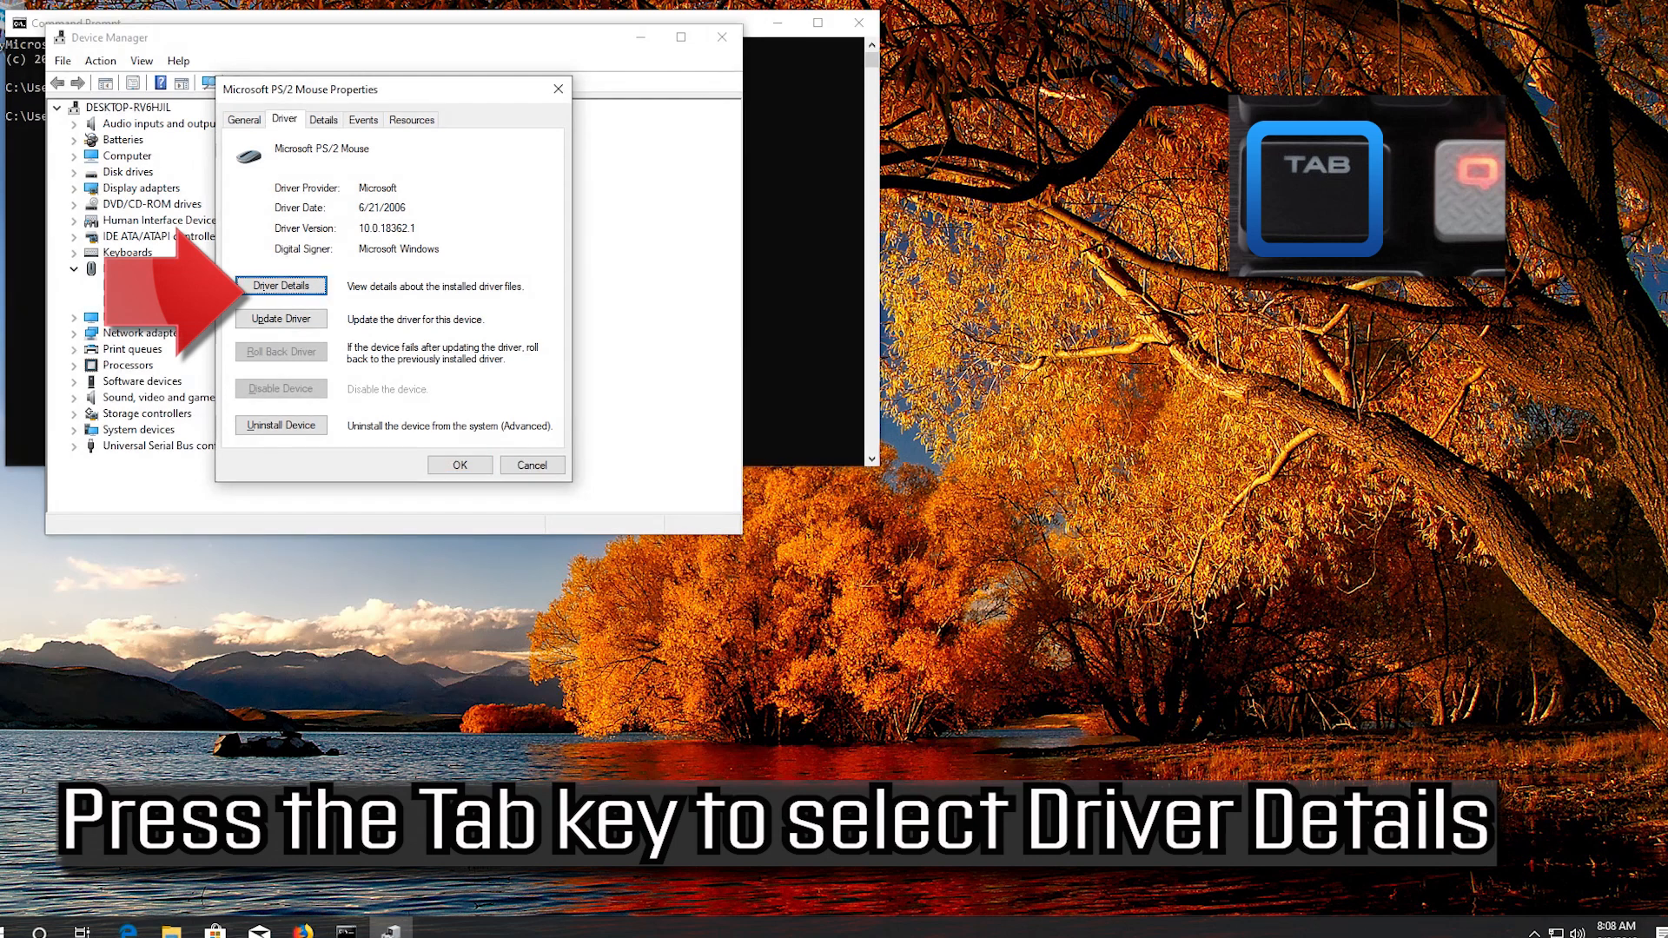
{"action": "key", "text": "Tab"}
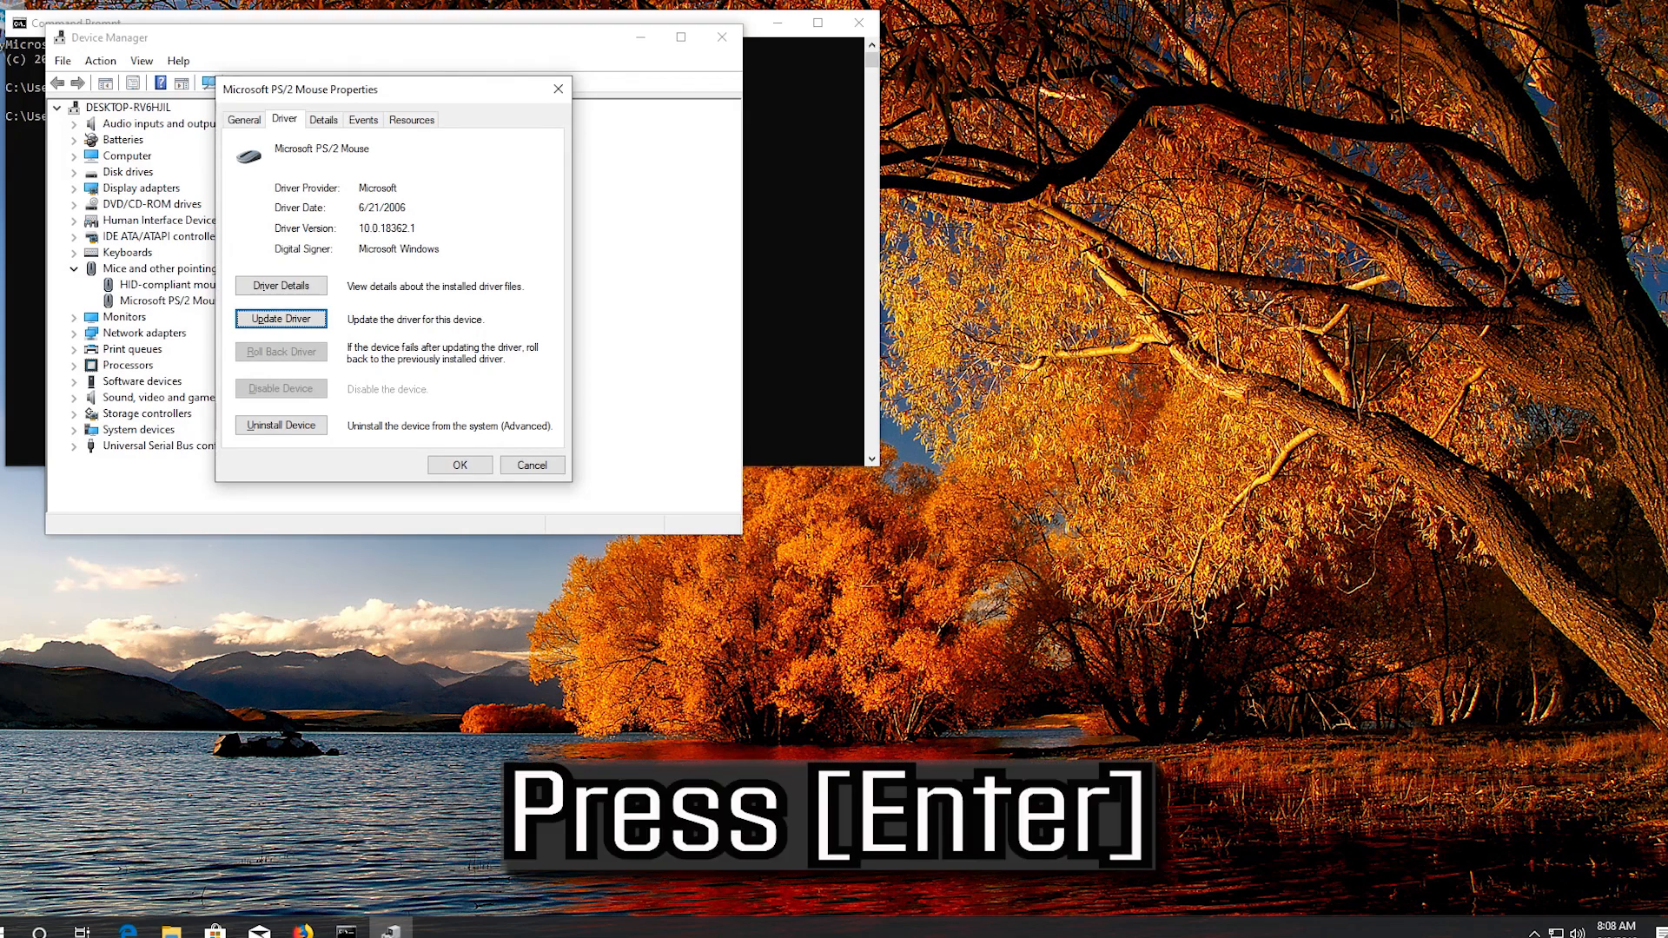
Search automatically for updated Microsoft PS/2 Mouse driver software until the search finishes
{"action": "left_click", "coordinate": [280, 318]}
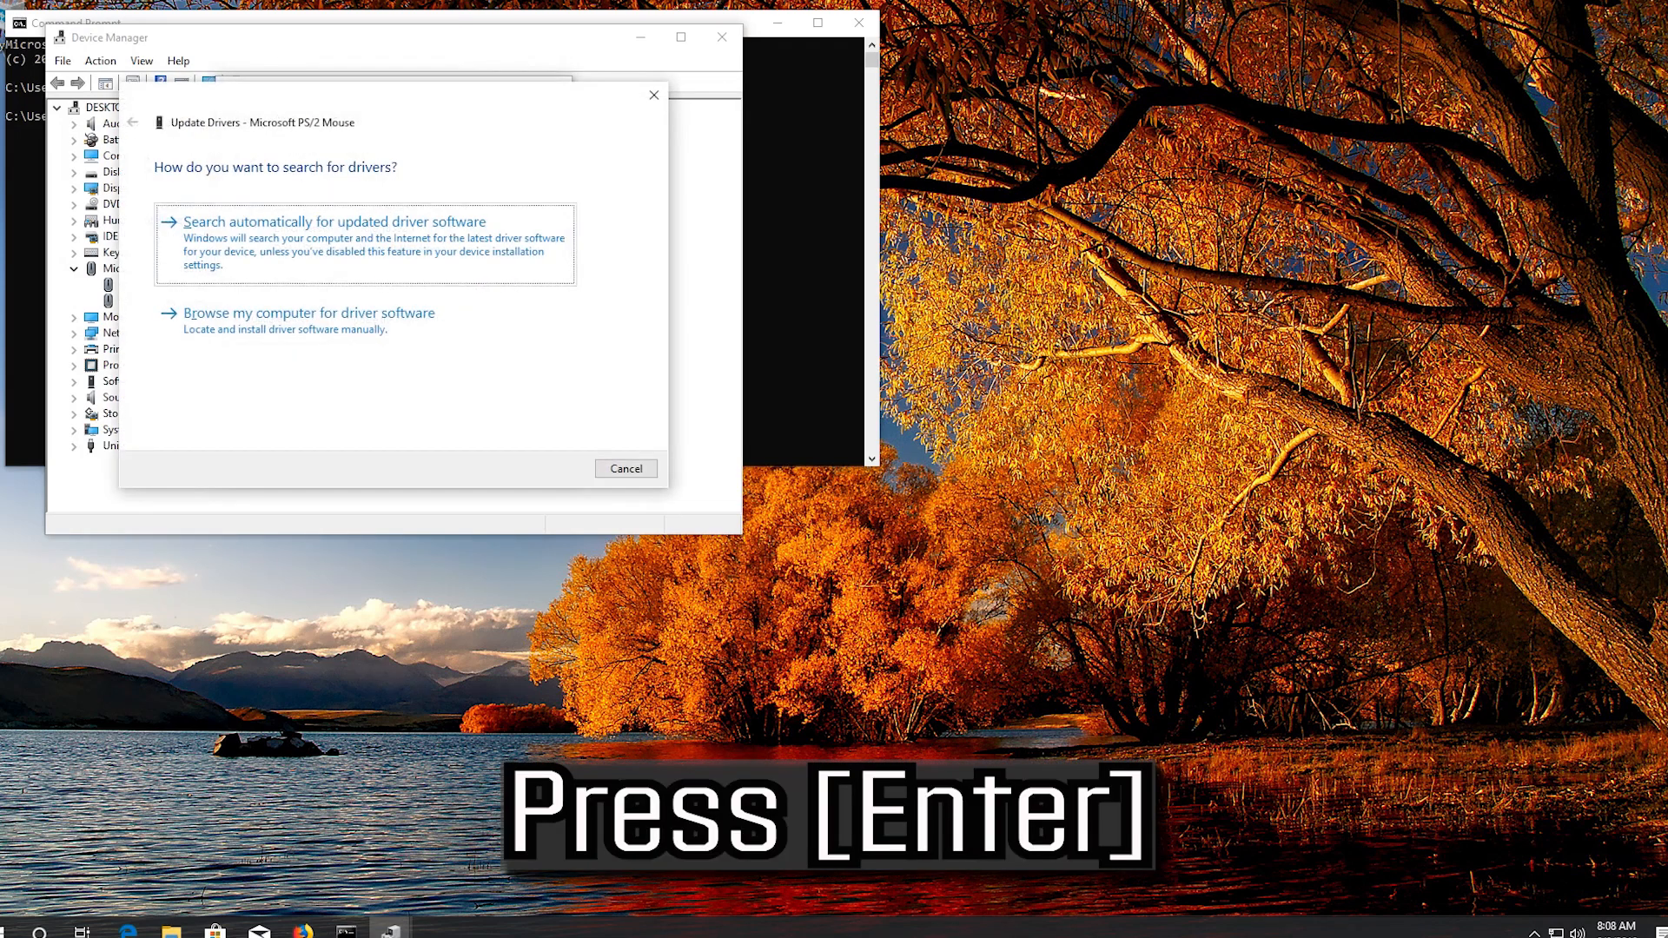
{"action": "key", "text": "Enter"}
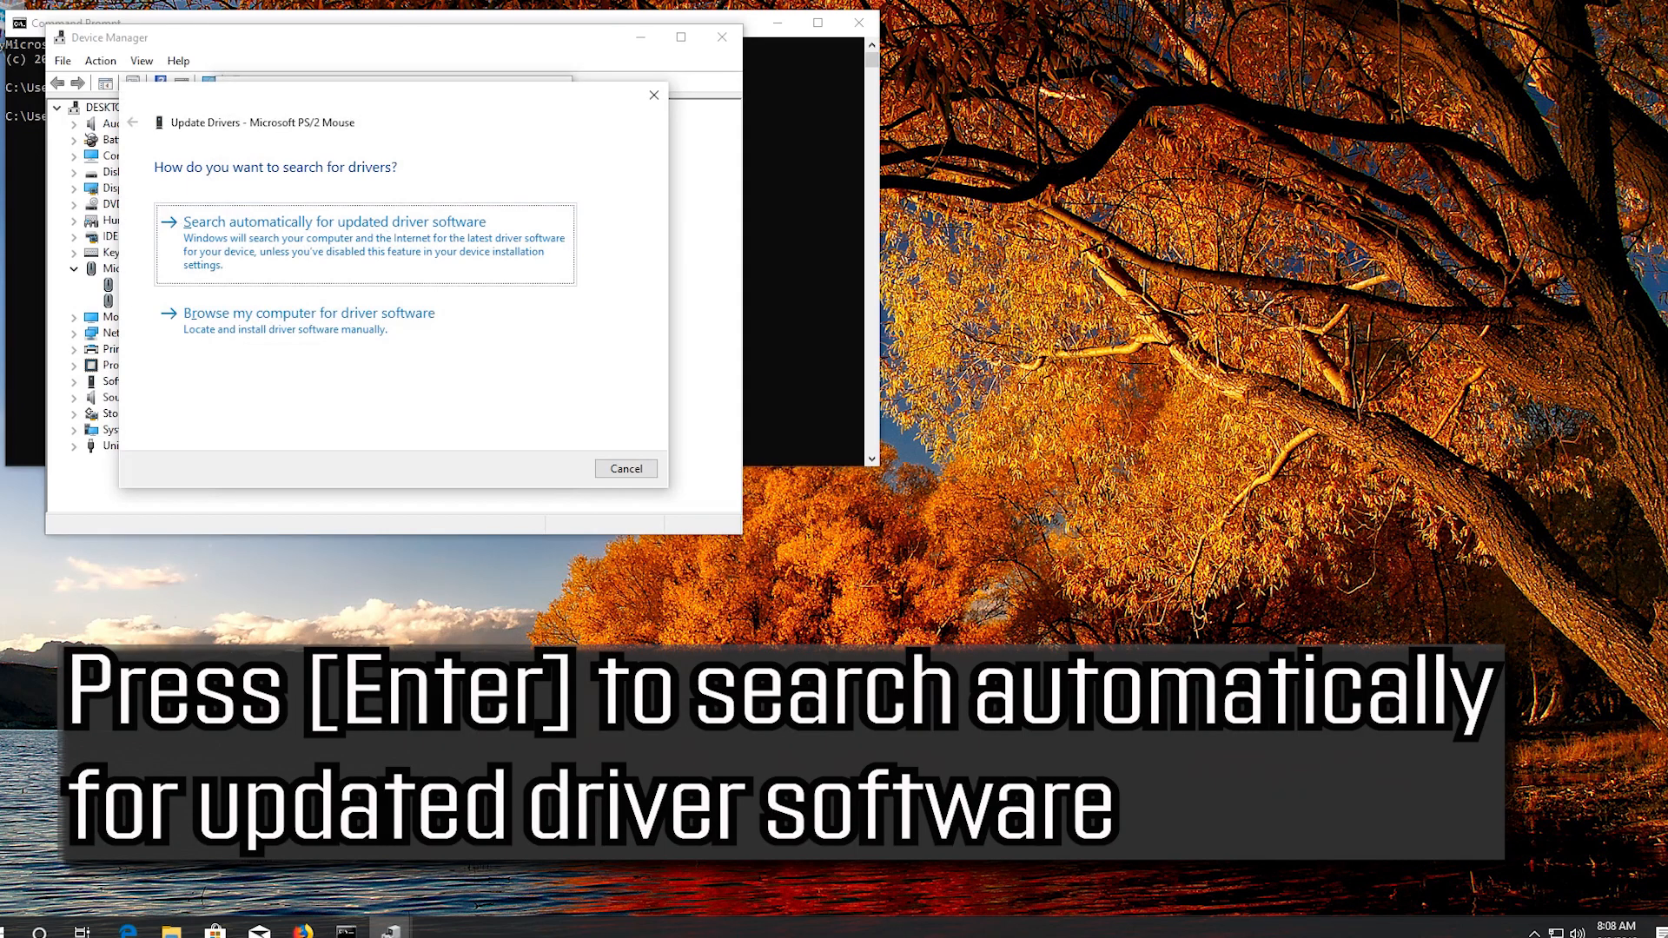
{"action": "key", "text": "enter"}
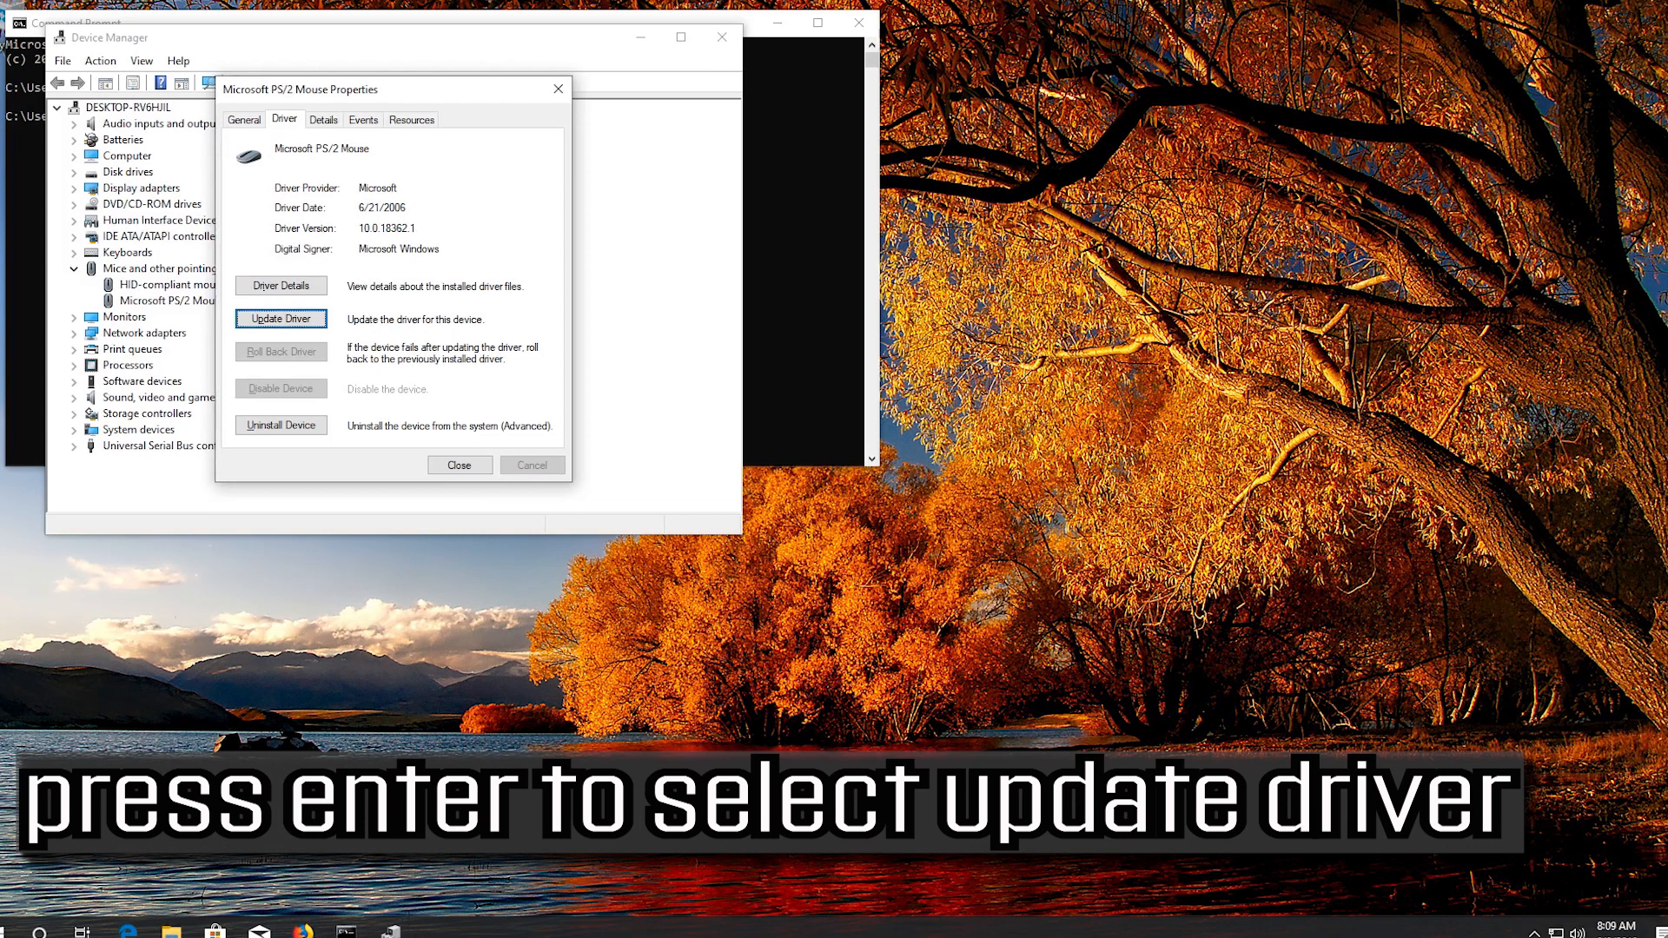
Start another driver update, choosing to browse this computer and pick from available drivers
{"action": "left_click", "coordinate": [282, 318]}
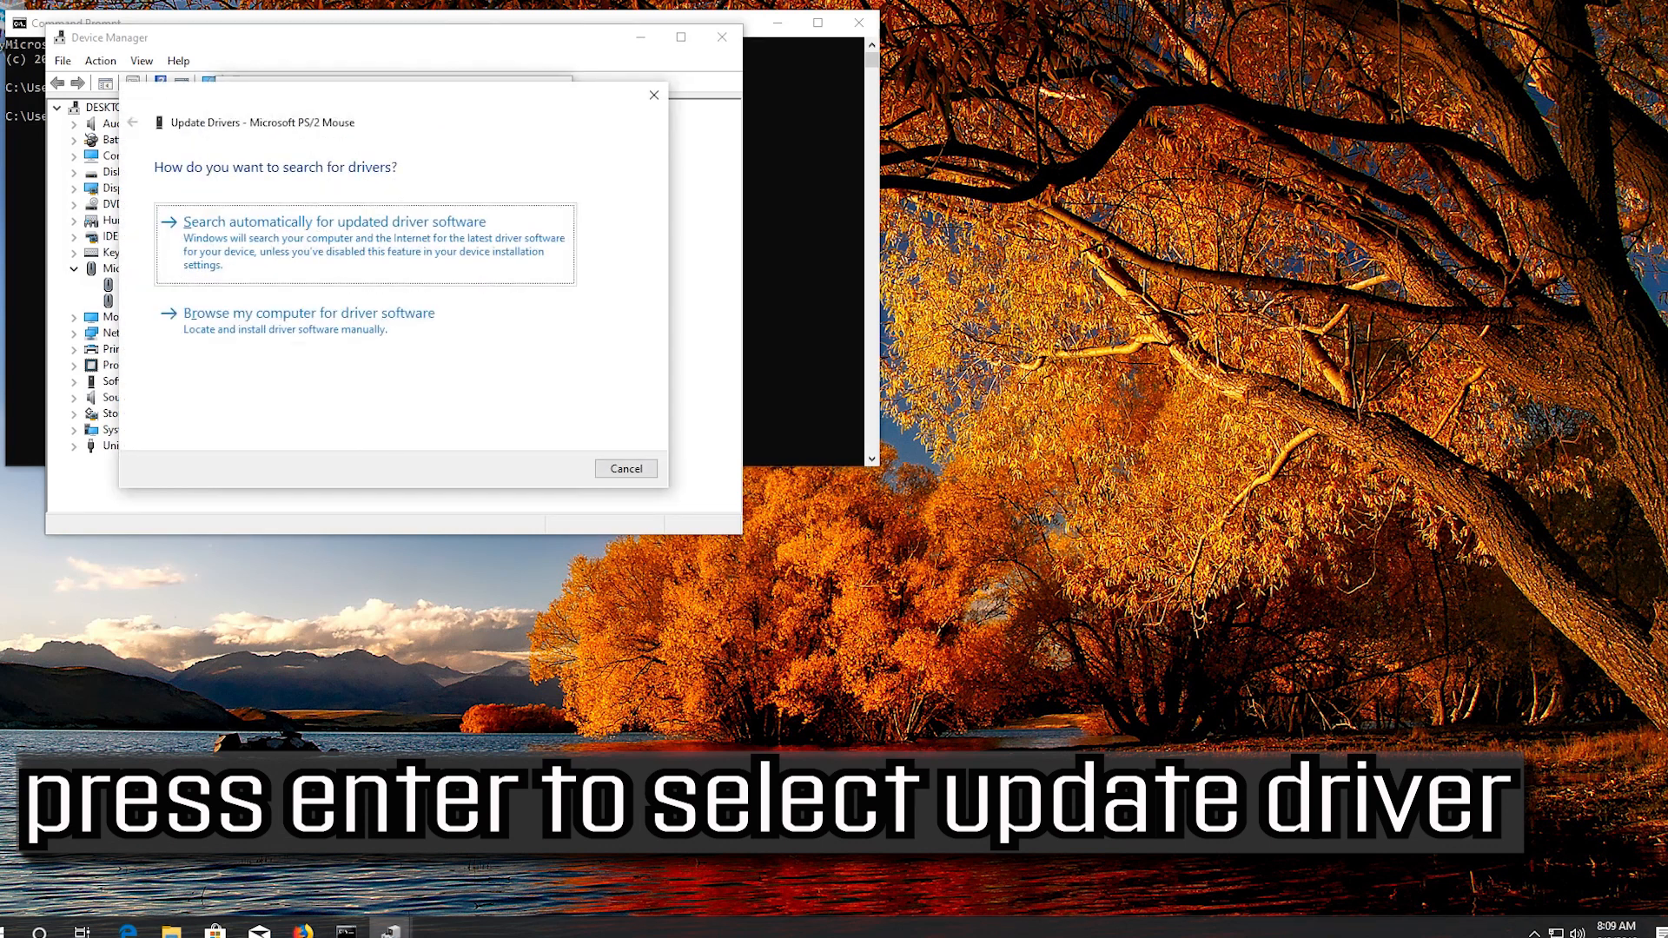
{"action": "key", "text": "down"}
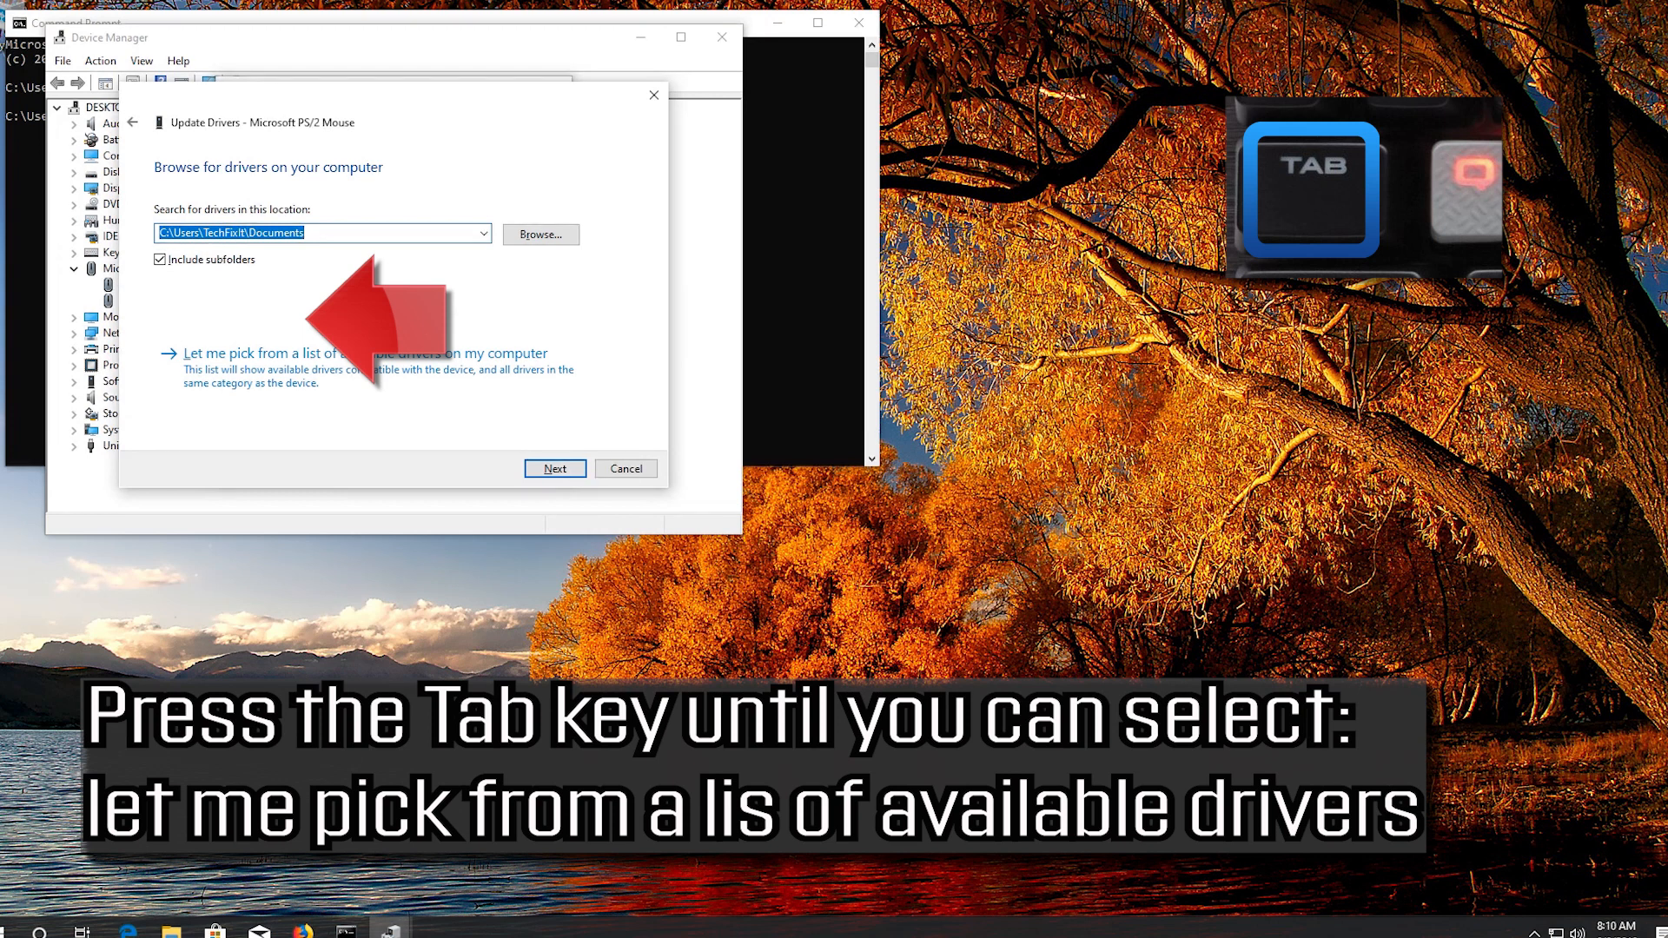
{"action": "key", "text": "tab"}
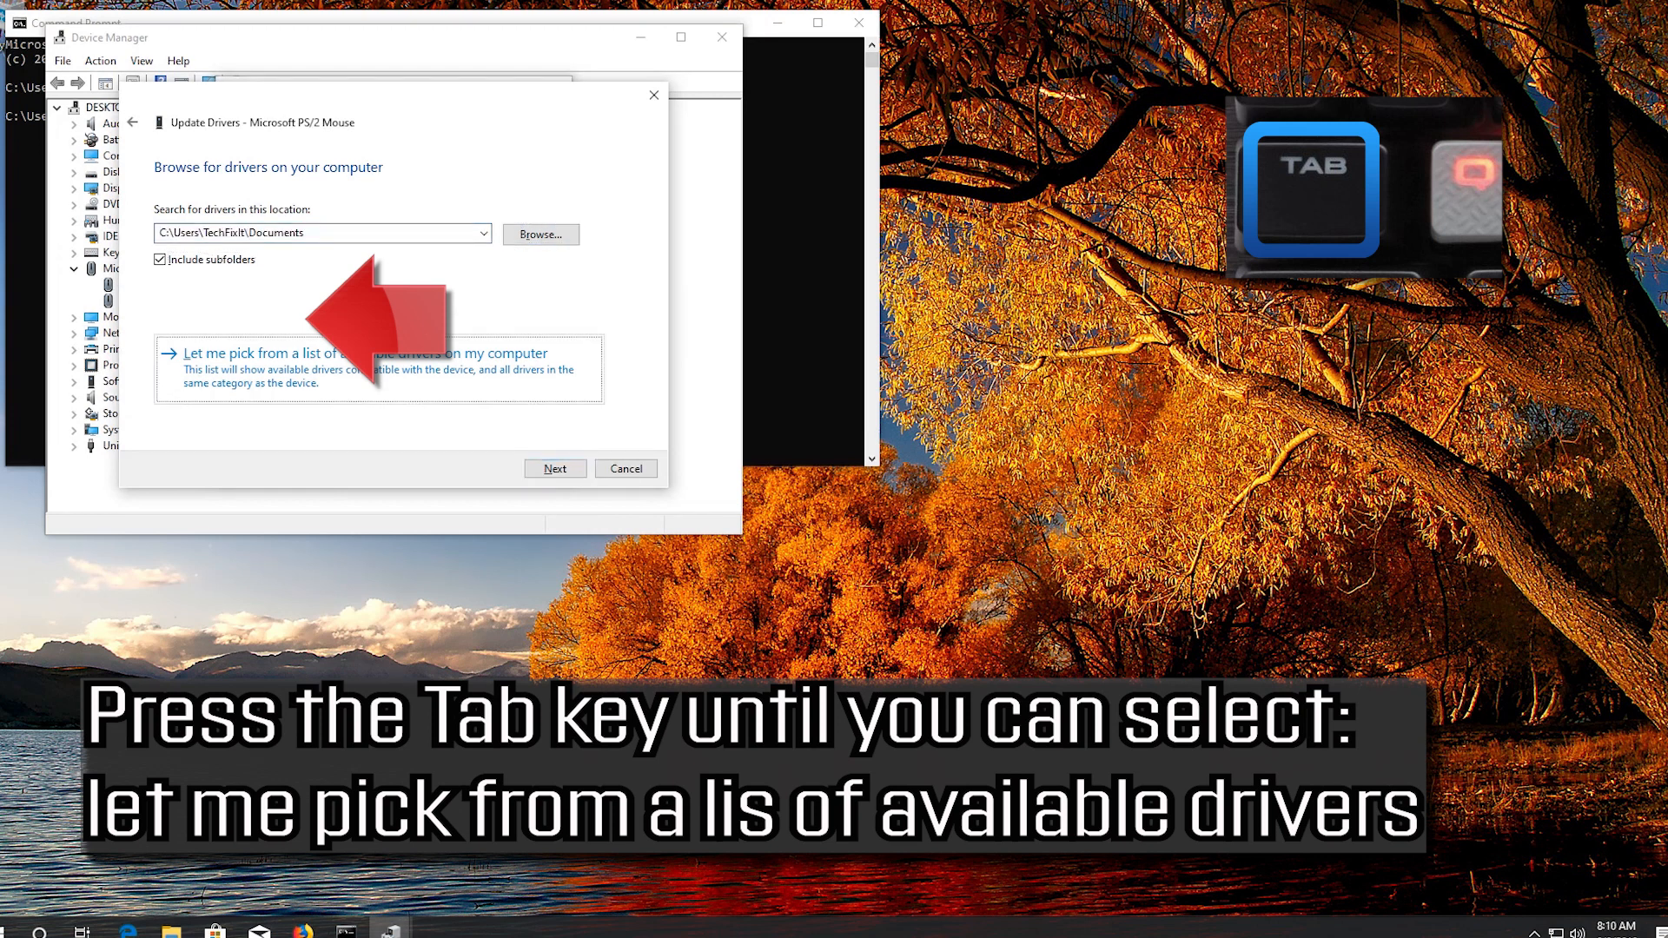
{"action": "key", "text": "tab"}
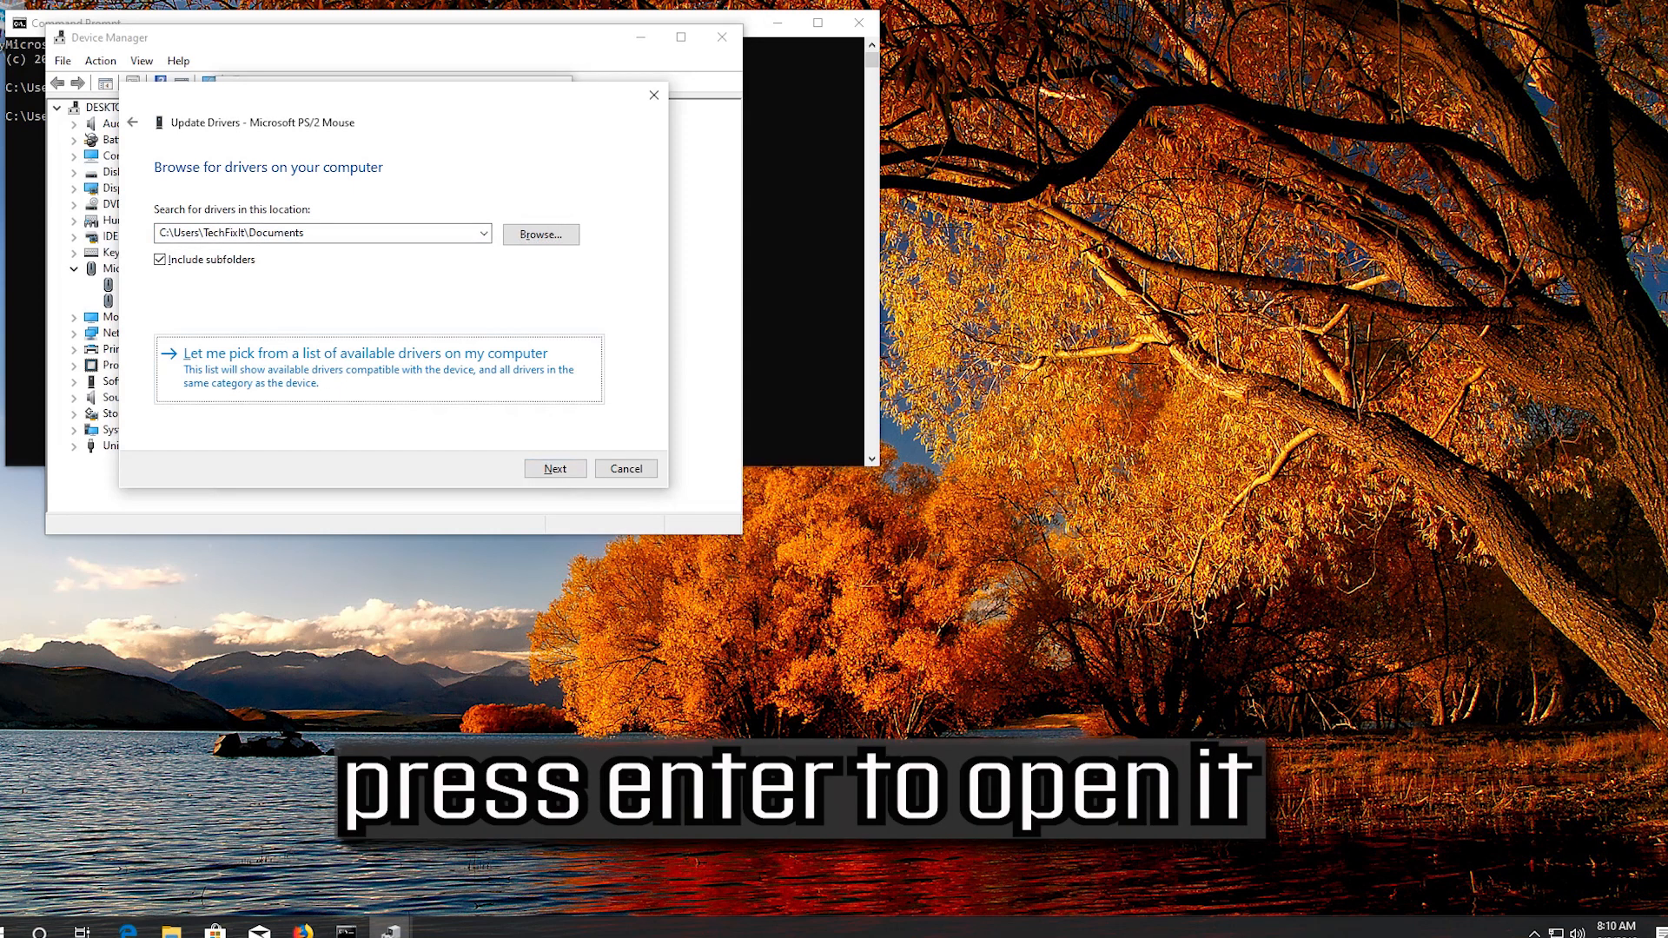
Install the Microsoft PS/2 Mouse model from the compatible driver list and close the success confirmation
{"action": "left_click", "coordinate": [365, 353]}
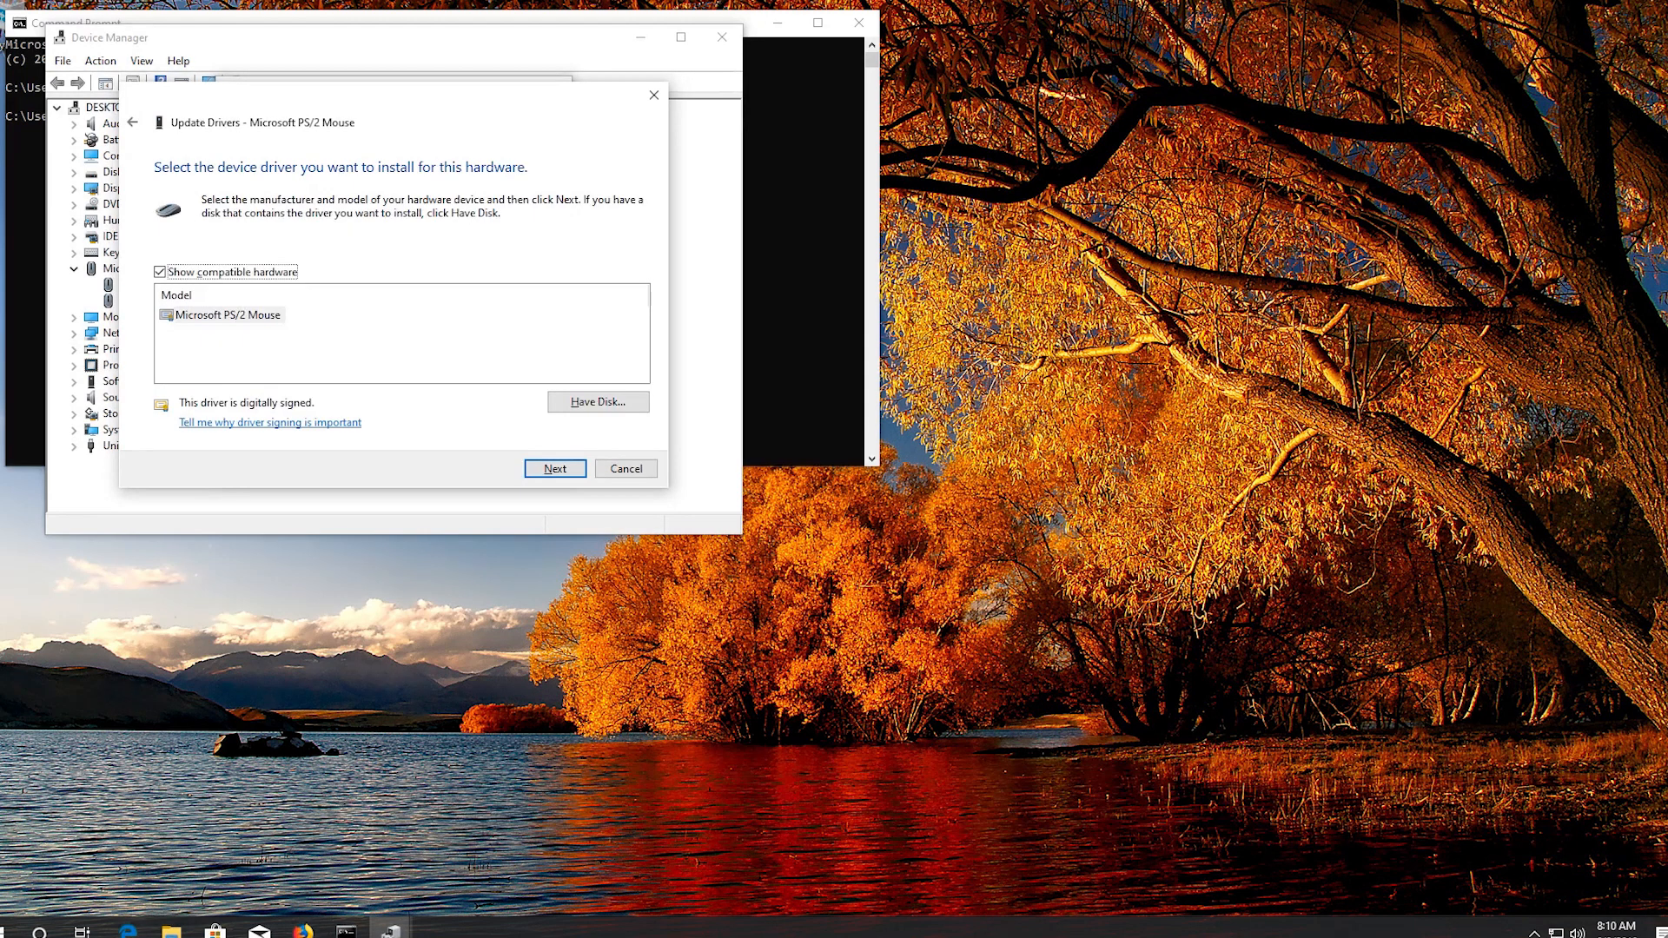
{"action": "key", "text": "Tab"}
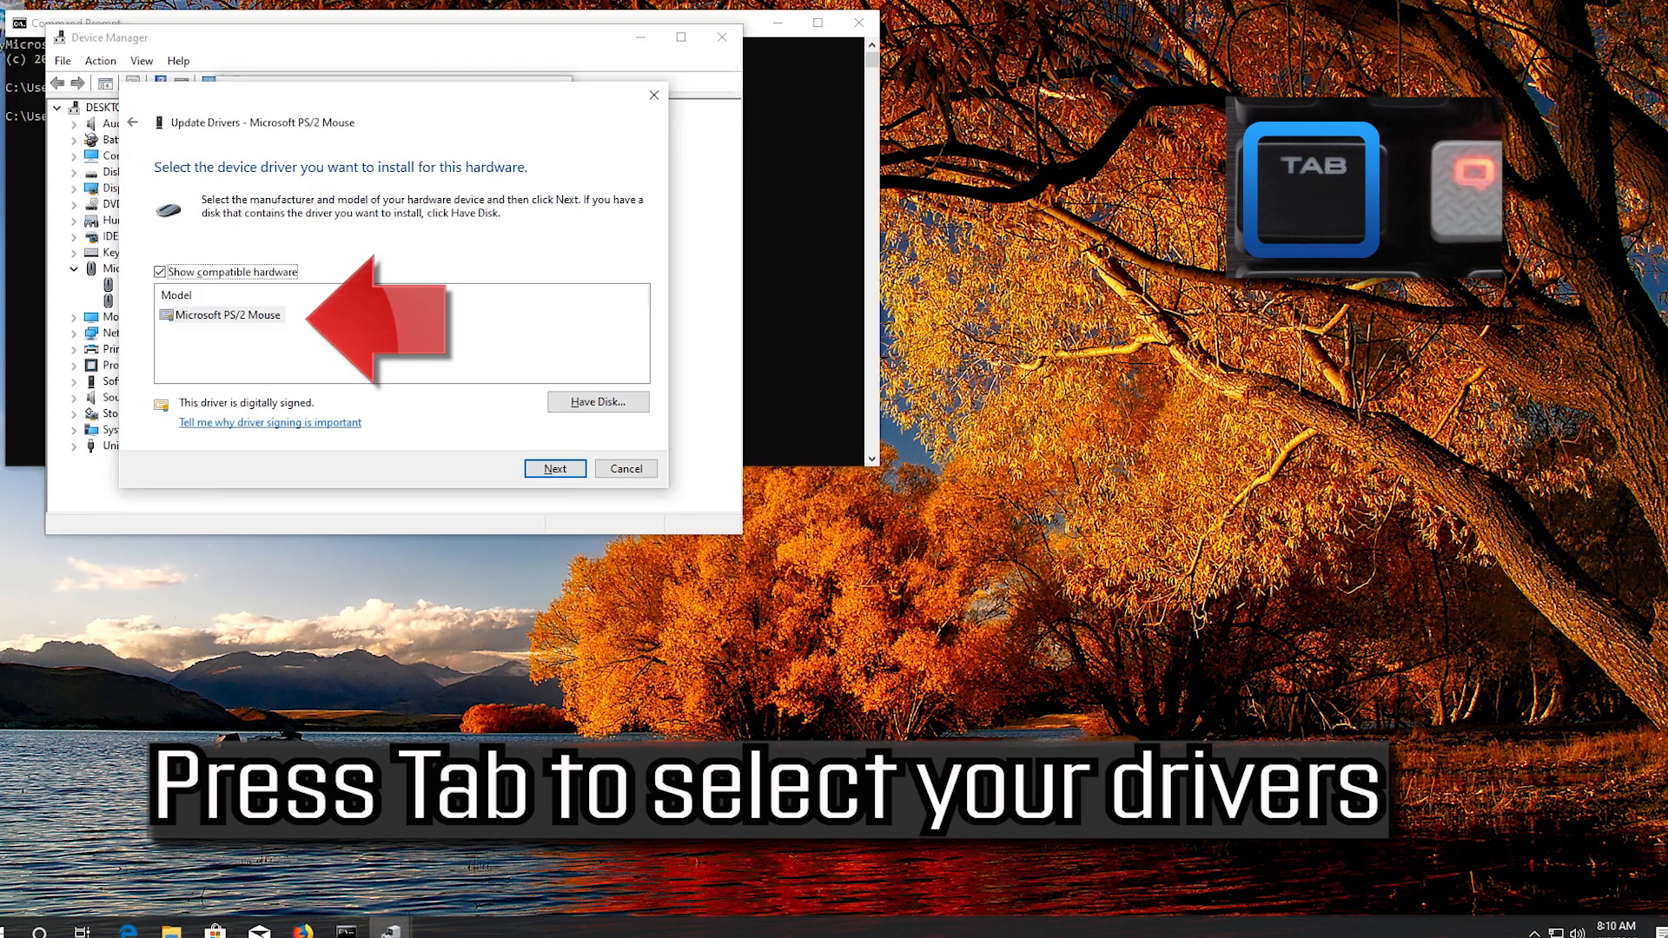
{"action": "key", "text": "Tab"}
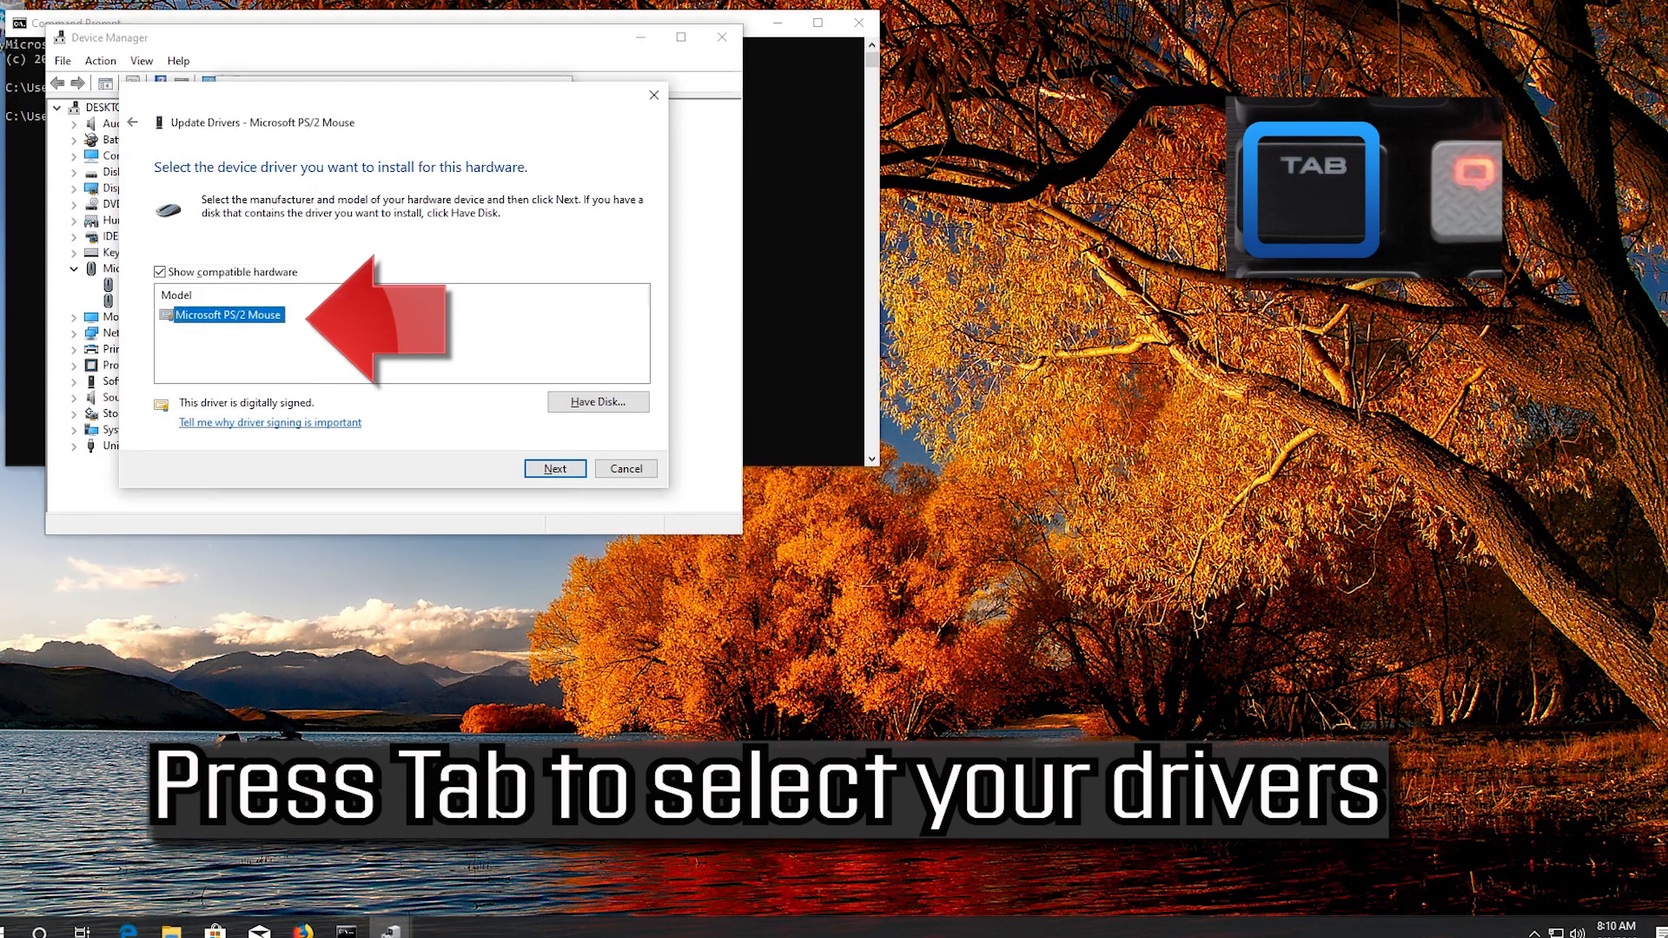
{"action": "key", "text": "Tab"}
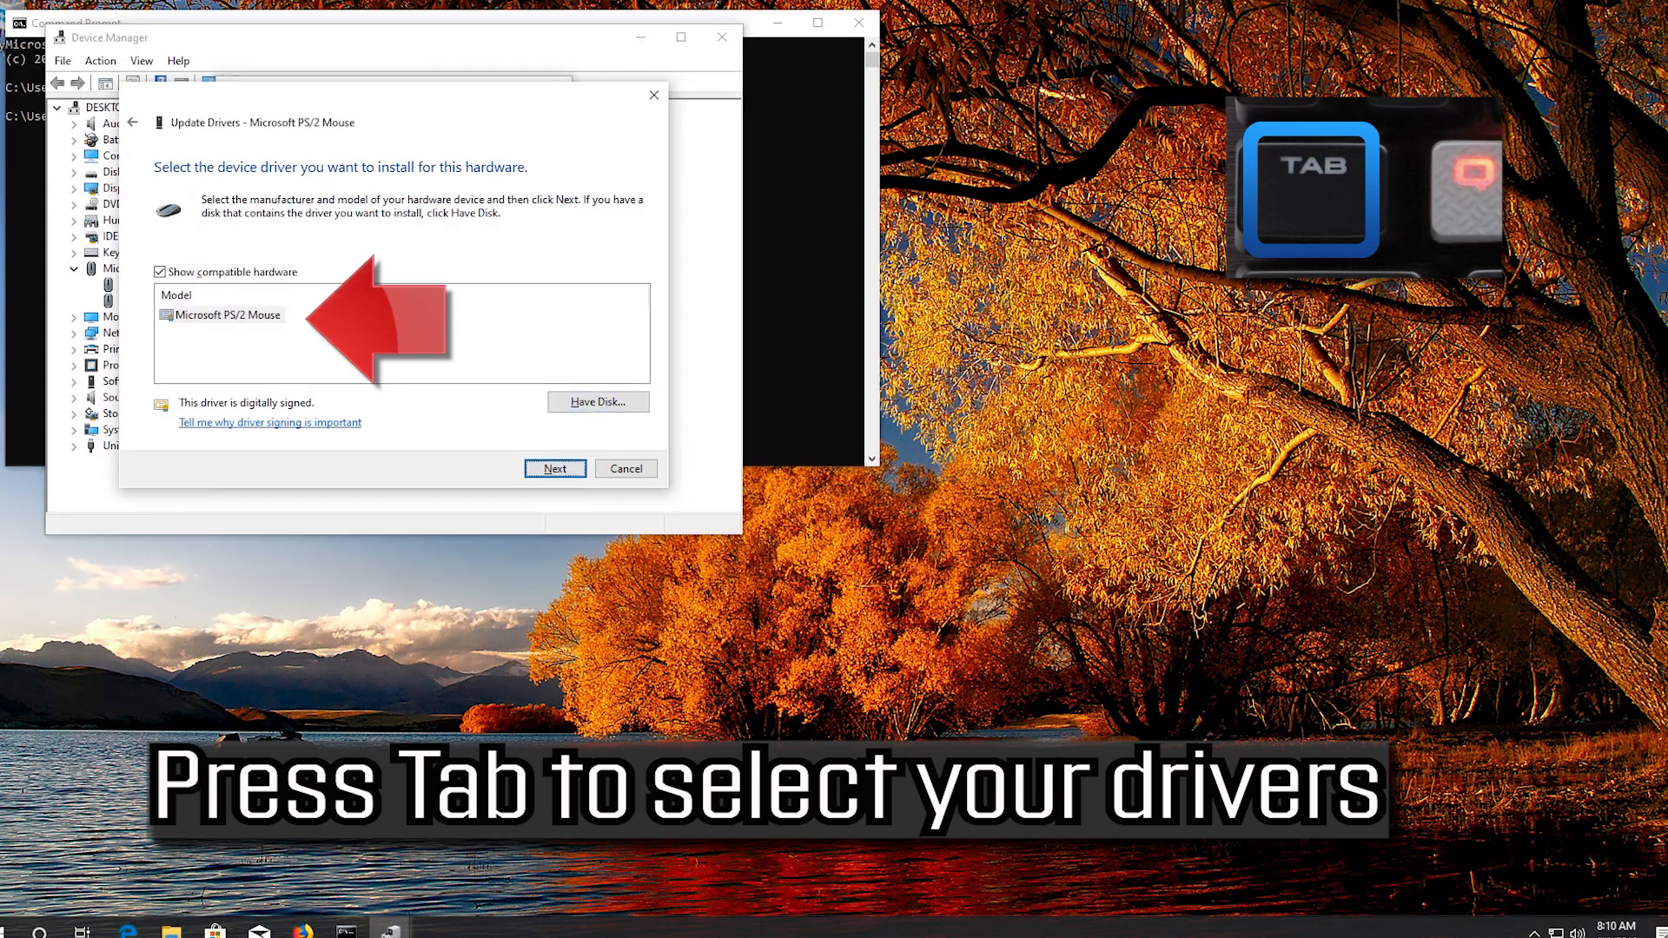
{"action": "key", "text": "tab"}
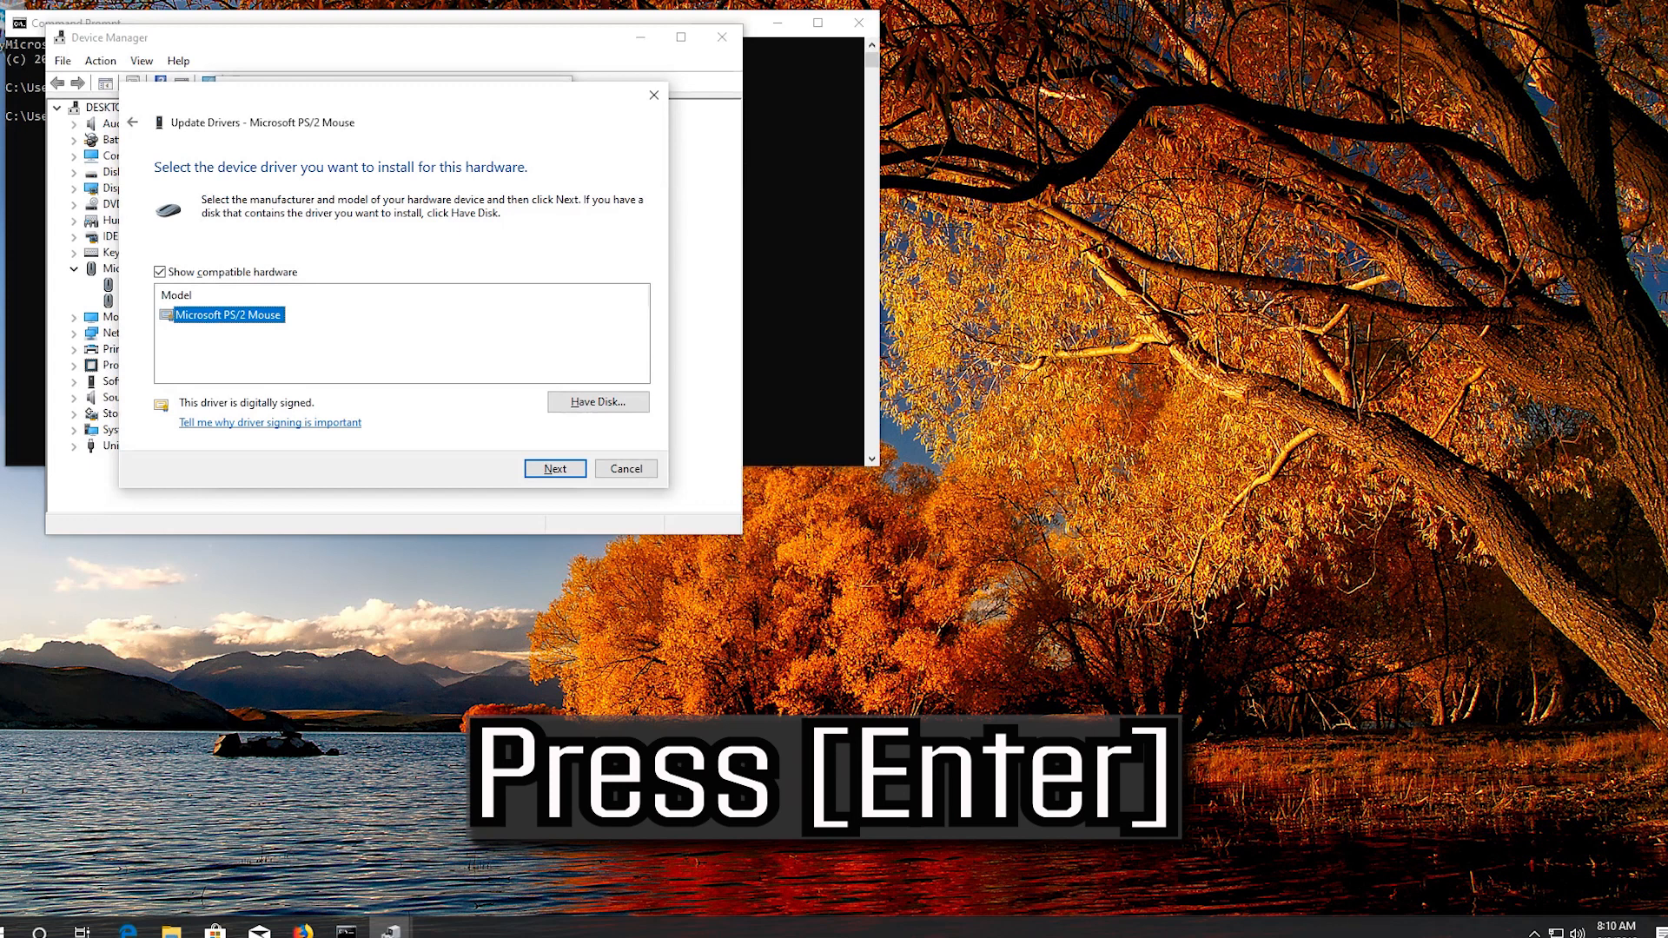
{"action": "key", "text": "enter"}
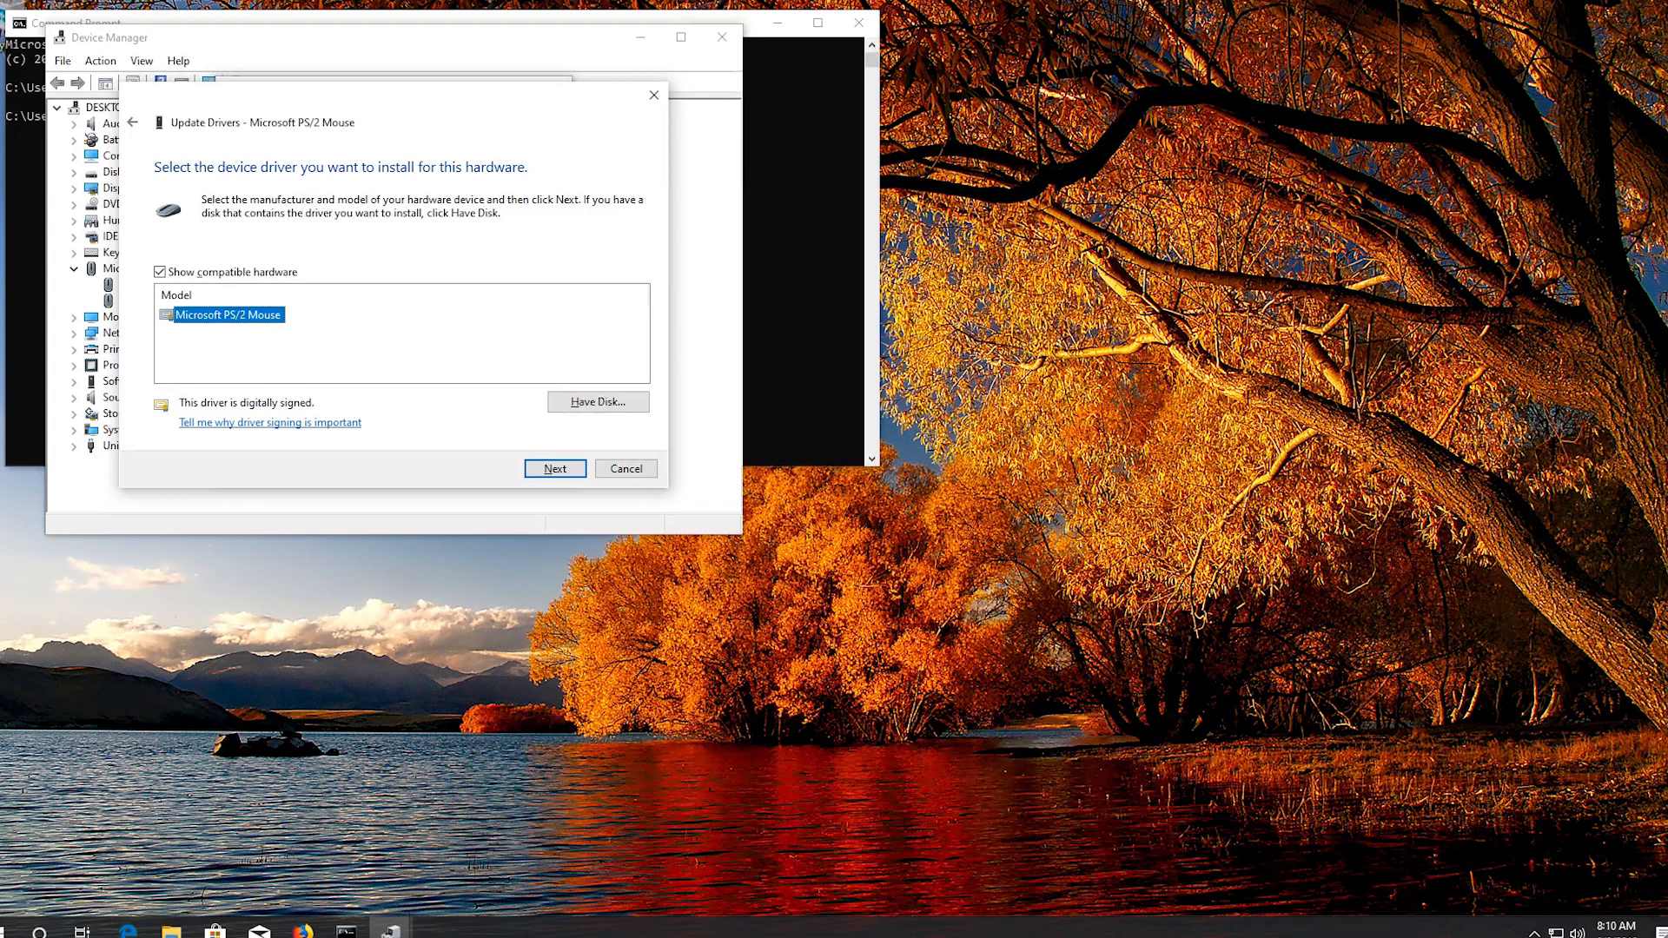
{"action": "left_click", "coordinate": [554, 467]}
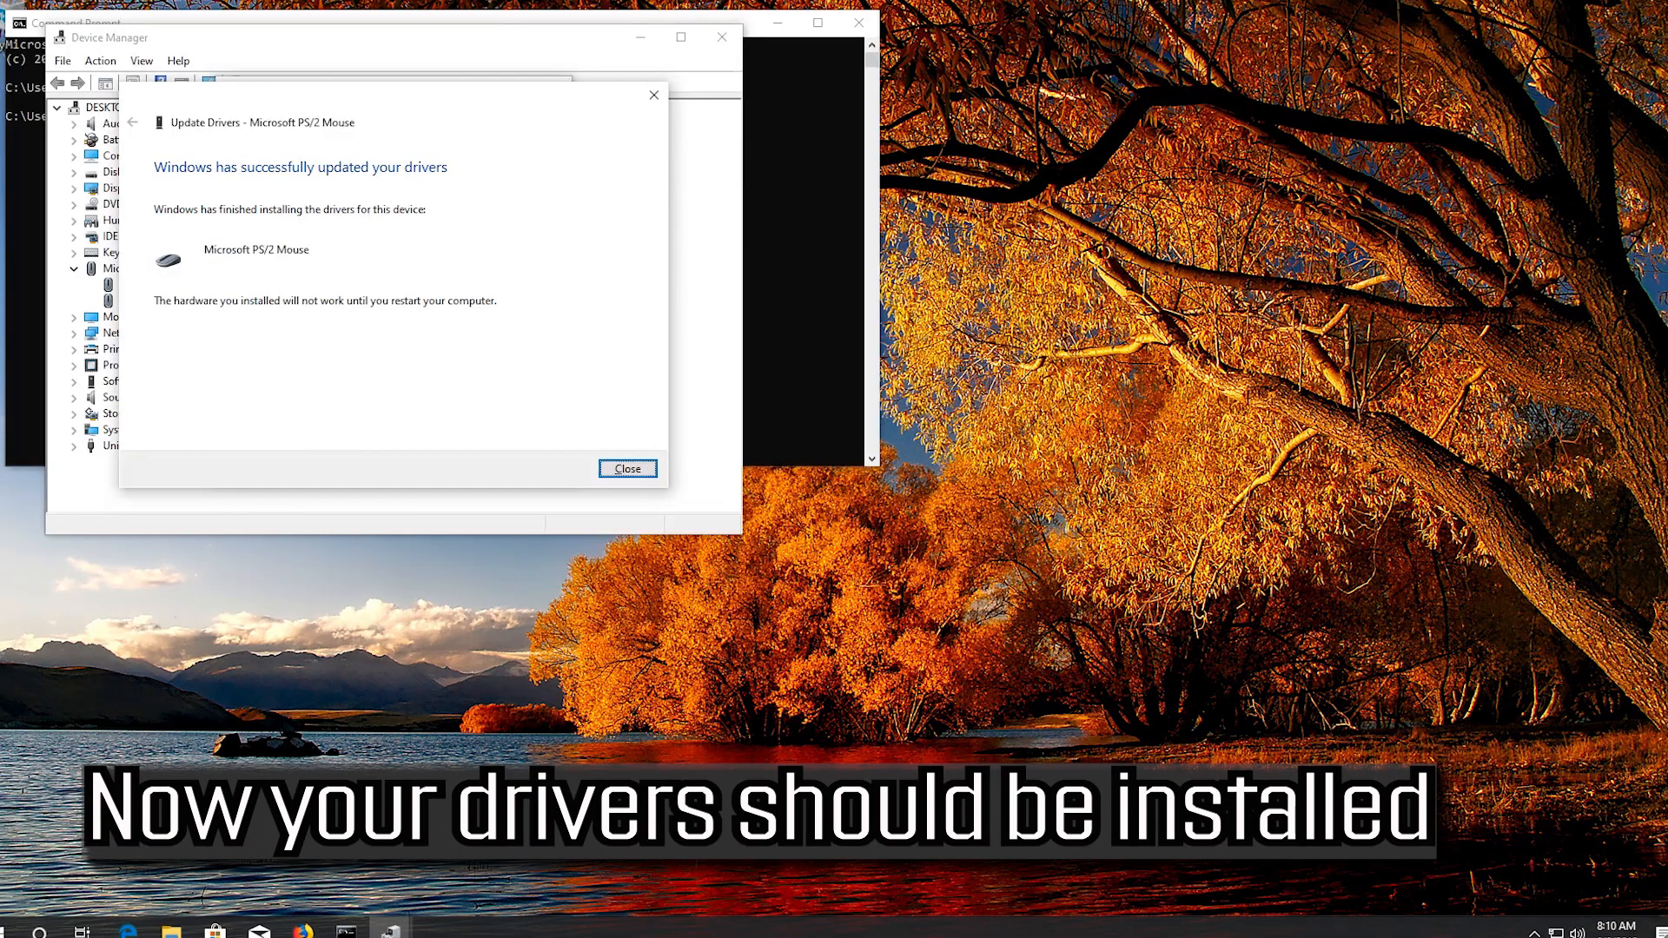
{"action": "left_click", "coordinate": [627, 468]}
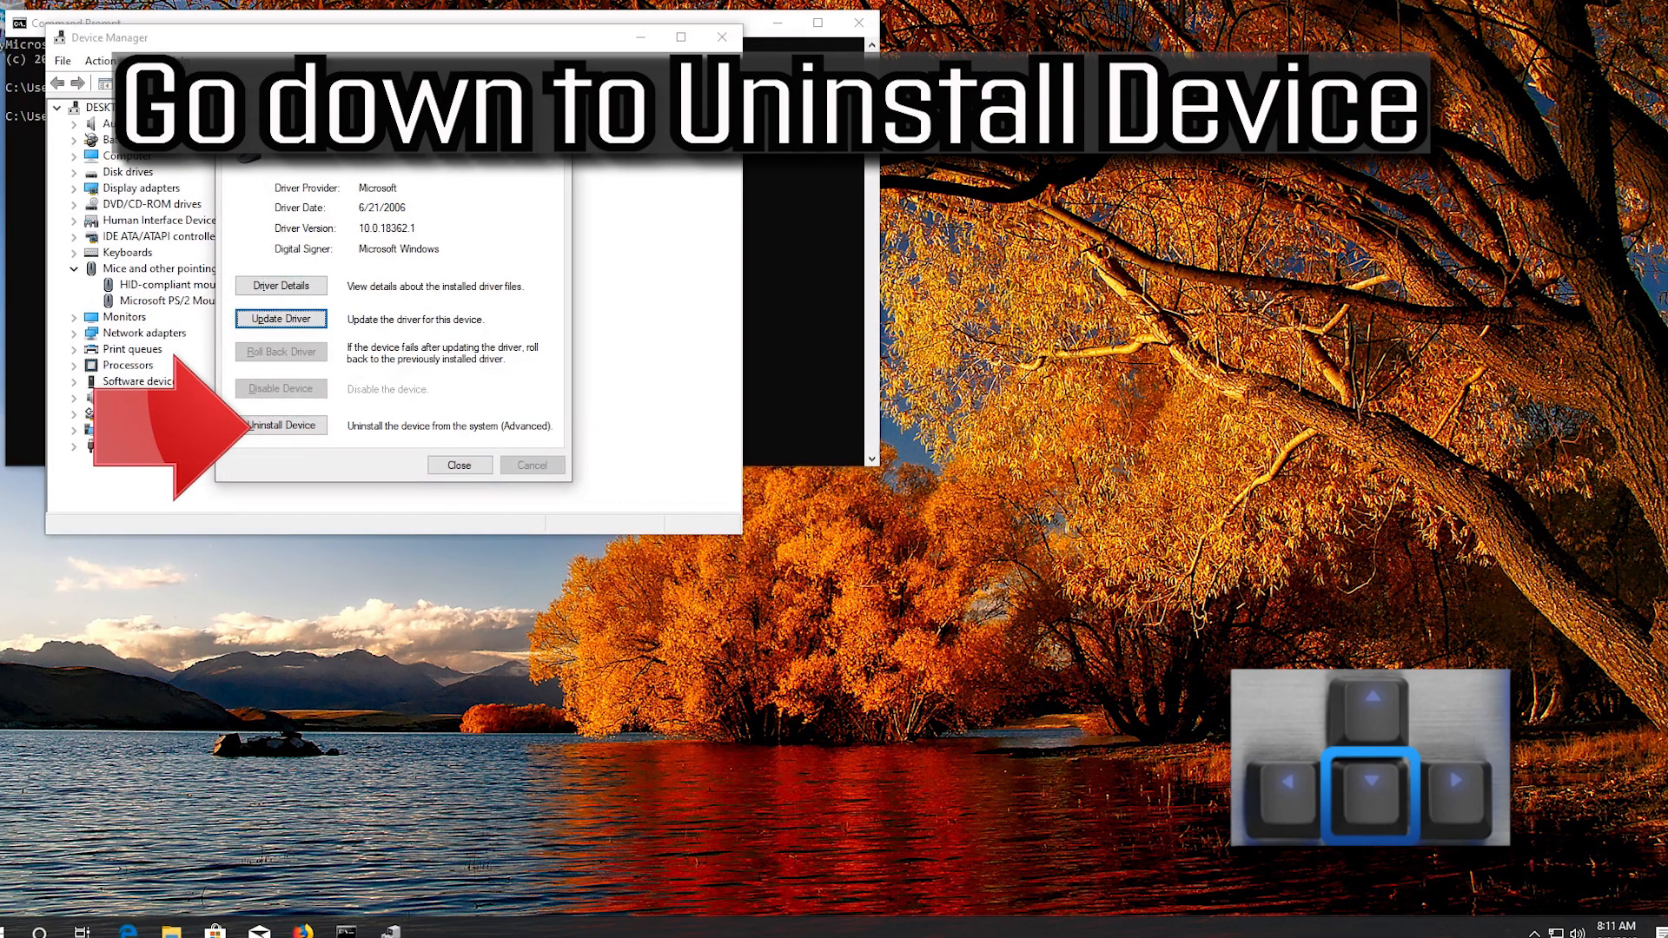
Uninstall the Microsoft PS/2 Mouse device, confirming the warning dialog
{"action": "left_click", "coordinate": [280, 424]}
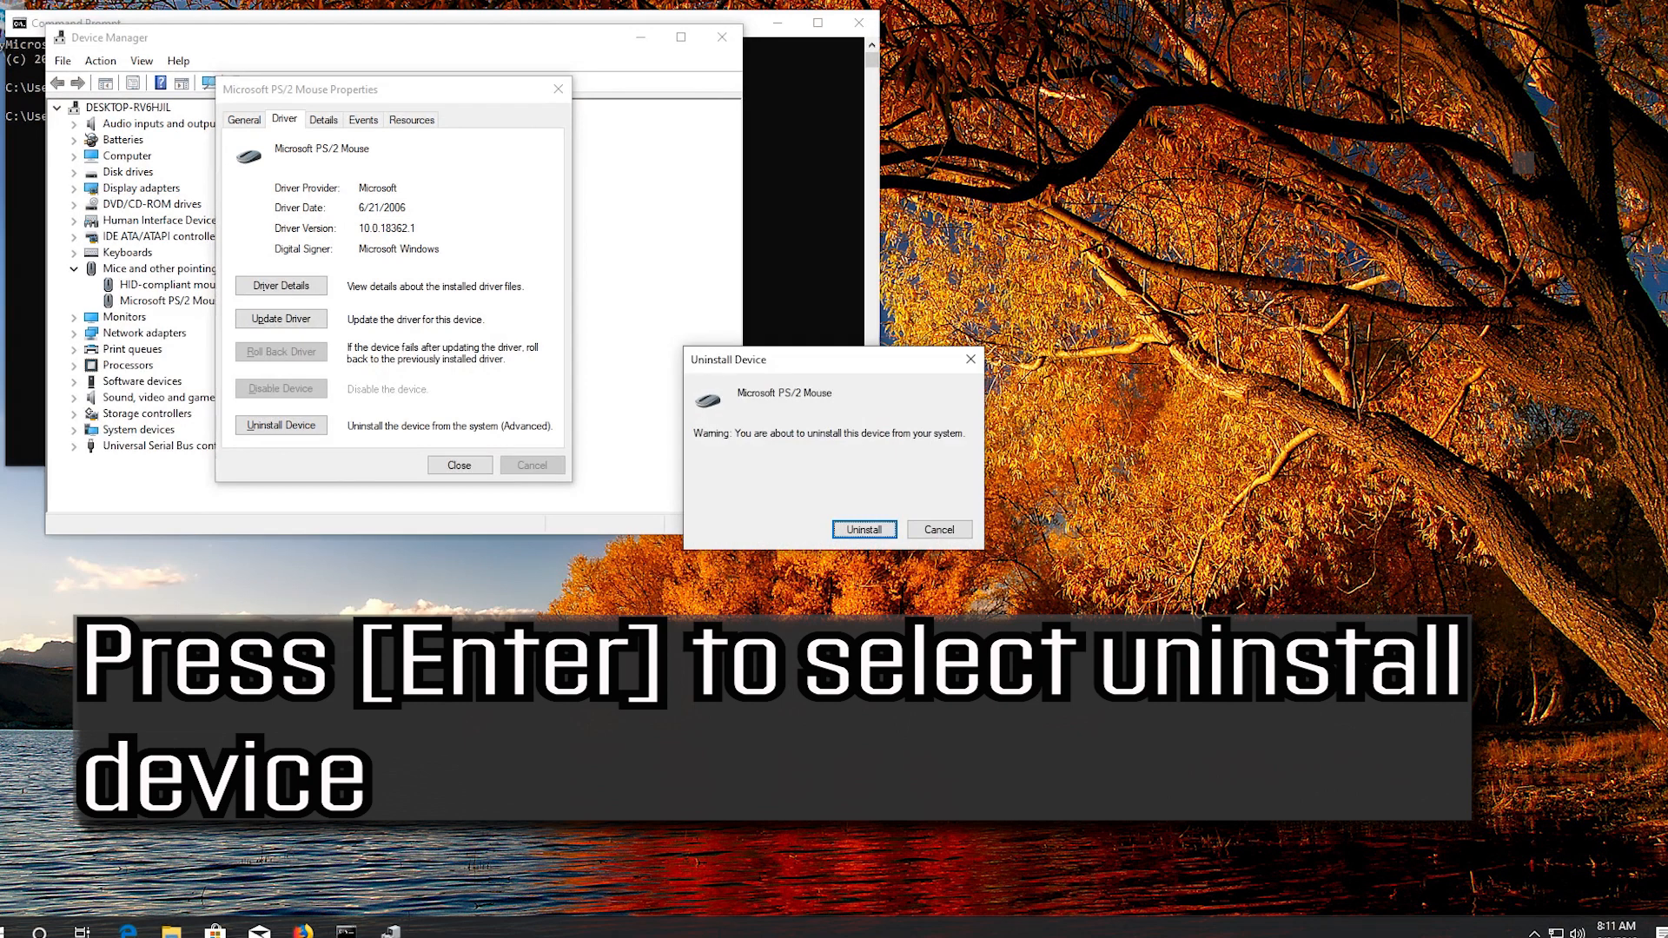
{"action": "key", "text": "Enter"}
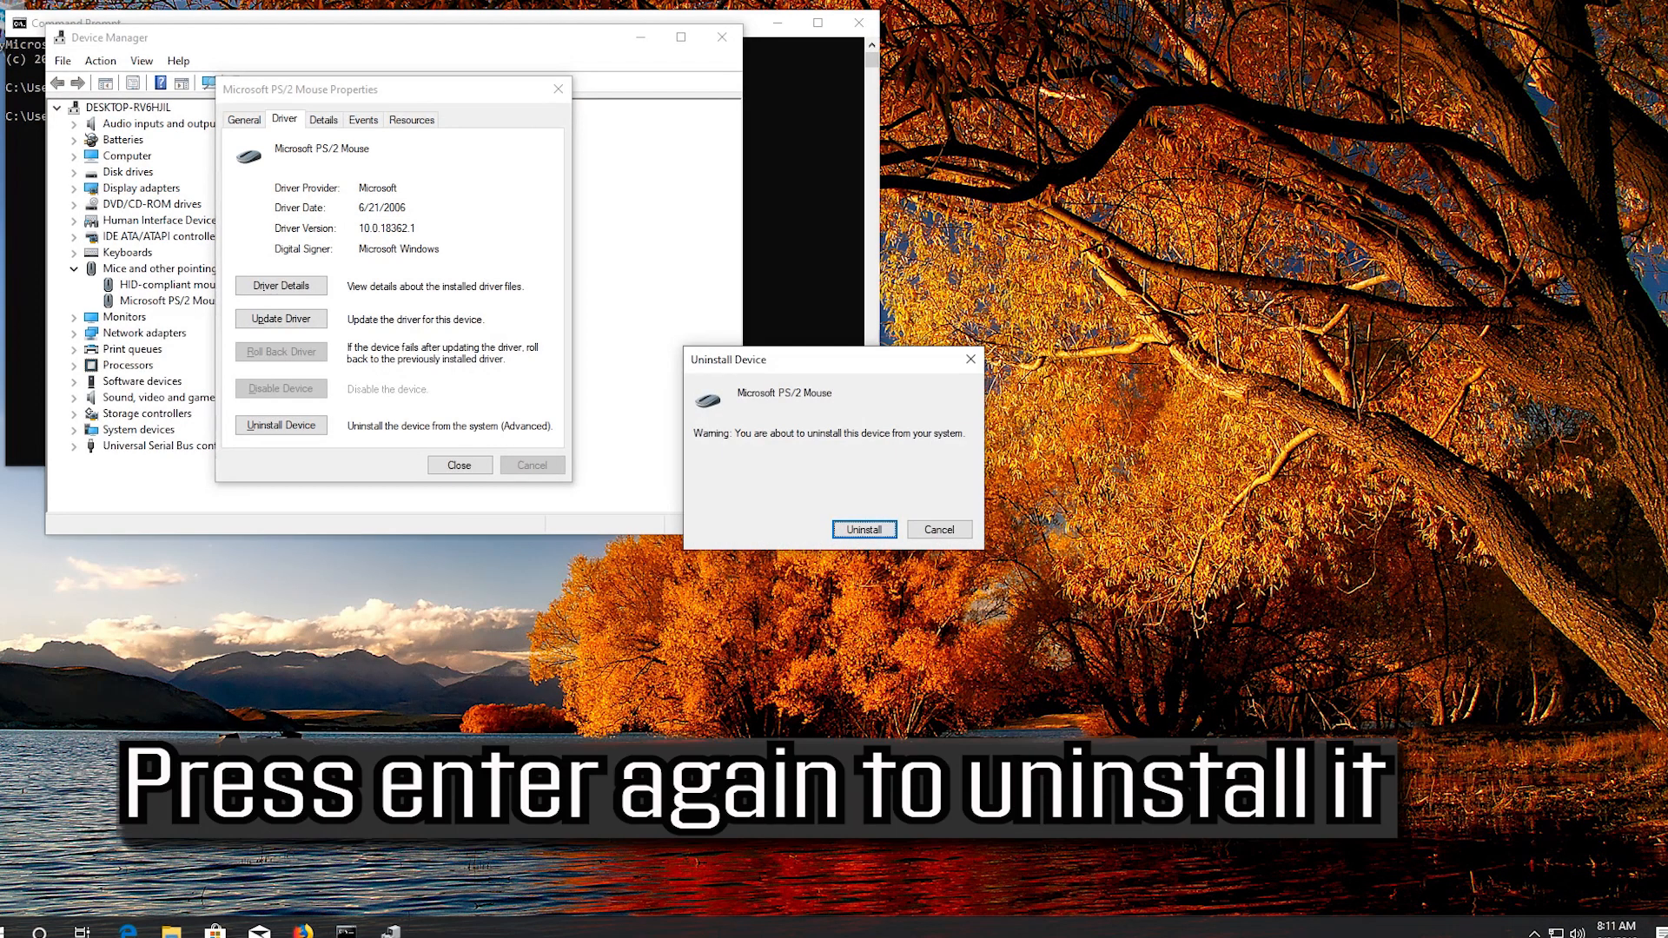
{"action": "left_click", "coordinate": [863, 528]}
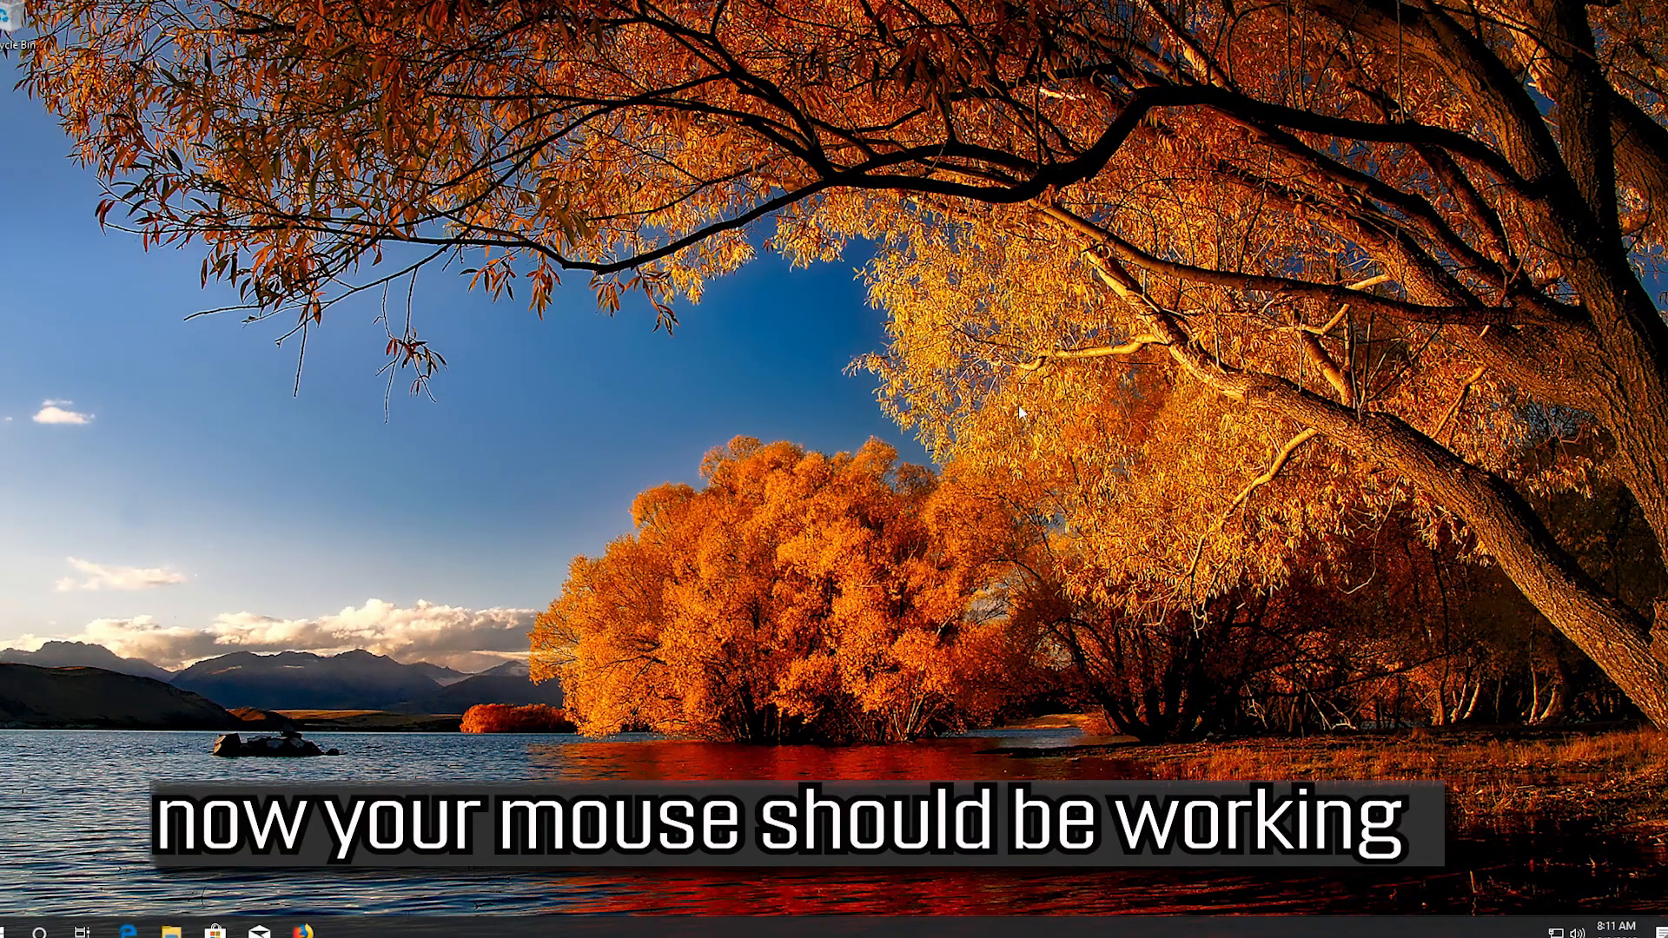
{"action": "mouse_move", "coordinate": [1253, 515]}
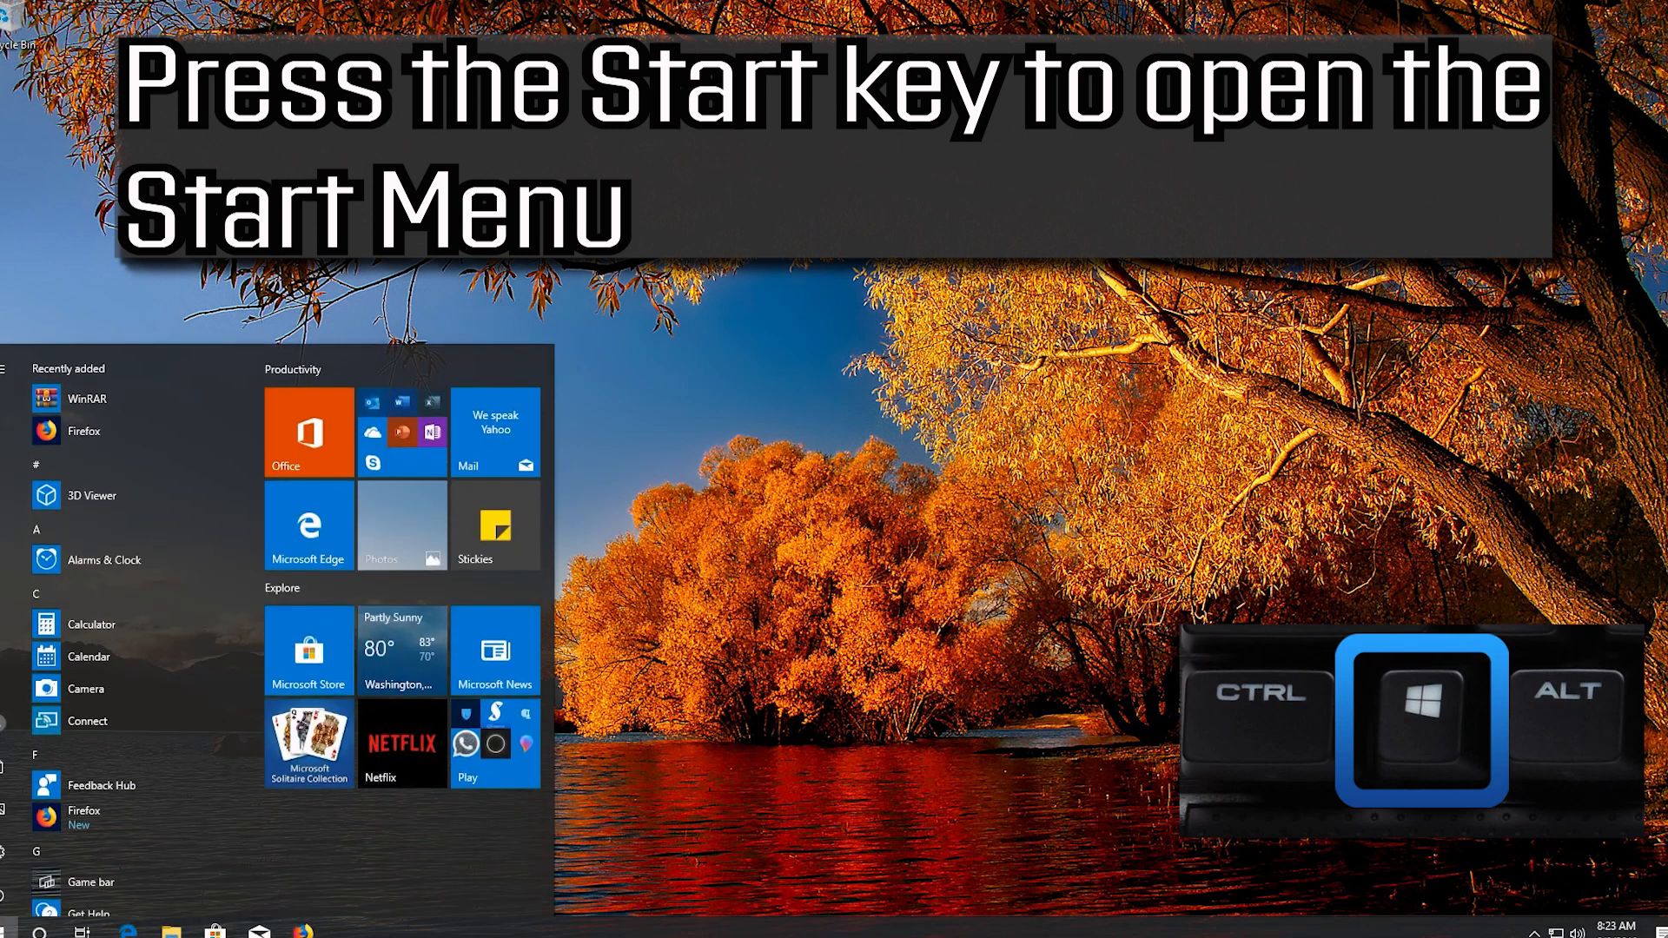
Reach the Start menu's gear entry and launch Windows Settings
{"action": "key", "text": "Tab"}
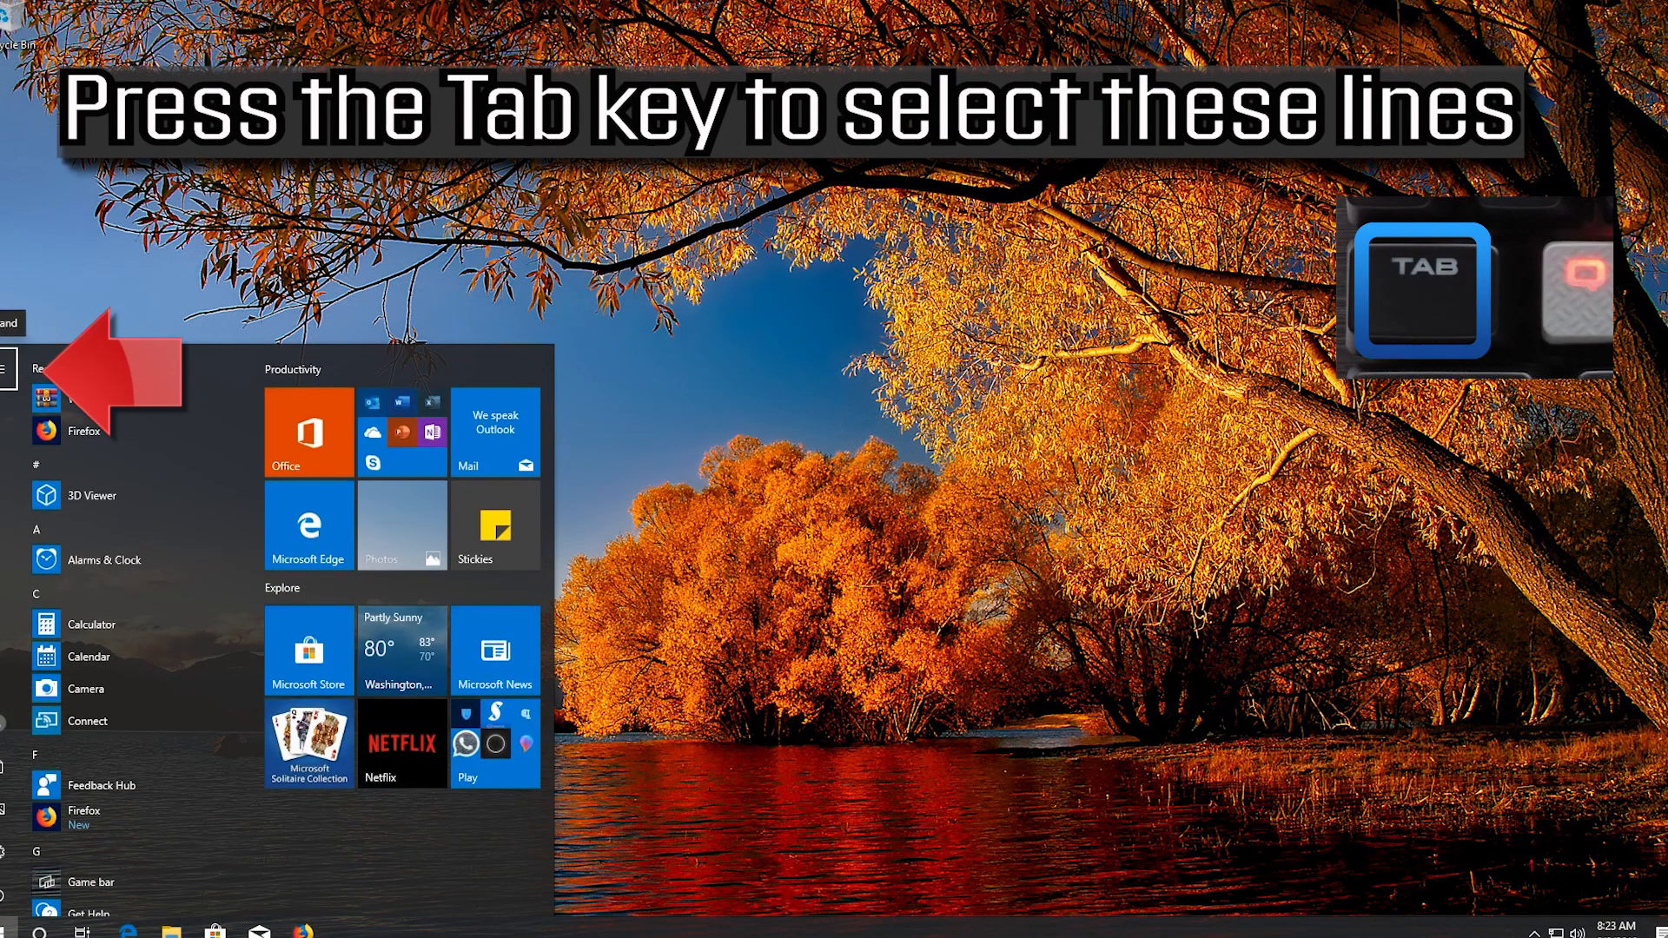
{"action": "key", "text": "Tab"}
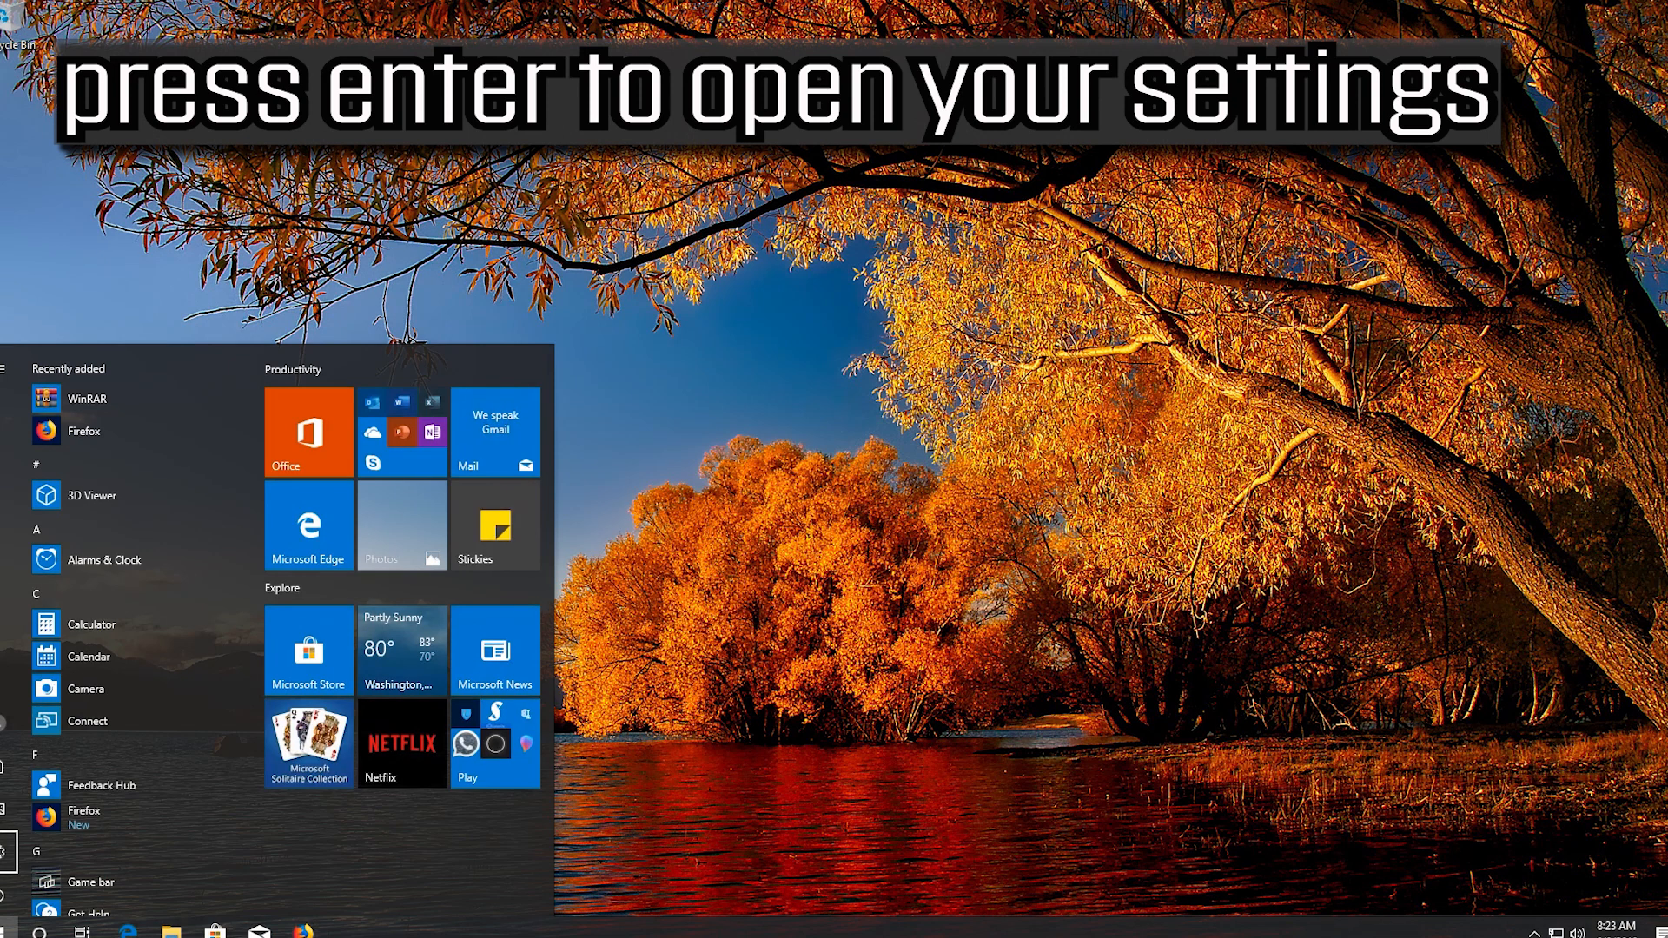
{"action": "key", "text": "enter"}
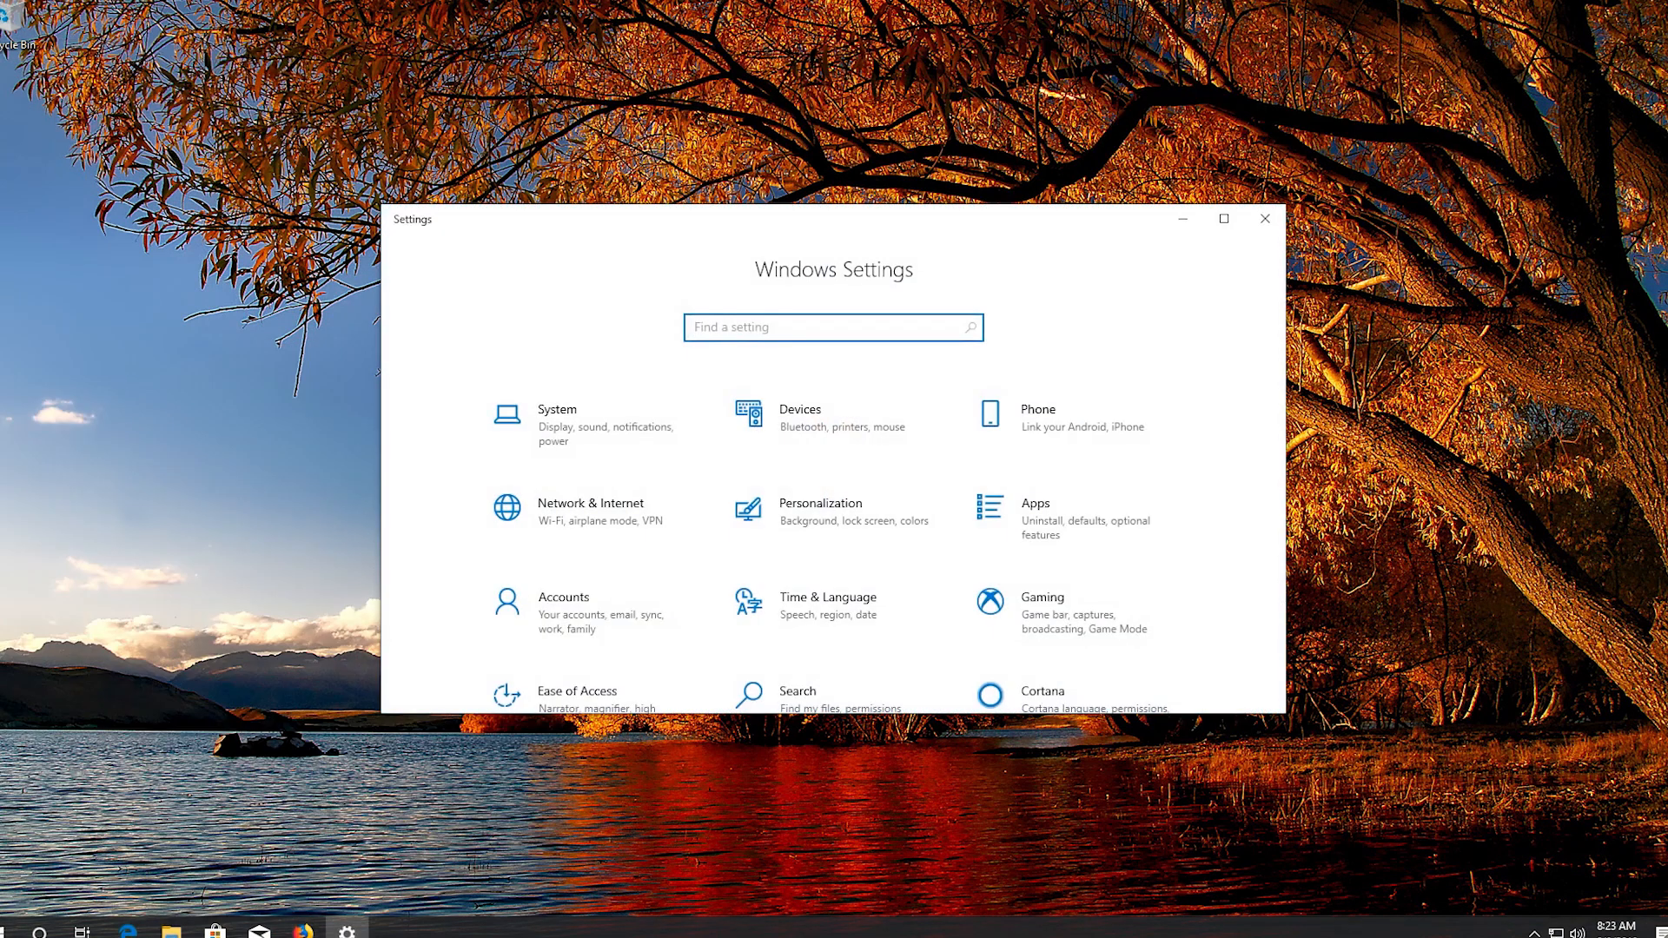
{"action": "key", "text": "tab"}
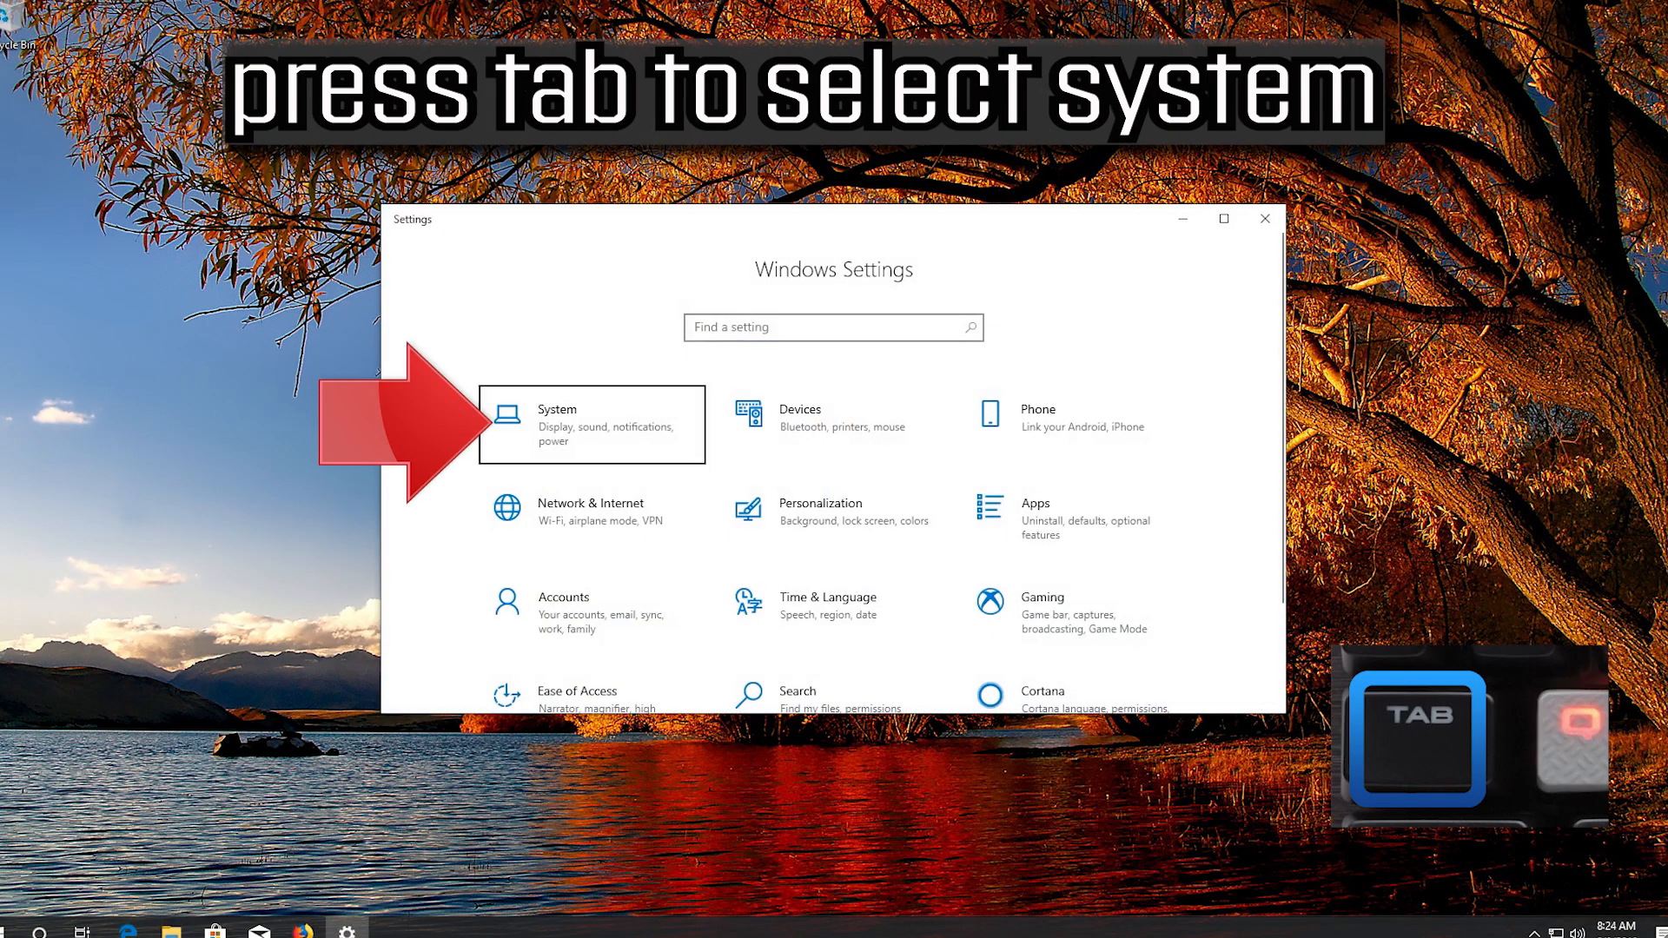
{"action": "key", "text": "tab"}
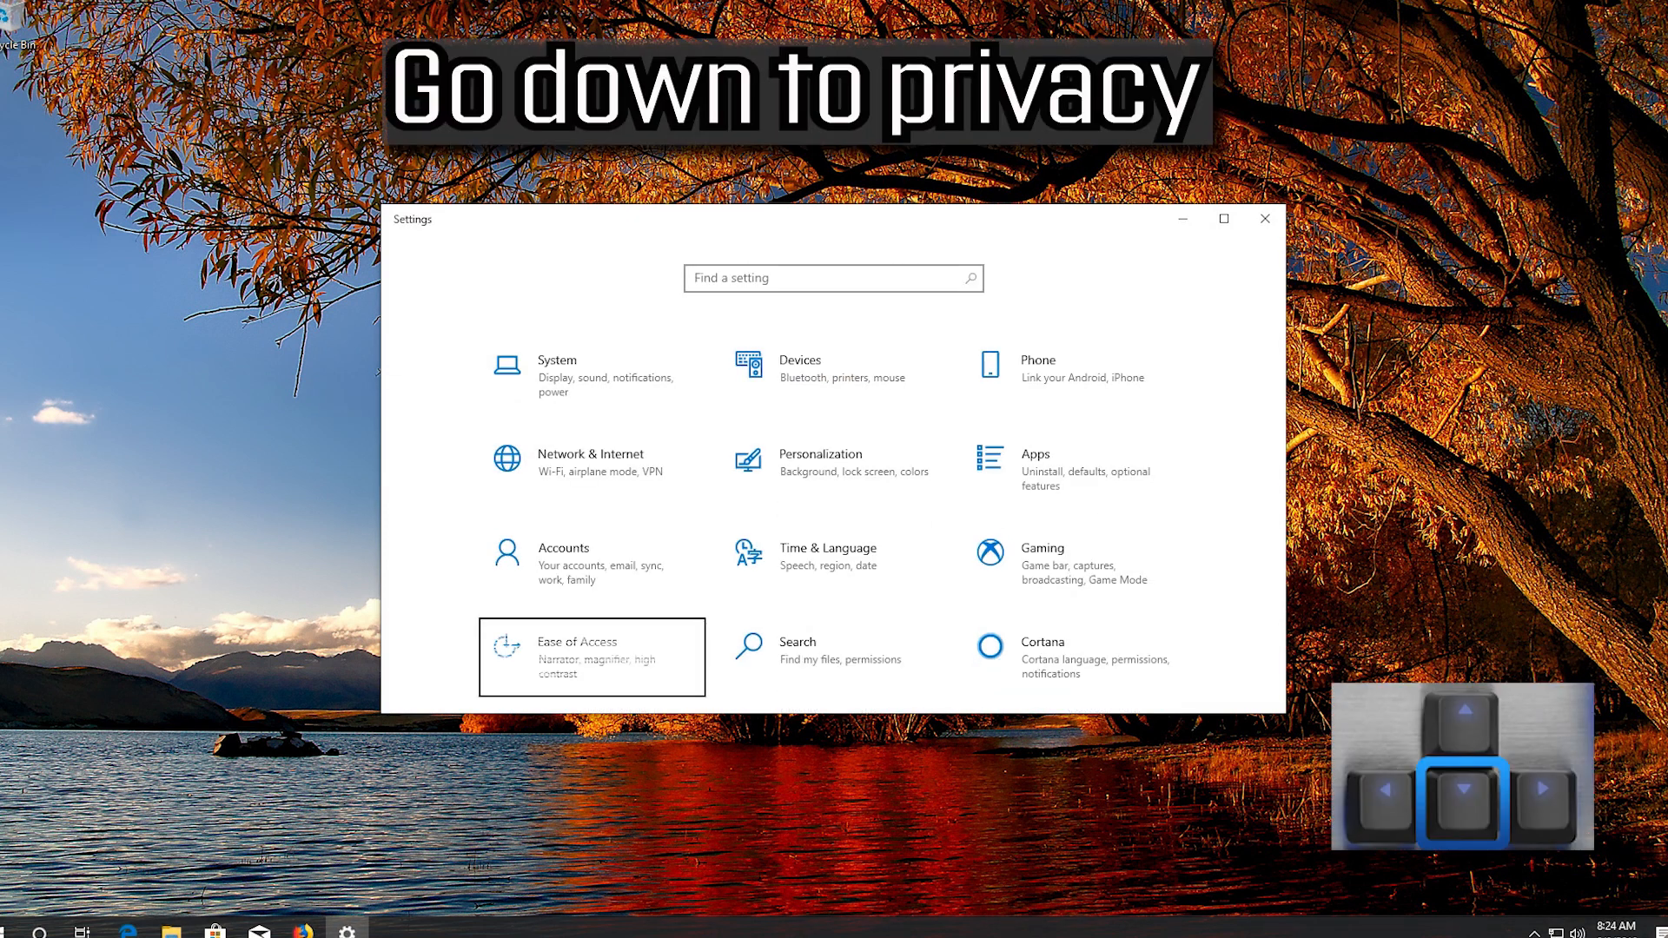
{"action": "key", "text": "Right"}
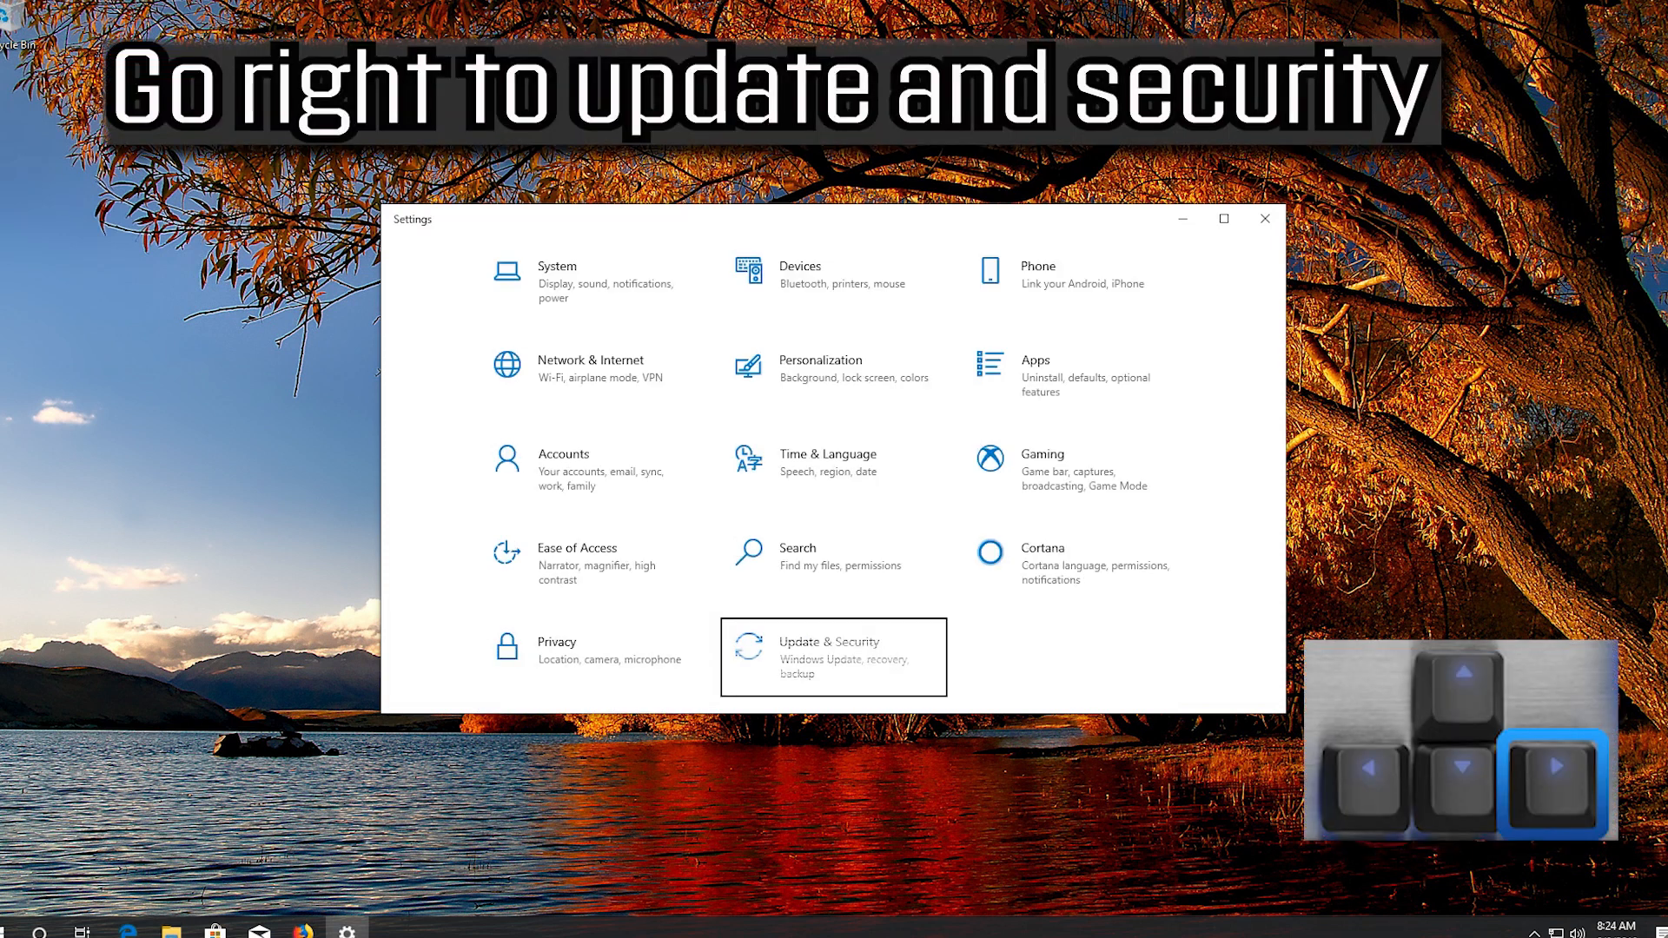
{"action": "key", "text": "enter"}
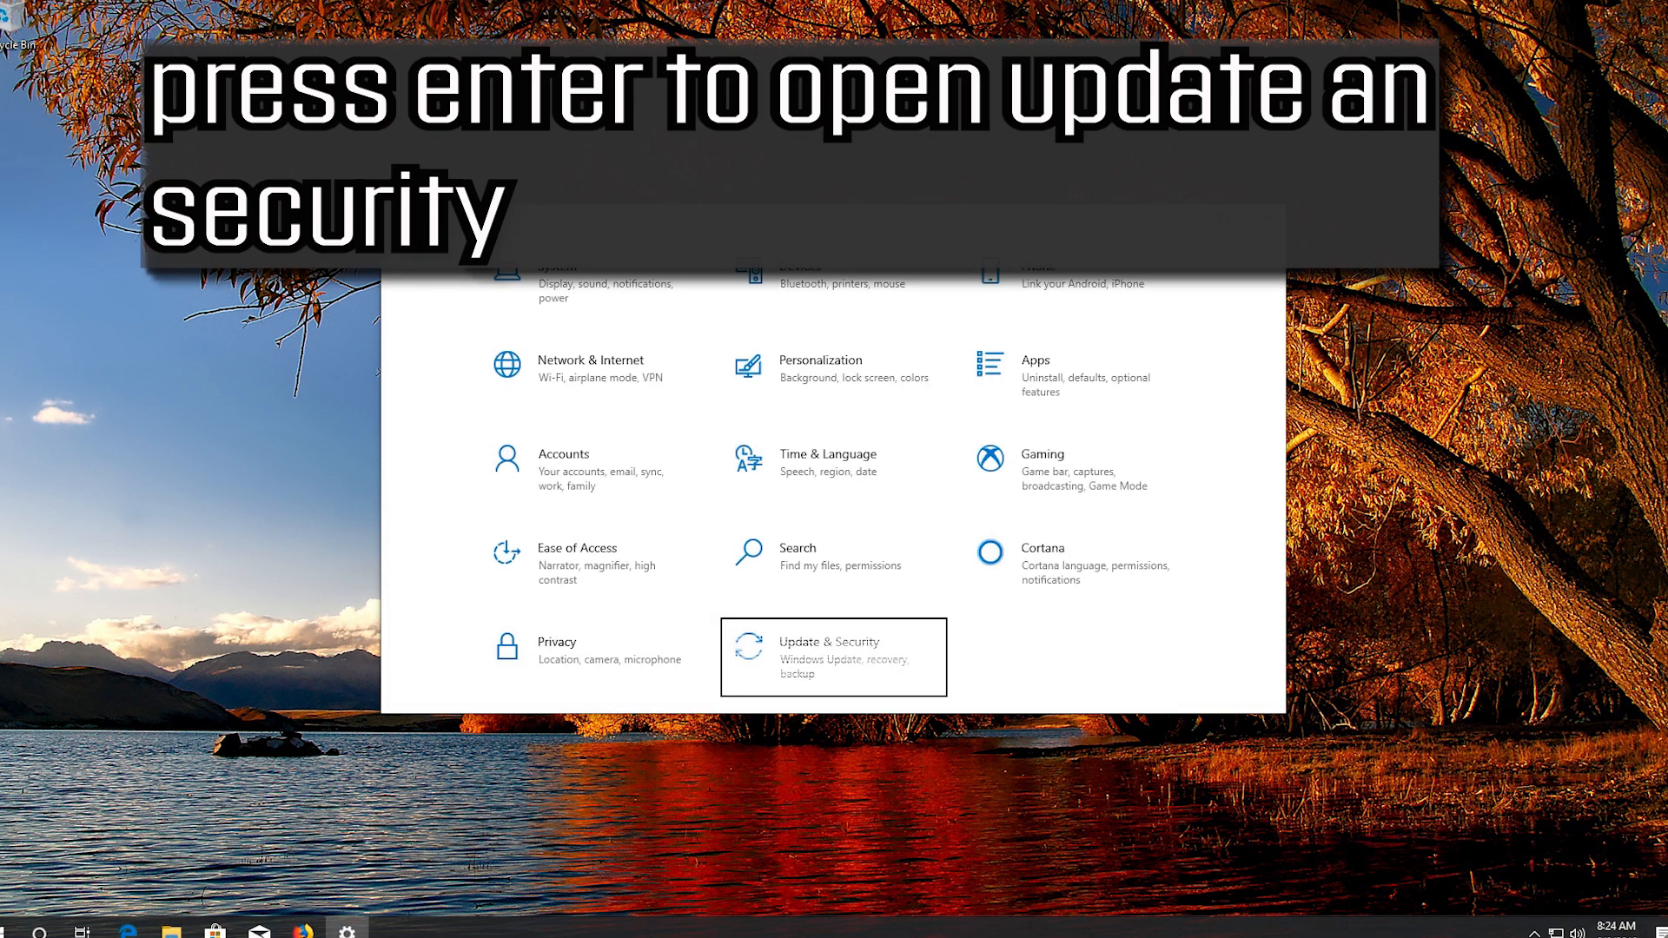
Go through Update & Security to the Recovery page and focus Get started under Reset this PC
{"action": "key", "text": "enter"}
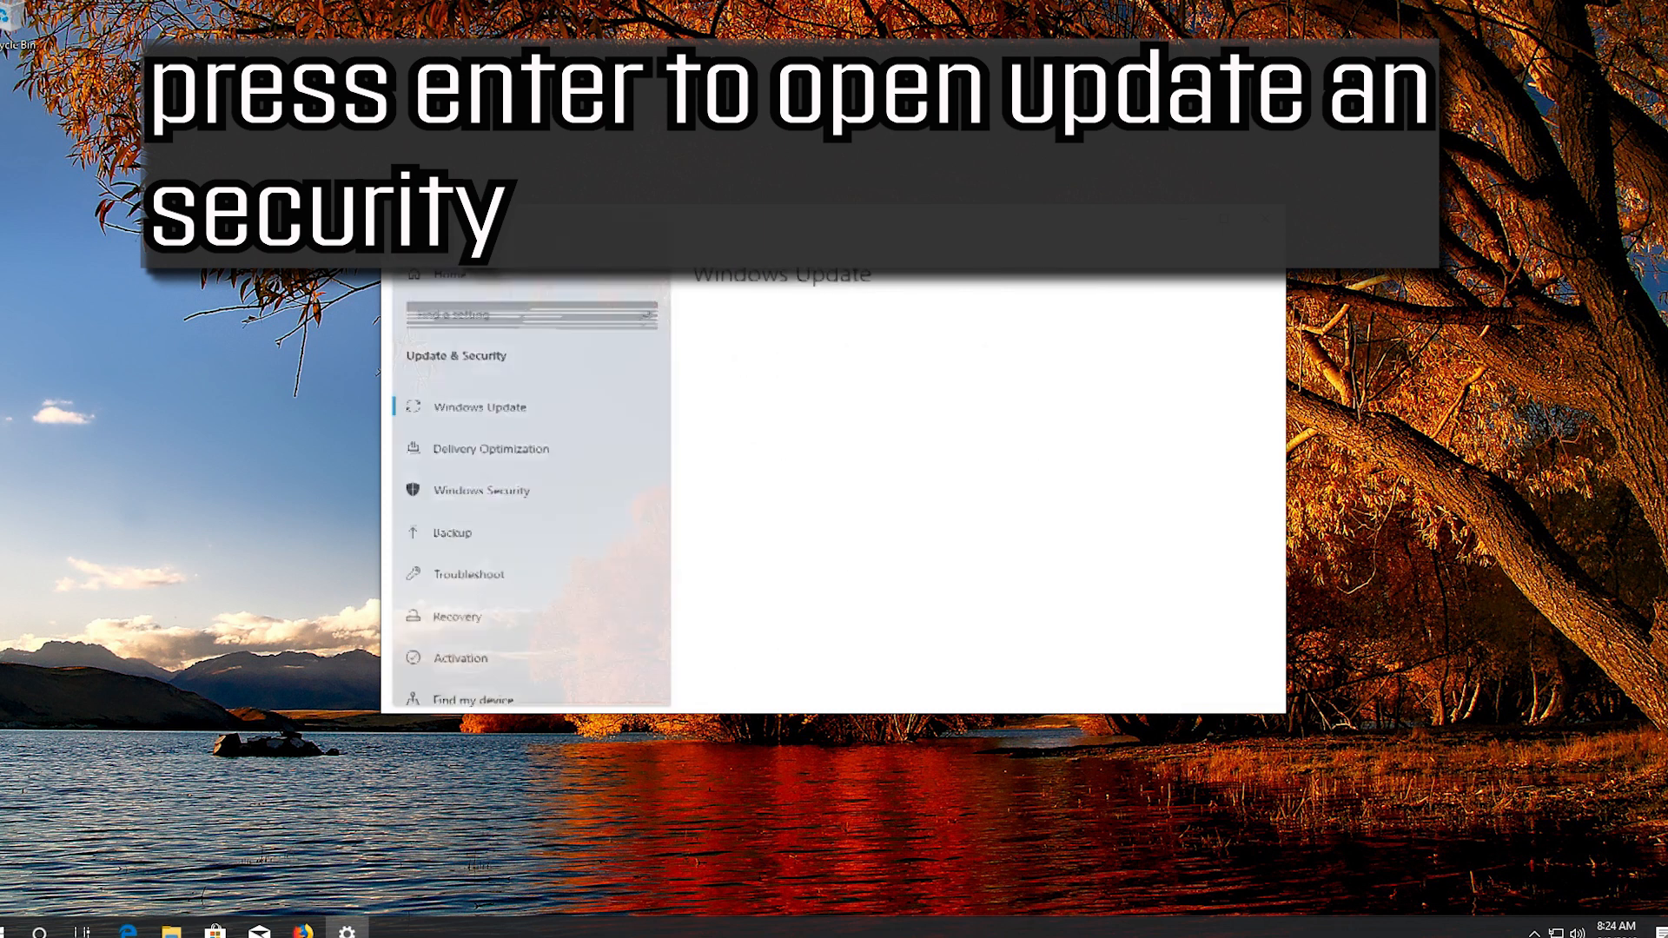
{"action": "key", "text": "enter"}
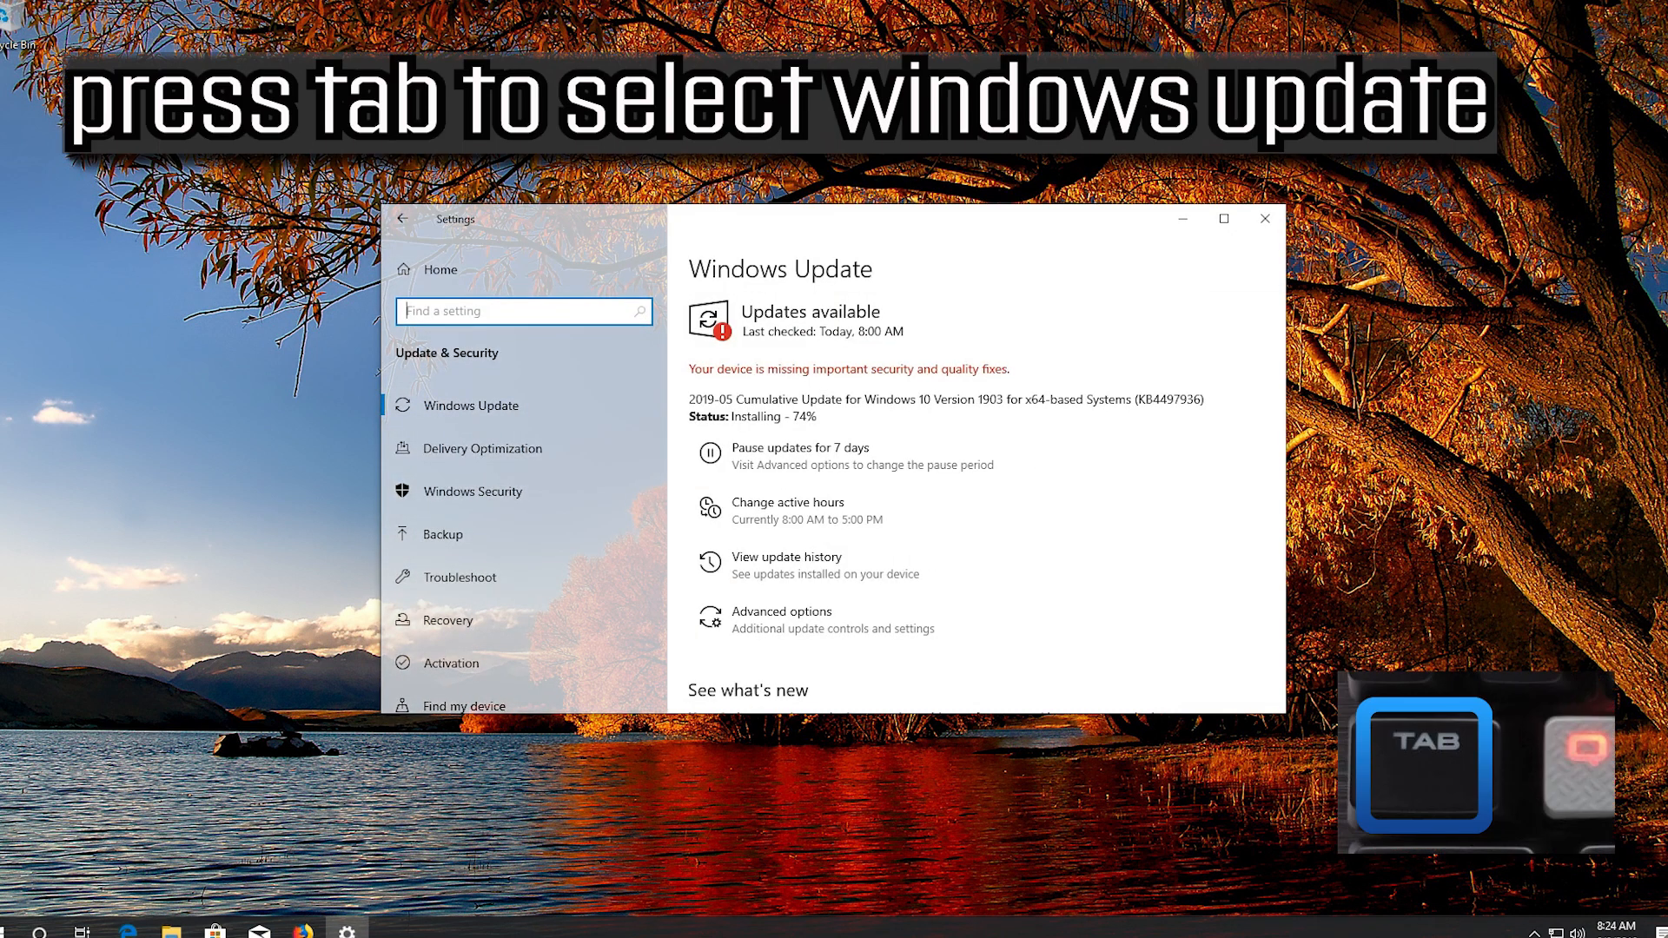
{"action": "key", "text": "tab"}
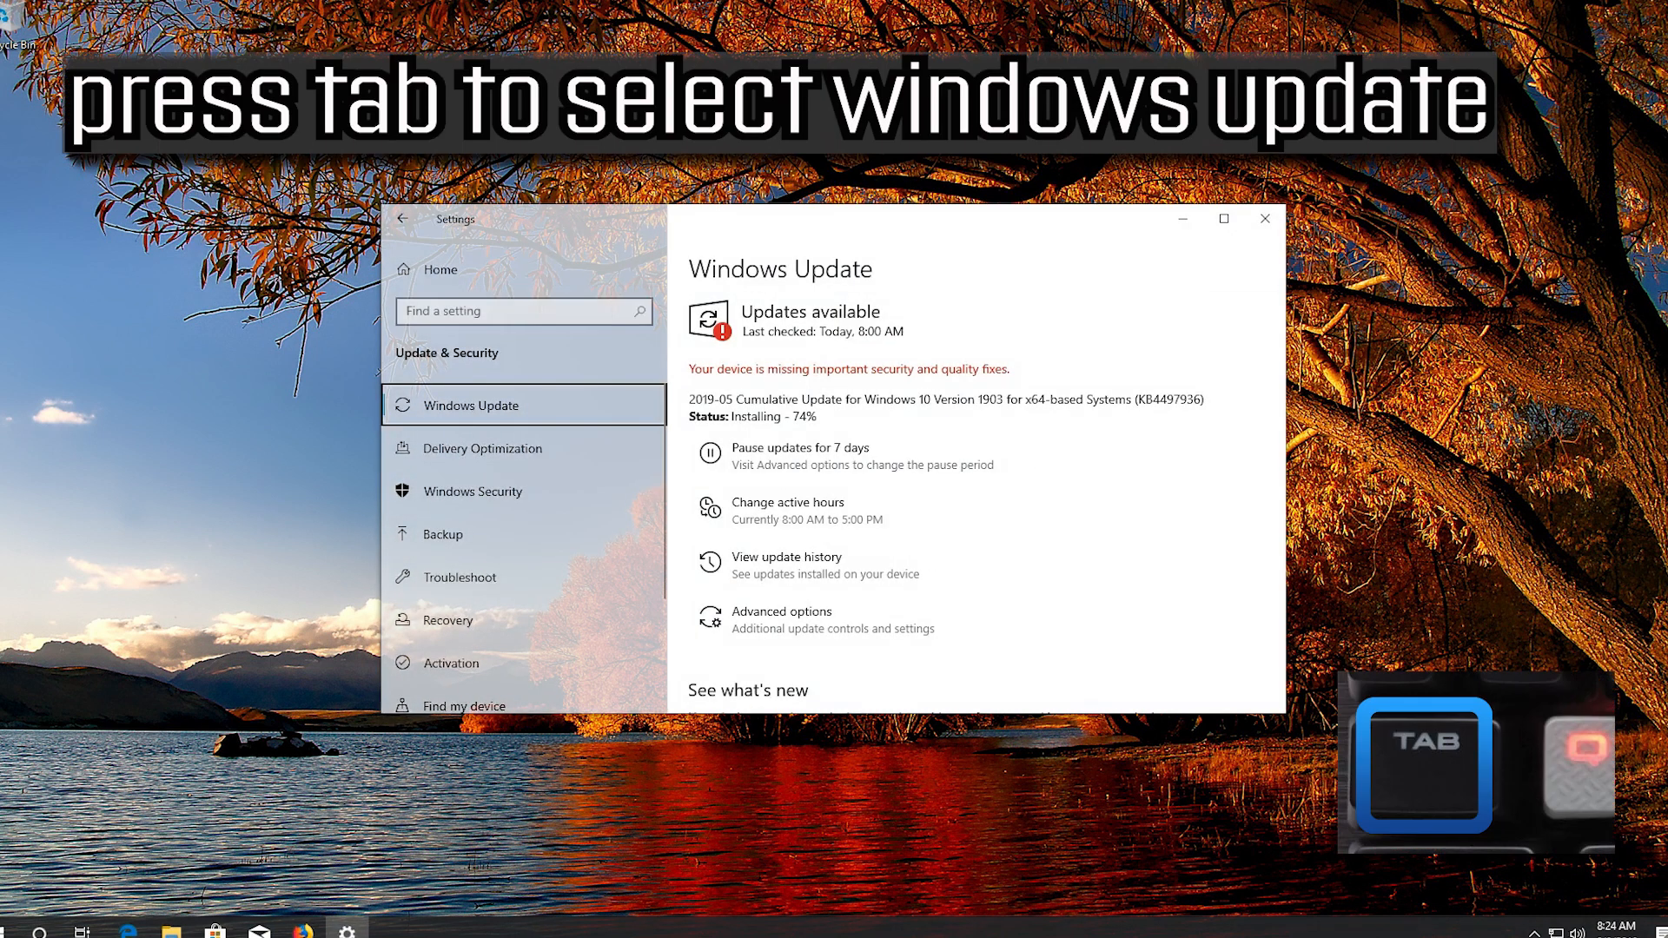
{"action": "key", "text": "down"}
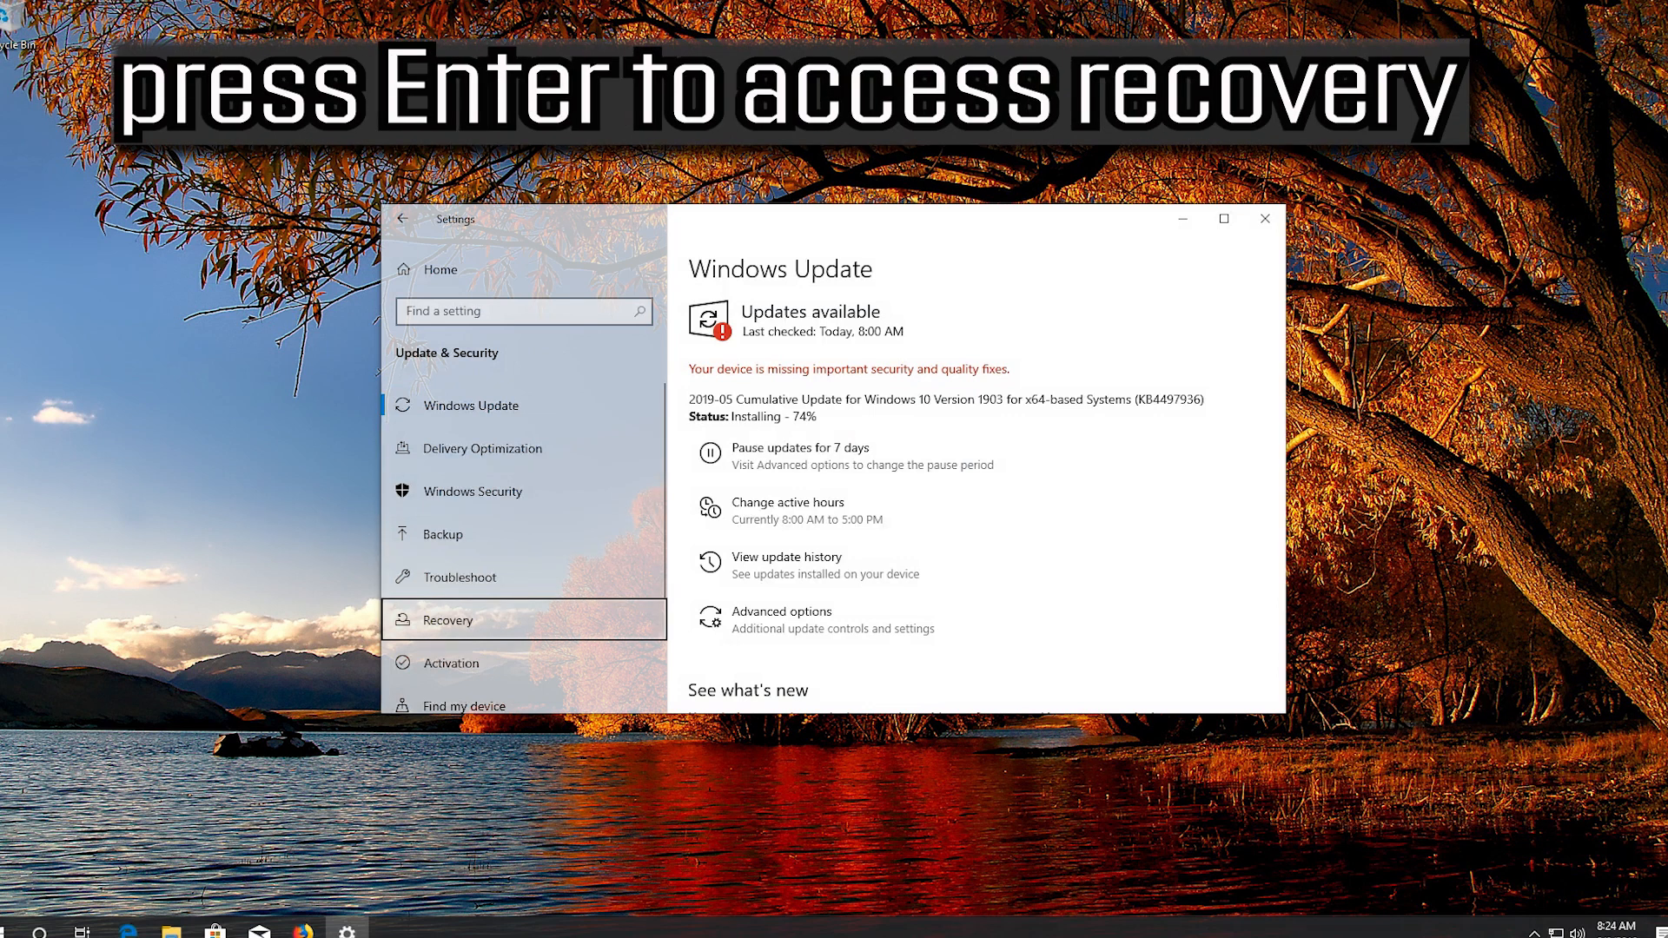
{"action": "left_click", "coordinate": [447, 618]}
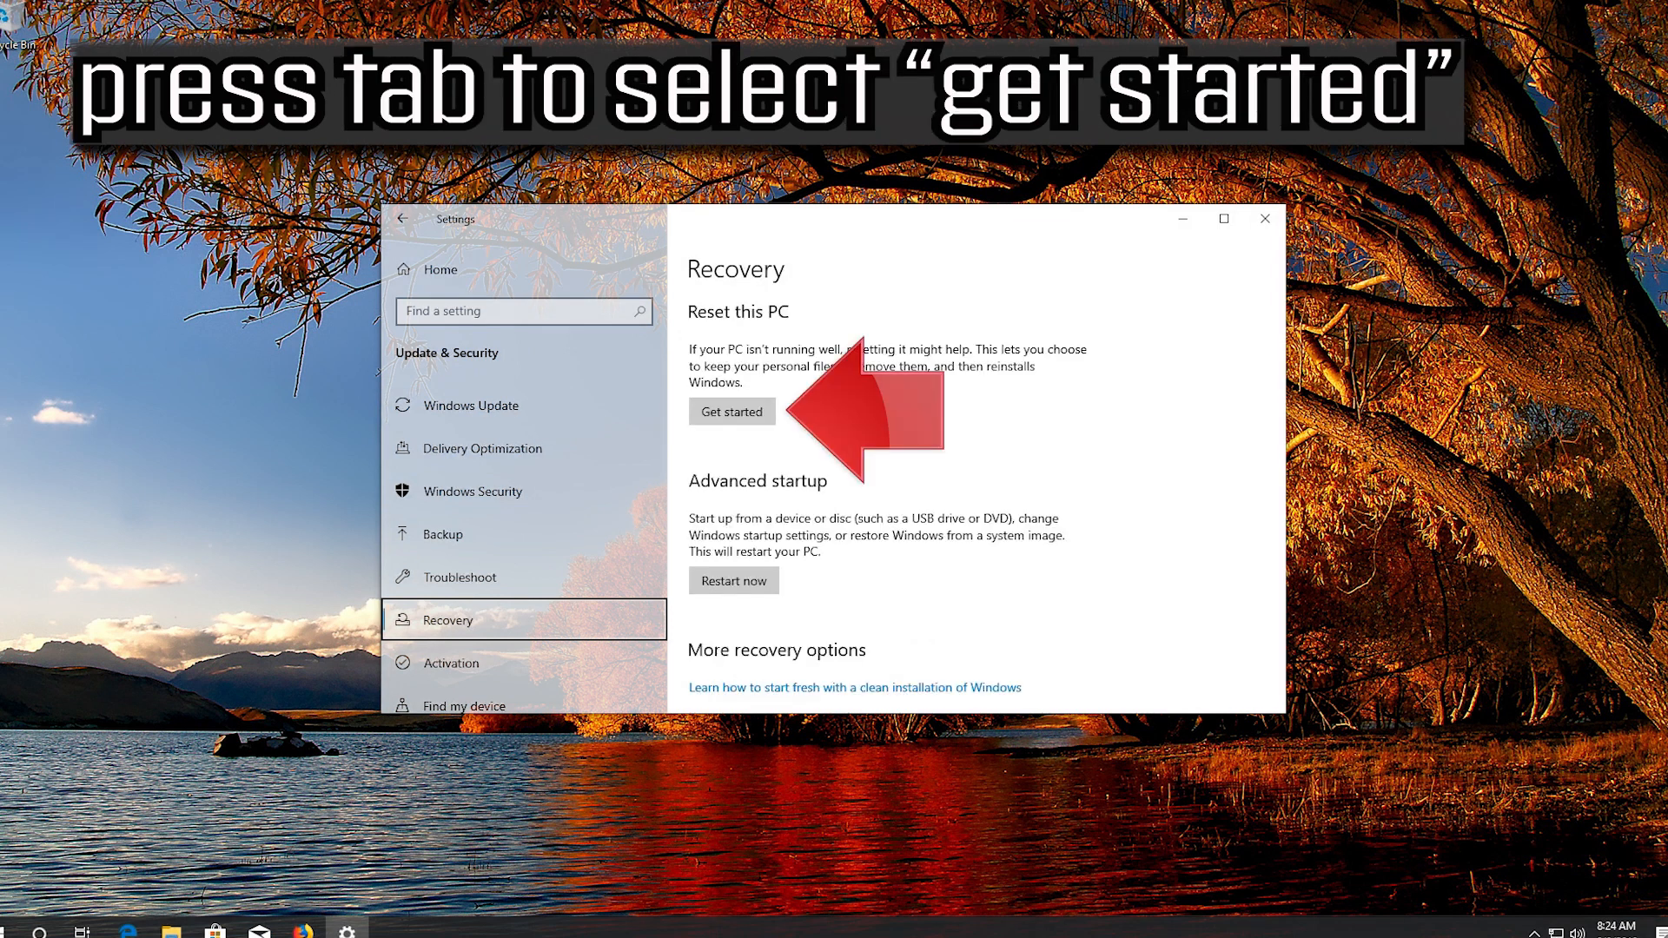
{"action": "key", "text": "Tab"}
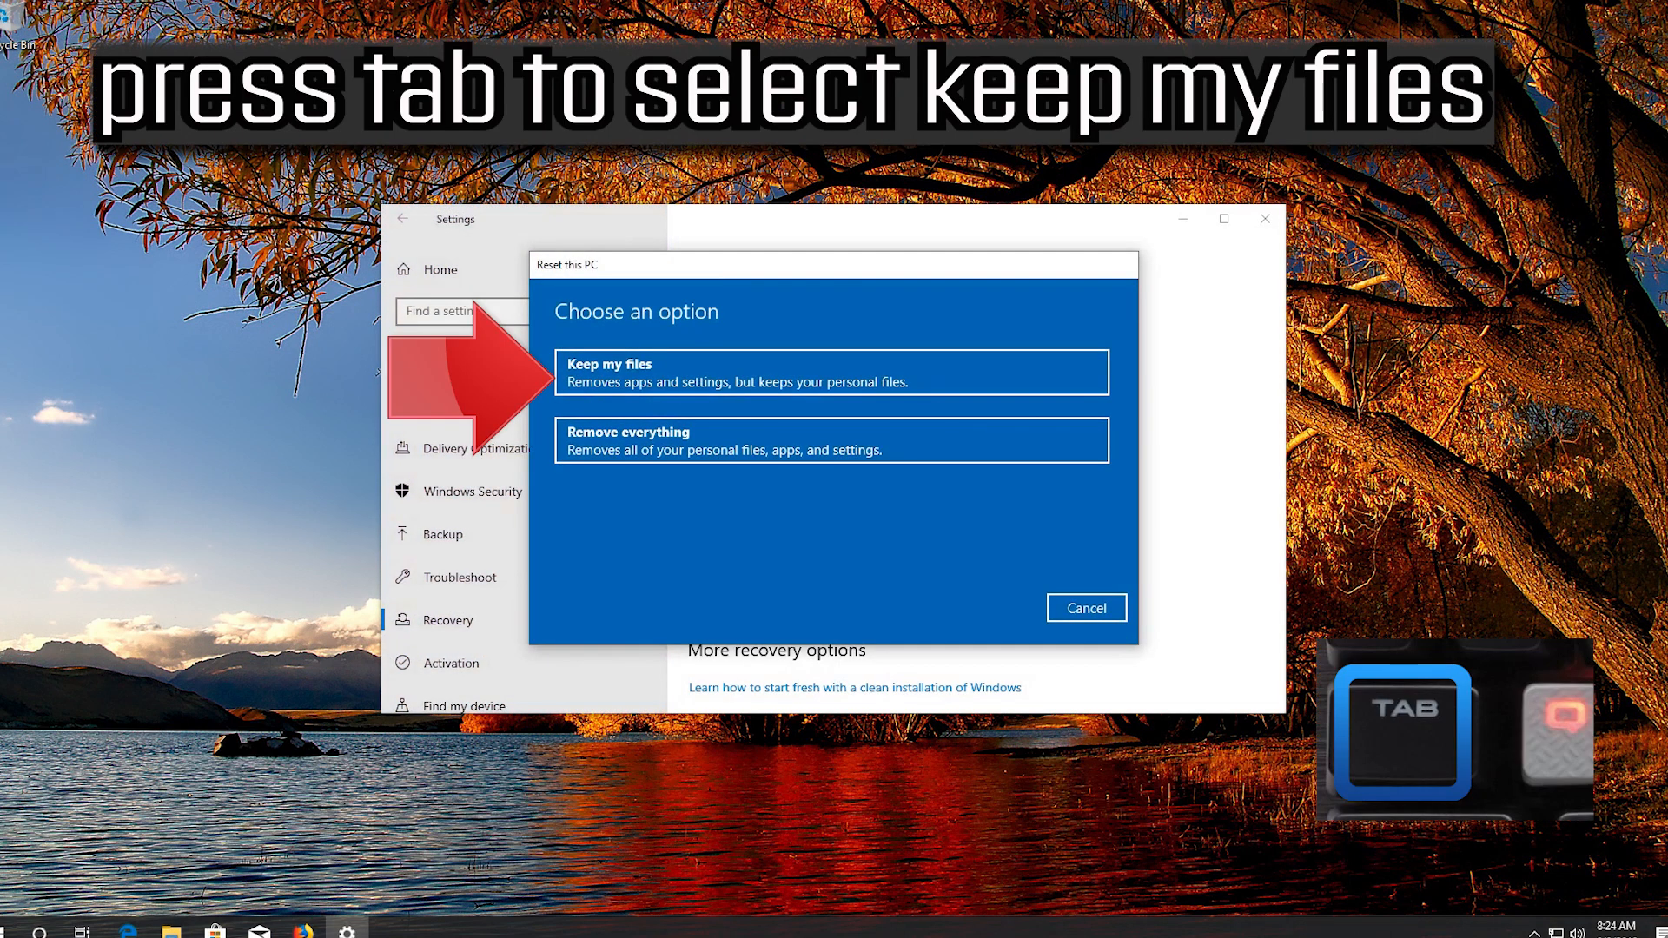
Choose Keep my files for the reset, reaching the Ready to reset summary
{"action": "key", "text": "tab"}
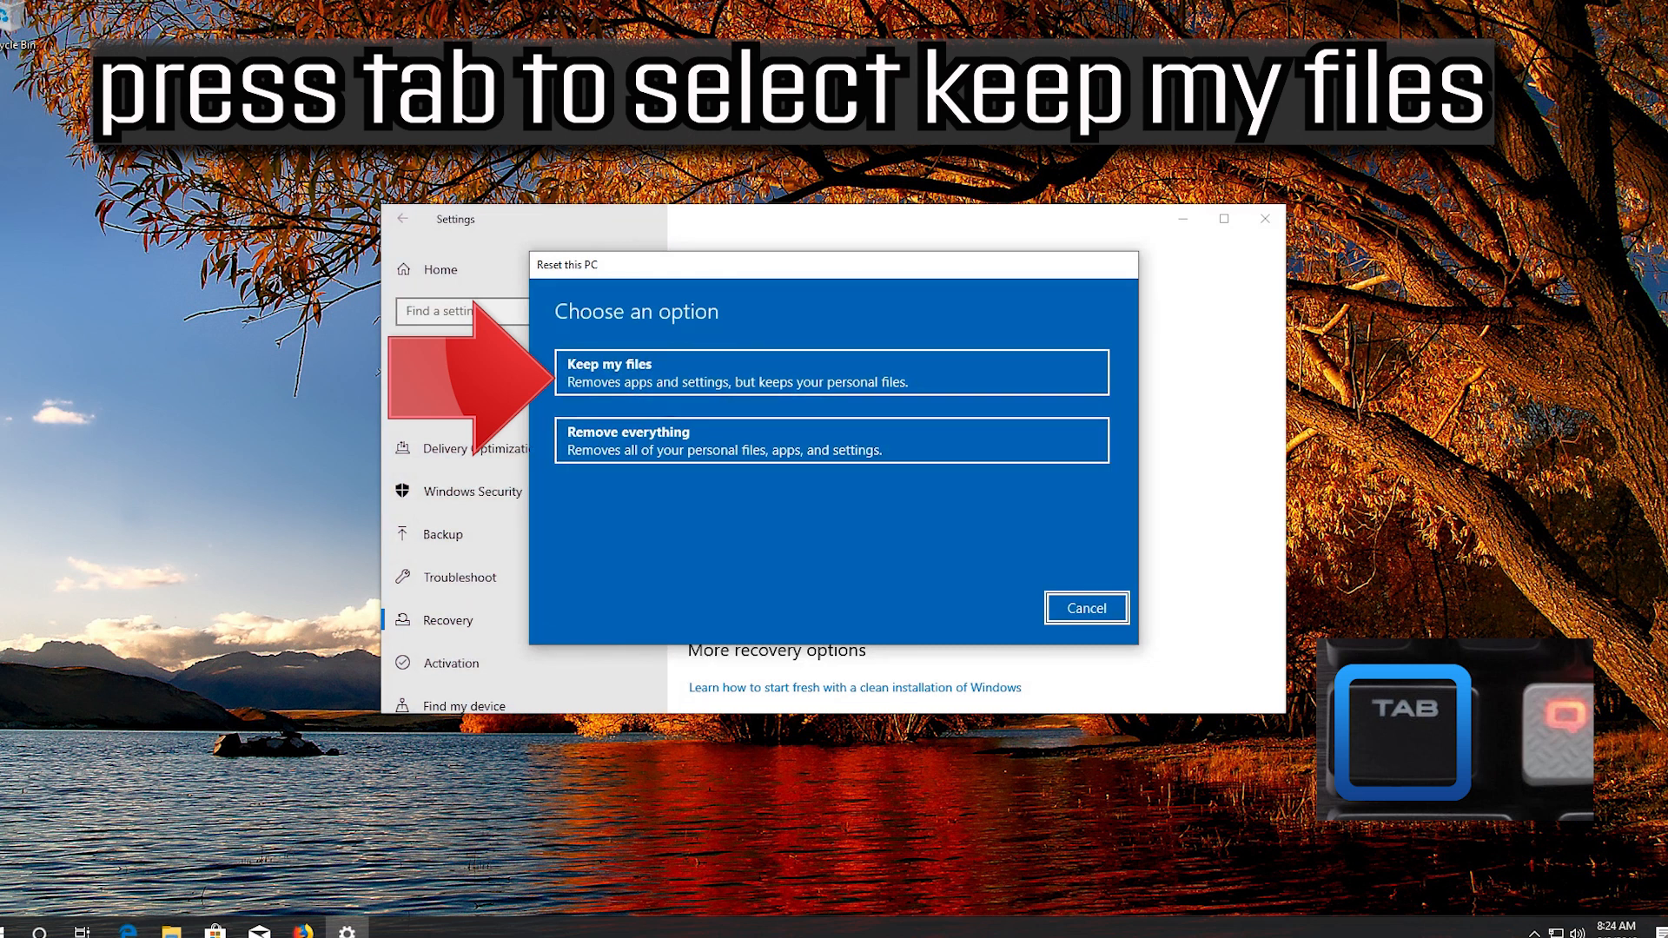
{"action": "key", "text": "tab"}
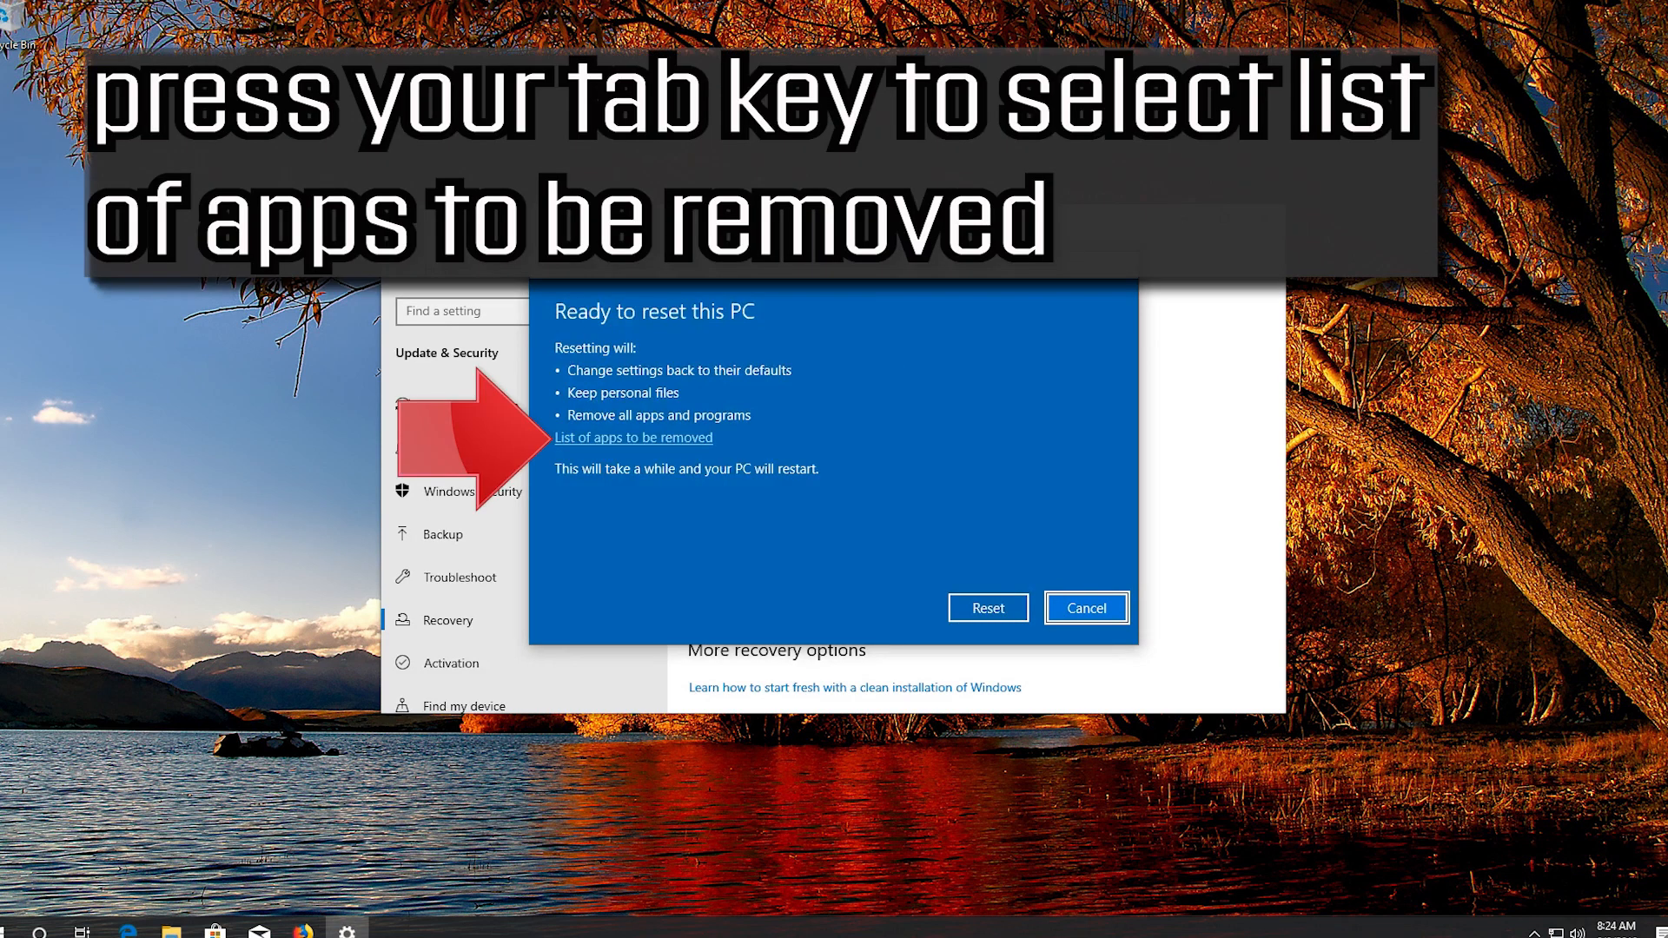
Show the 'List of apps to be removed' from the Ready to reset this PC summary
{"action": "key", "text": "tab"}
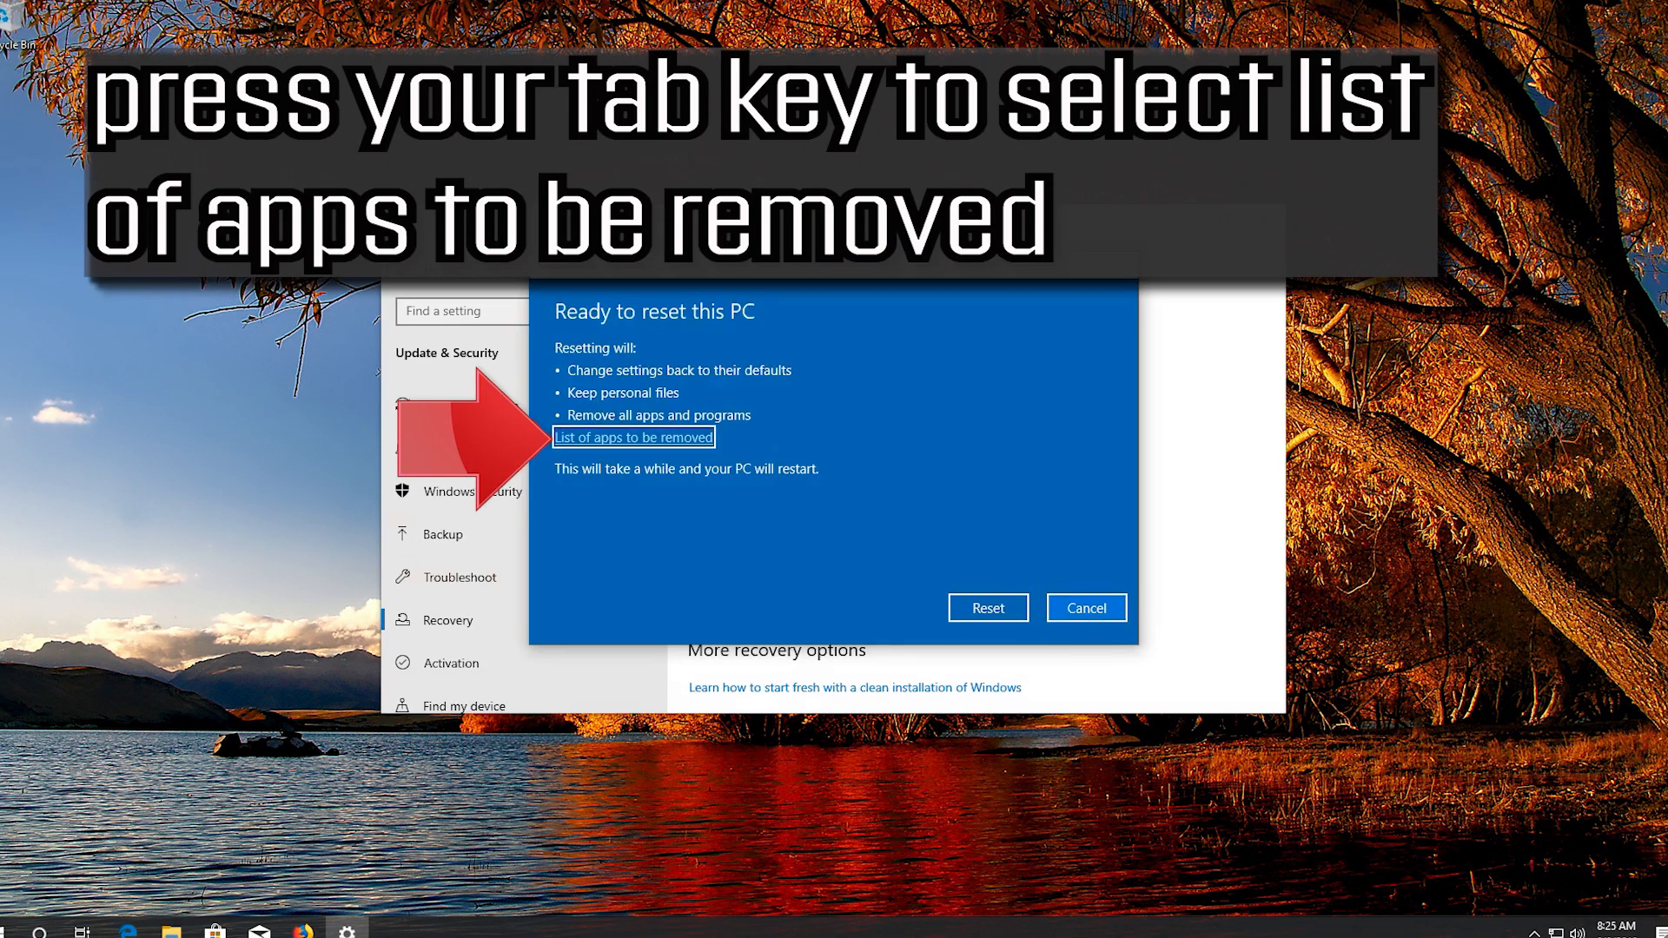
{"action": "key", "text": "Tab"}
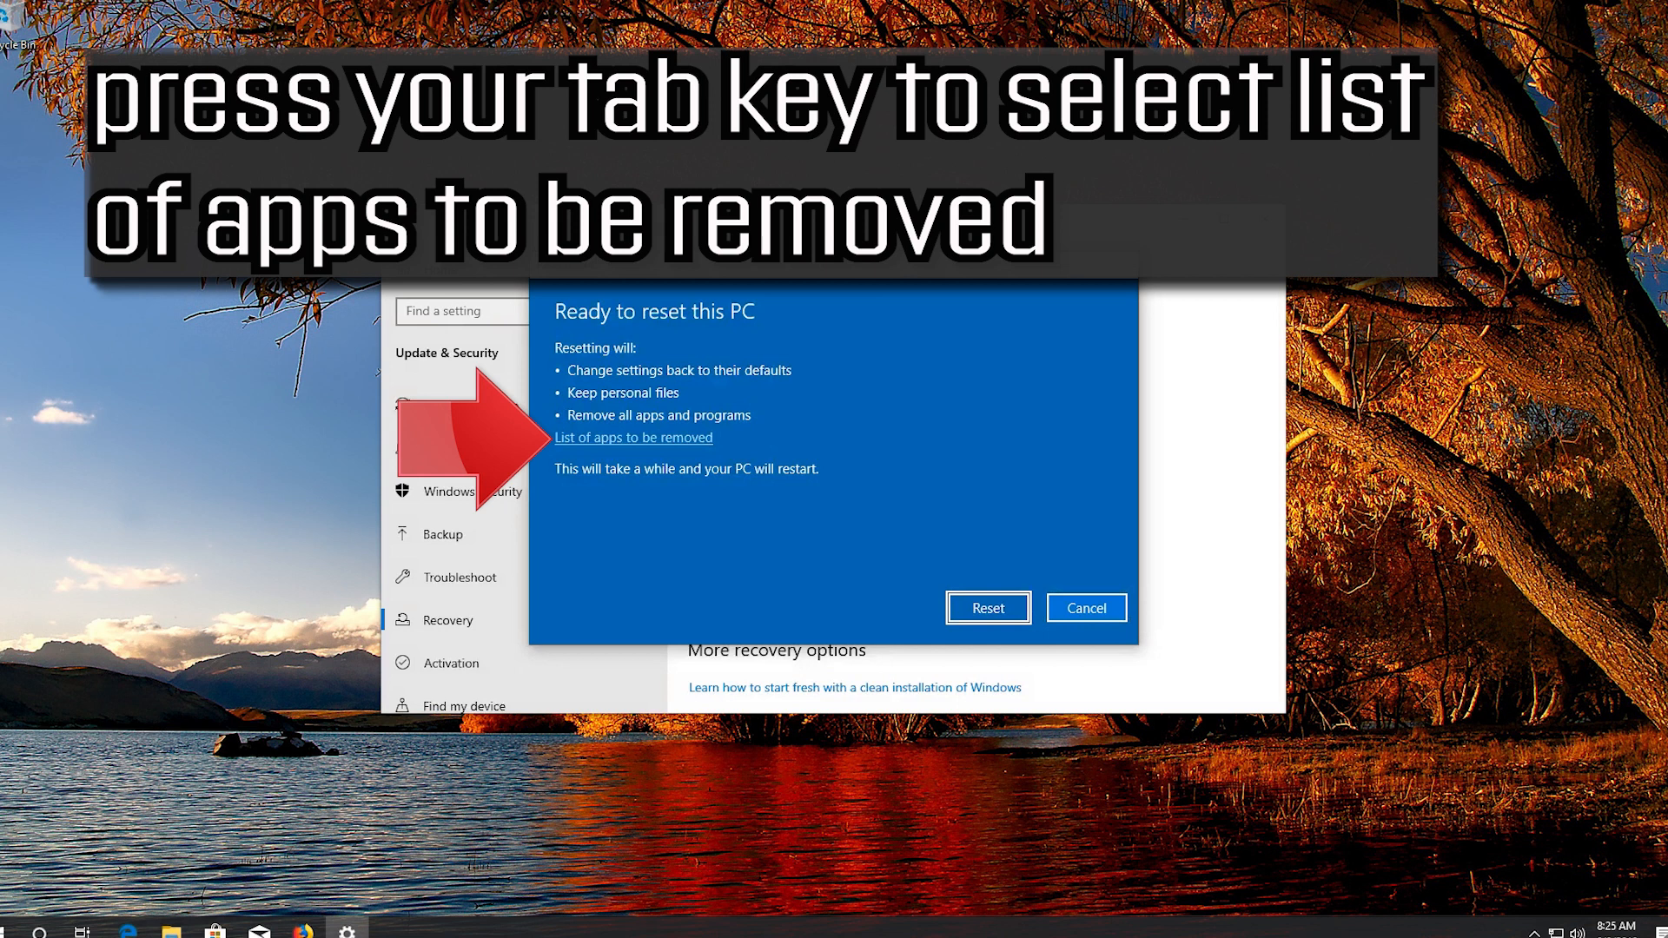
{"action": "key", "text": "Tab"}
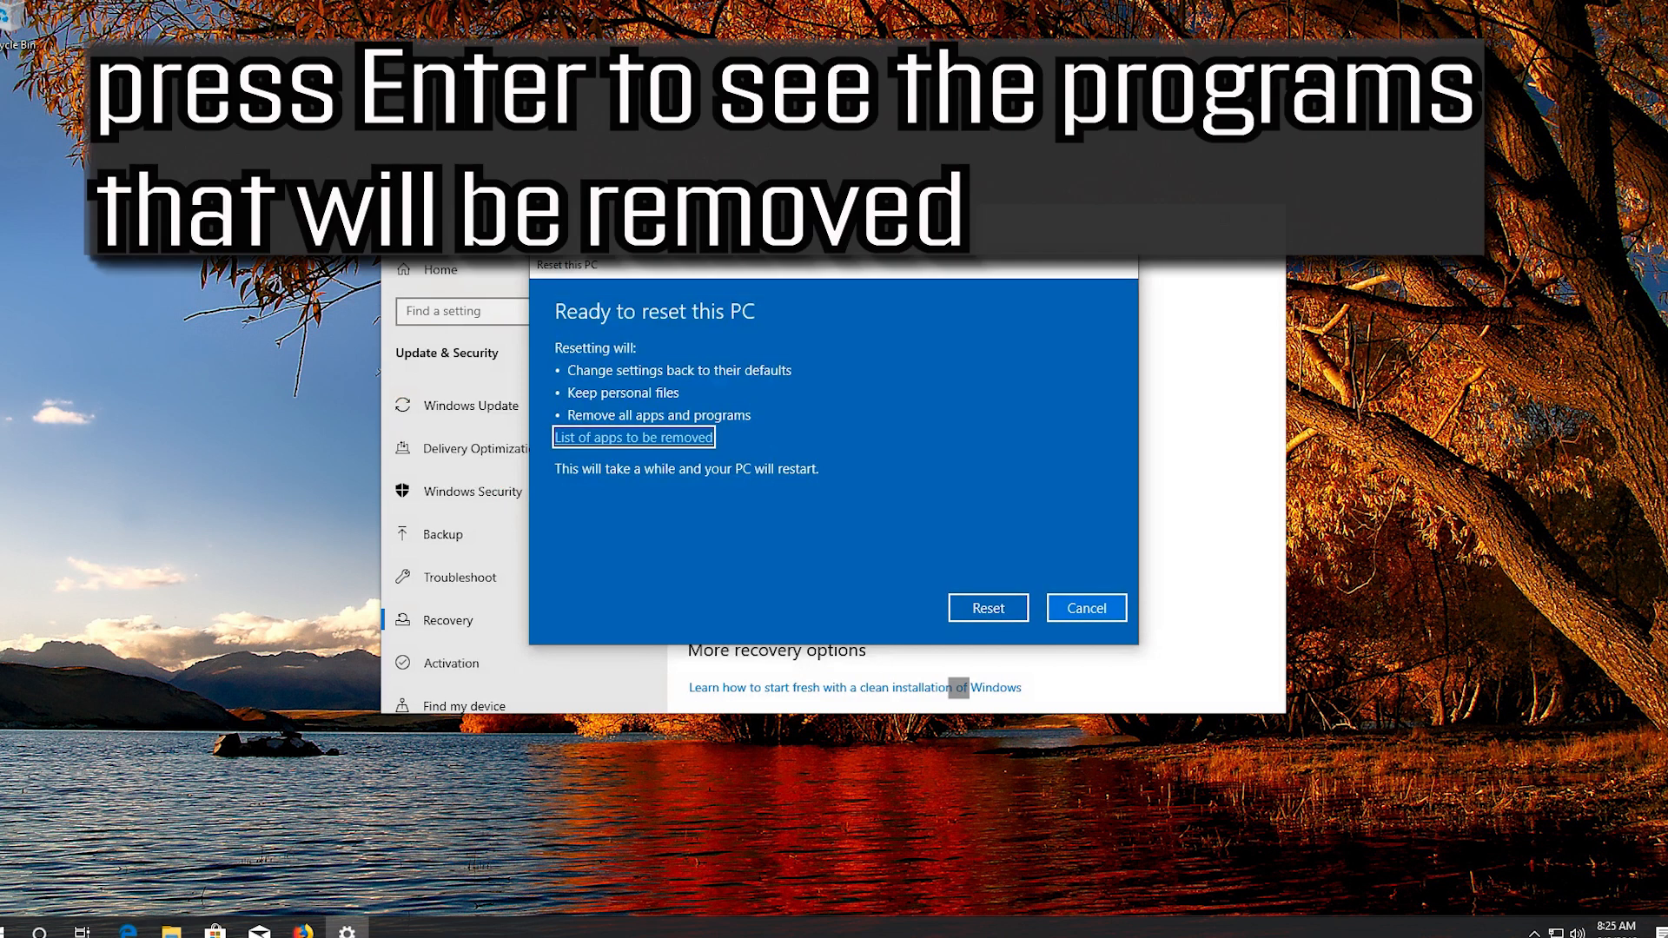
{"action": "left_click", "coordinate": [634, 438]}
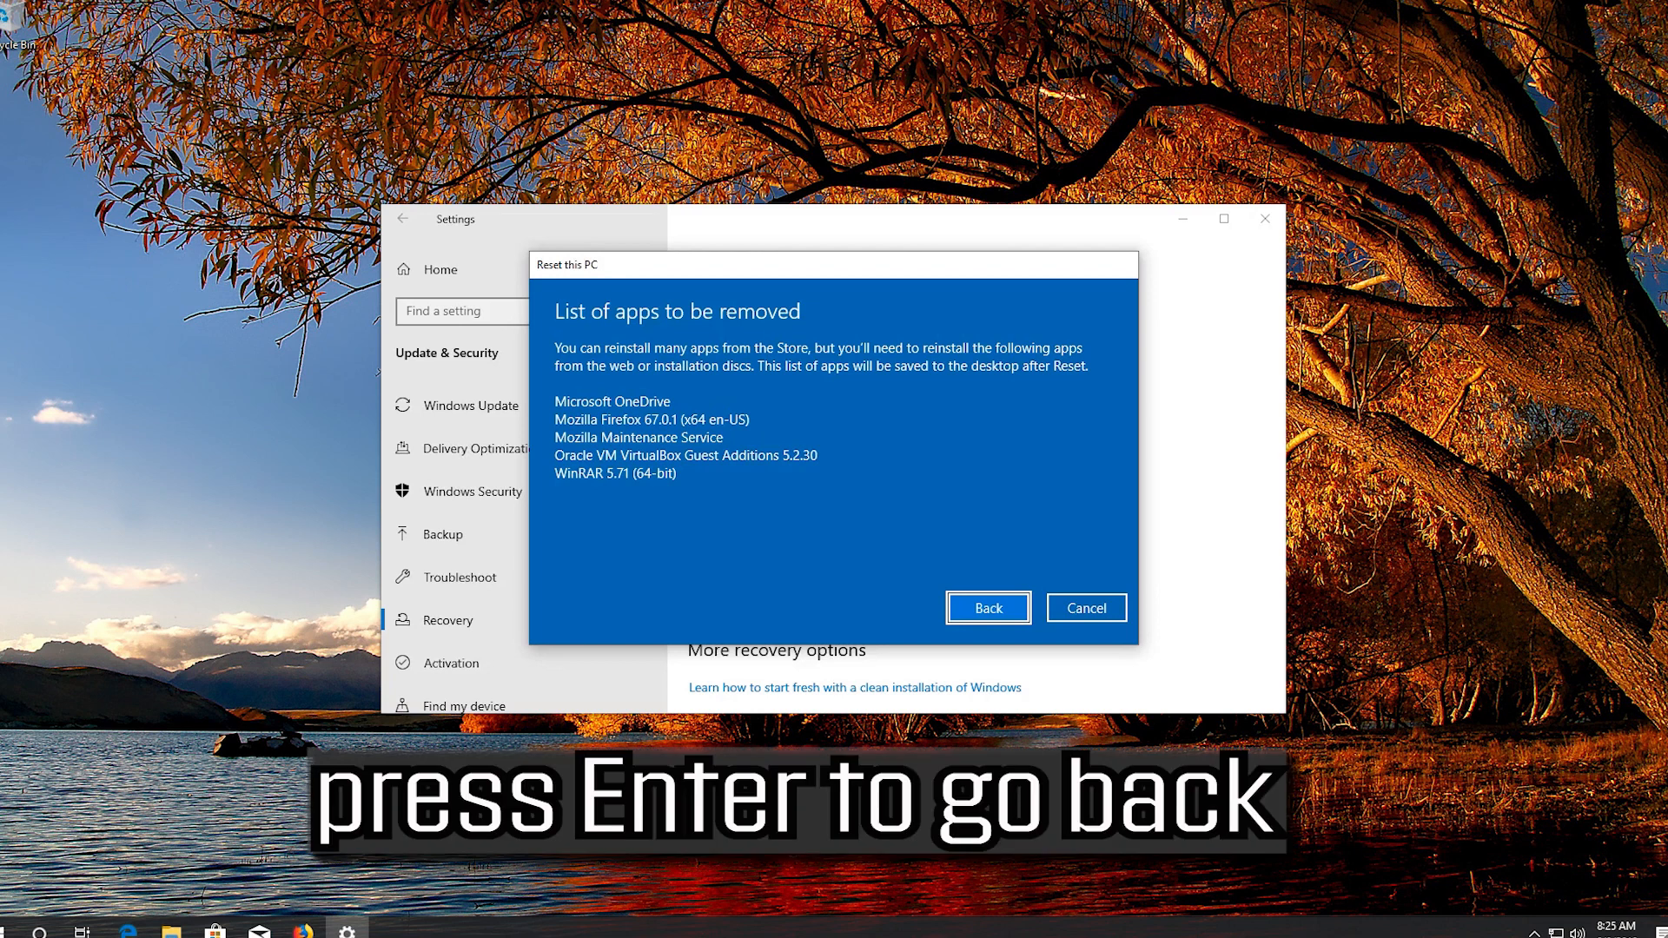
Leave the removal list (OneDrive, Firefox, WinRAR) and go Back to the reset summary
{"action": "left_click", "coordinate": [987, 609]}
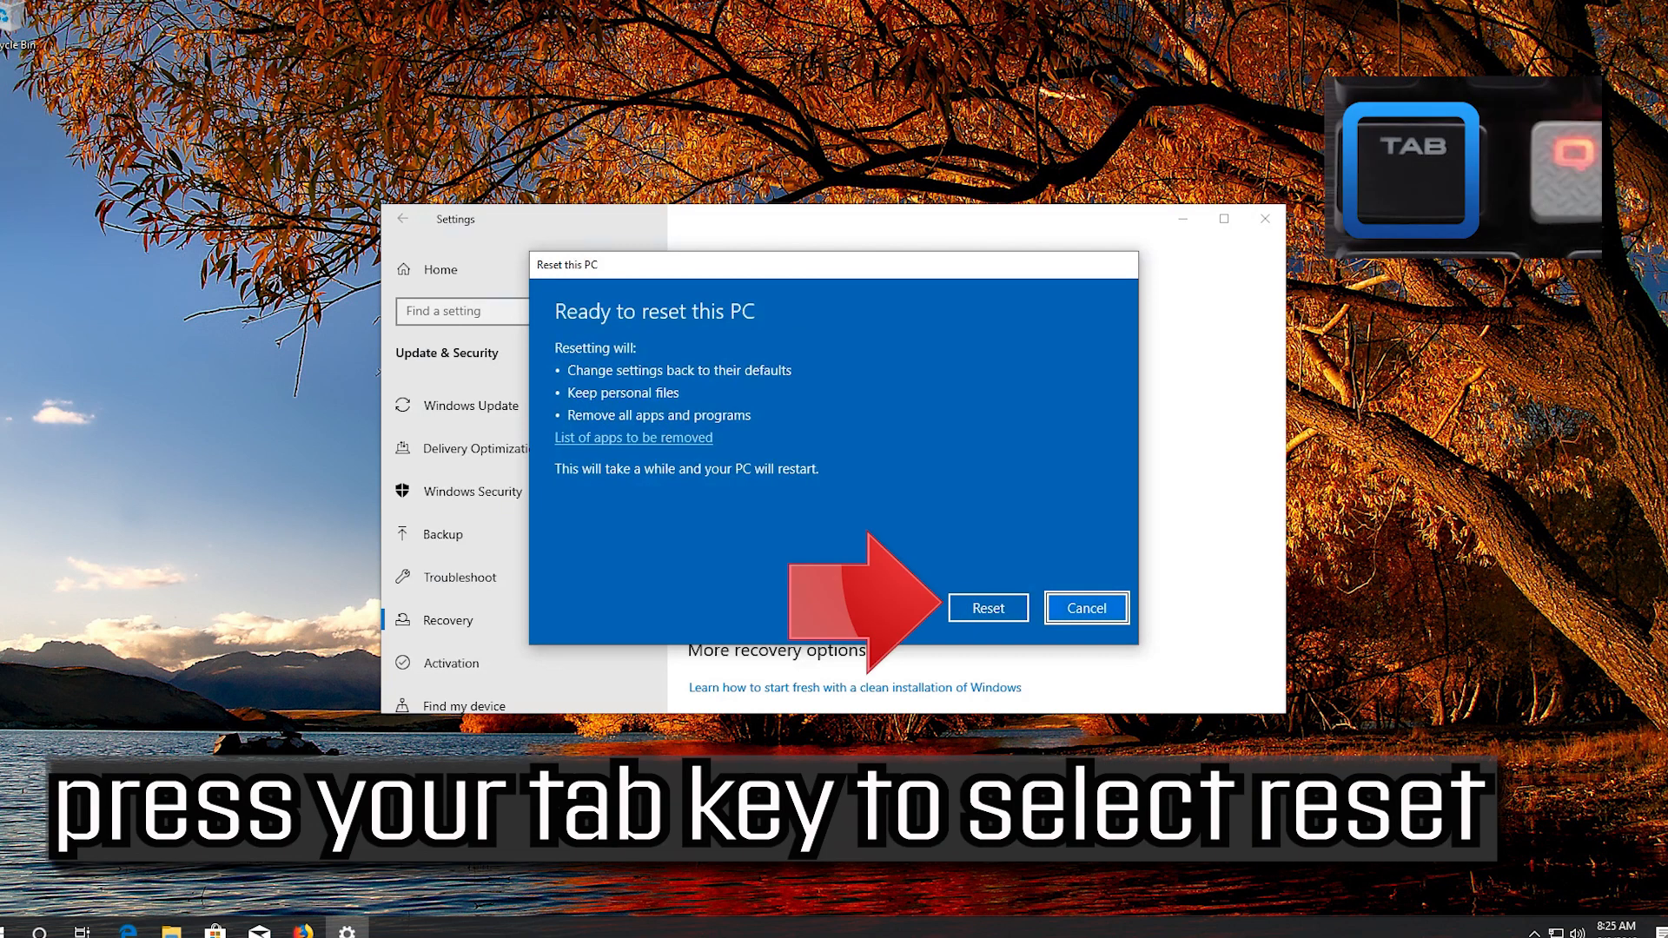
{"action": "key", "text": "tab"}
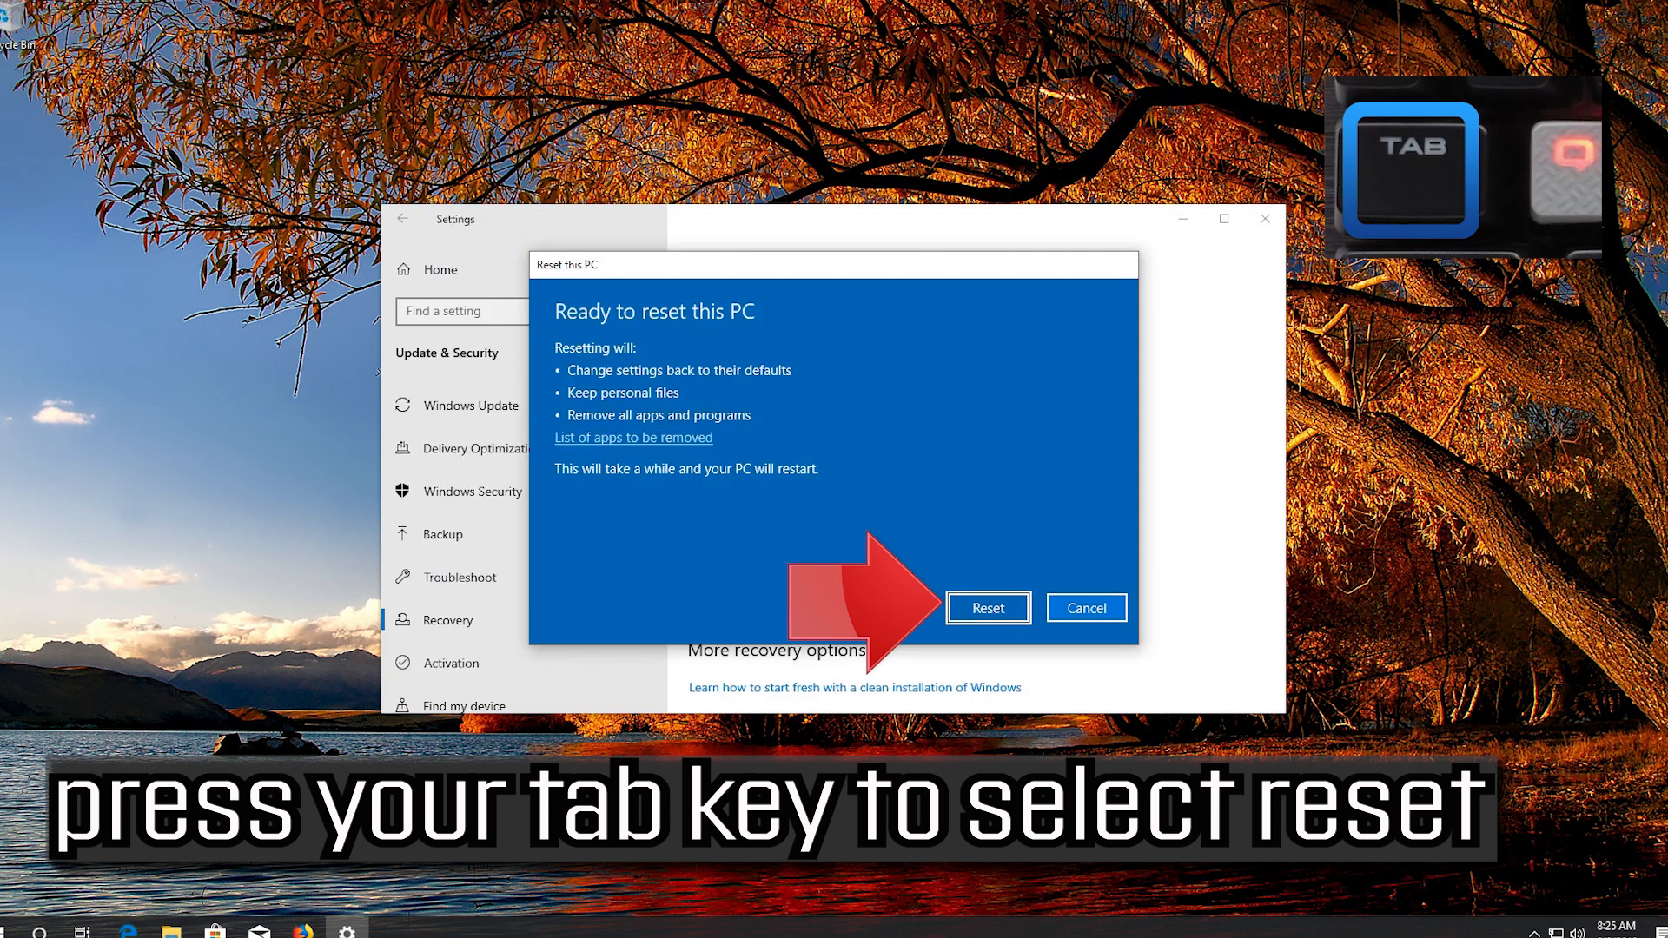
{"action": "key", "text": "tab"}
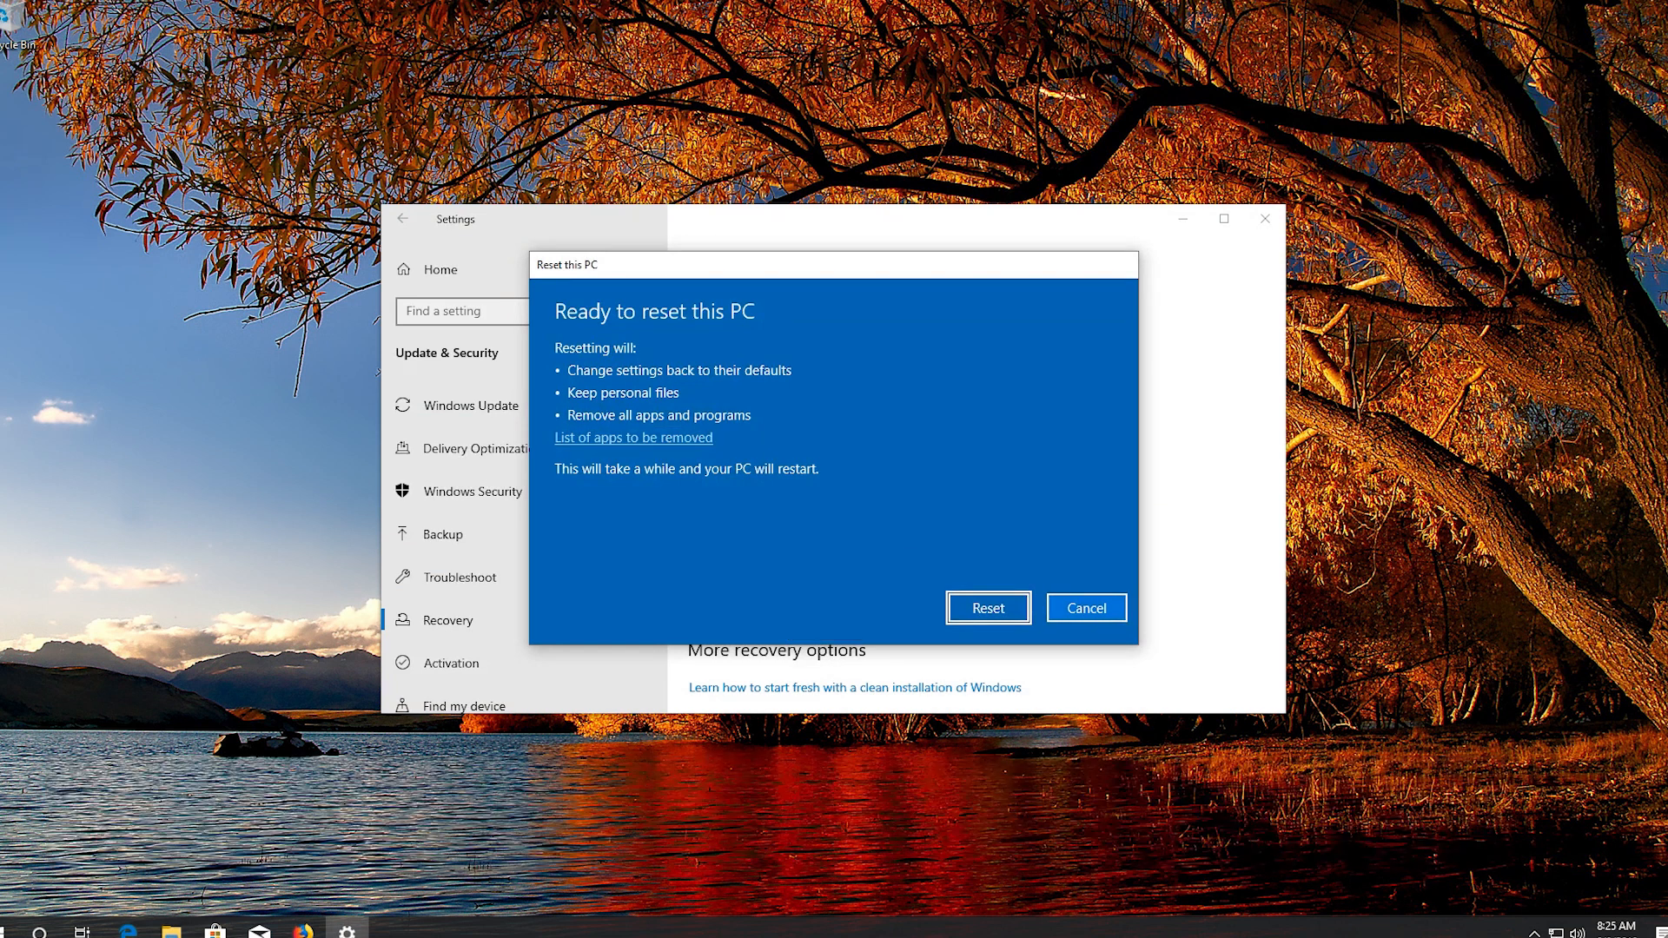
{"action": "key", "text": "enter"}
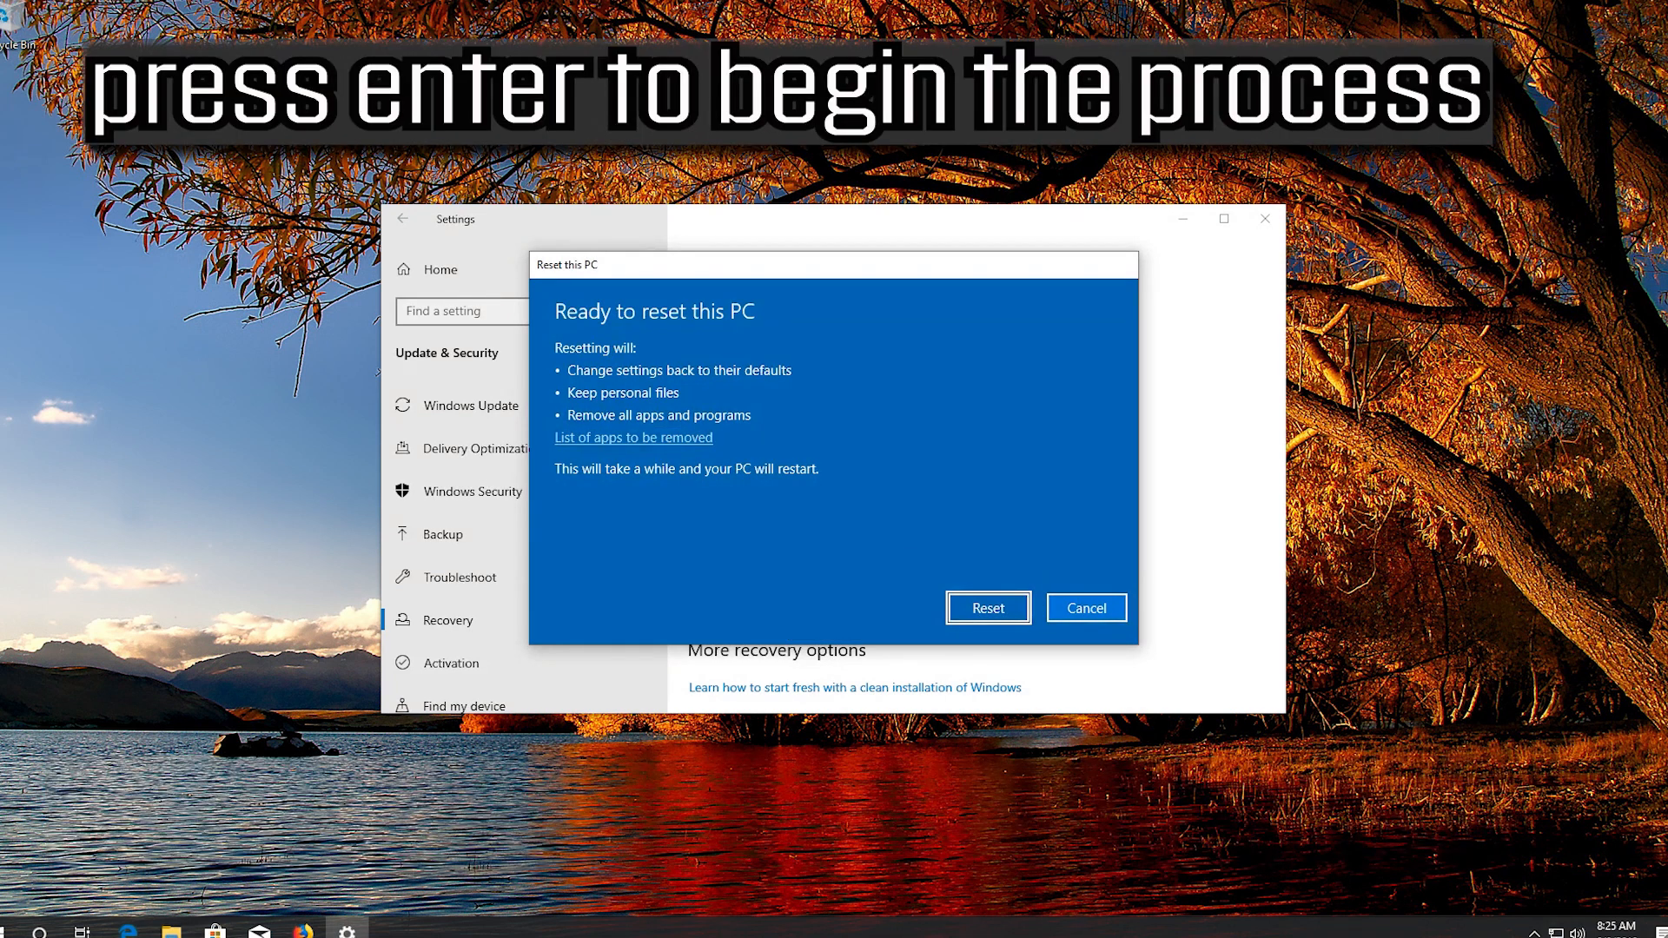